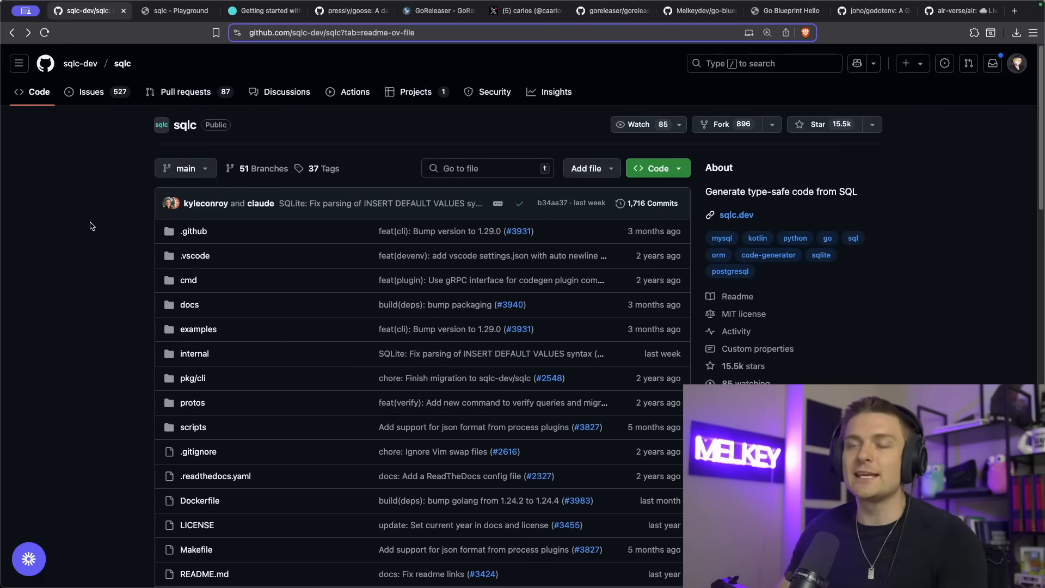
mouse_move(562, 216)
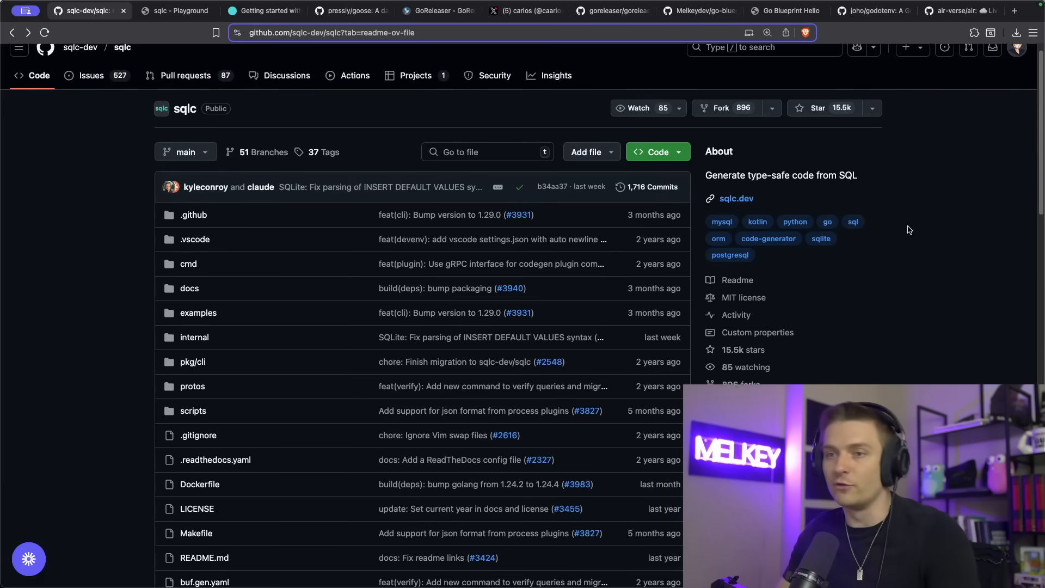
Scroll the sqlc repository page down past the file list to the README's how-it-works section
scroll(down, 3)
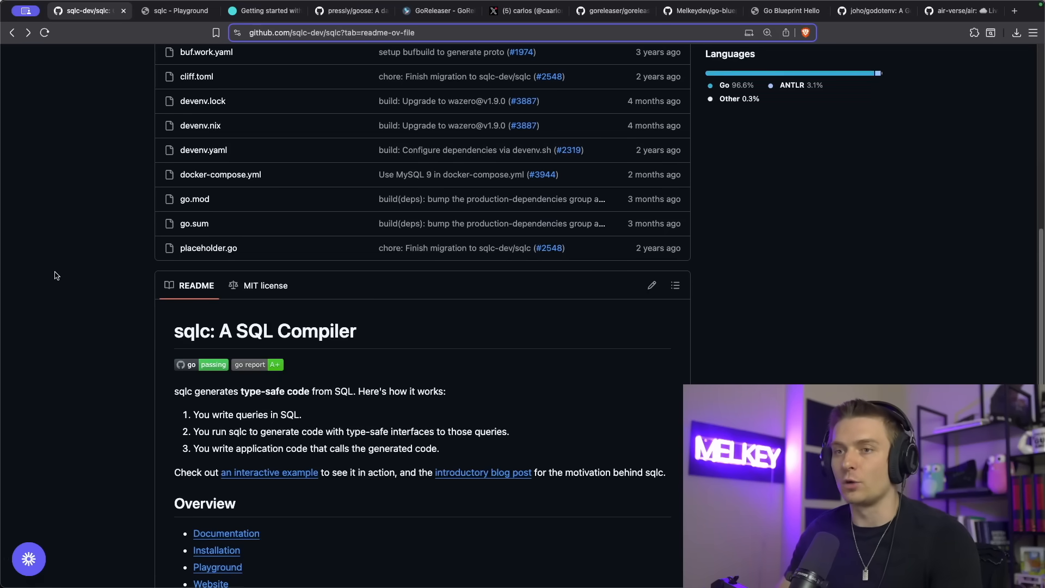
scroll(down, 3)
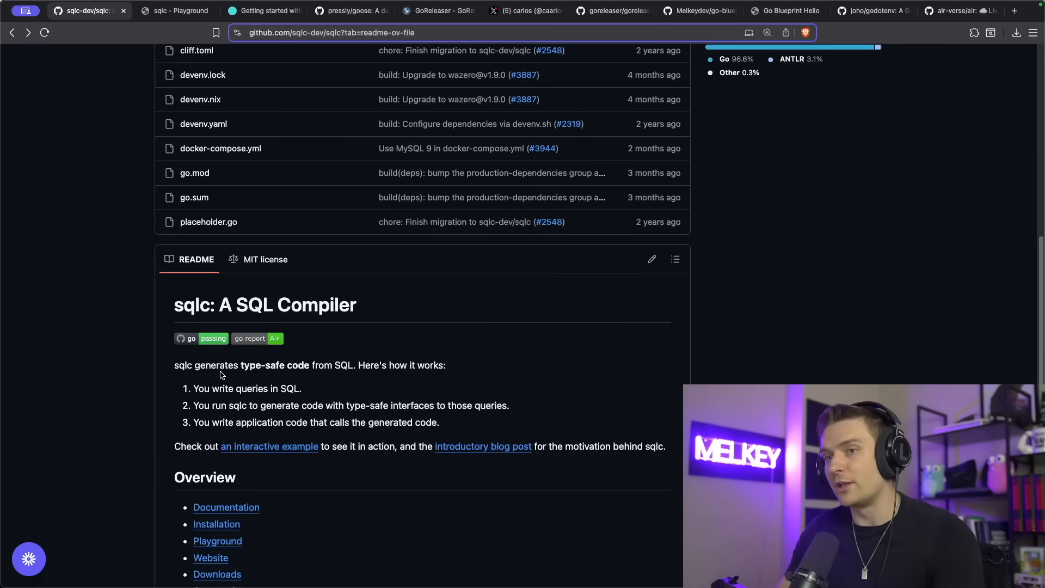
mouse_move(319, 365)
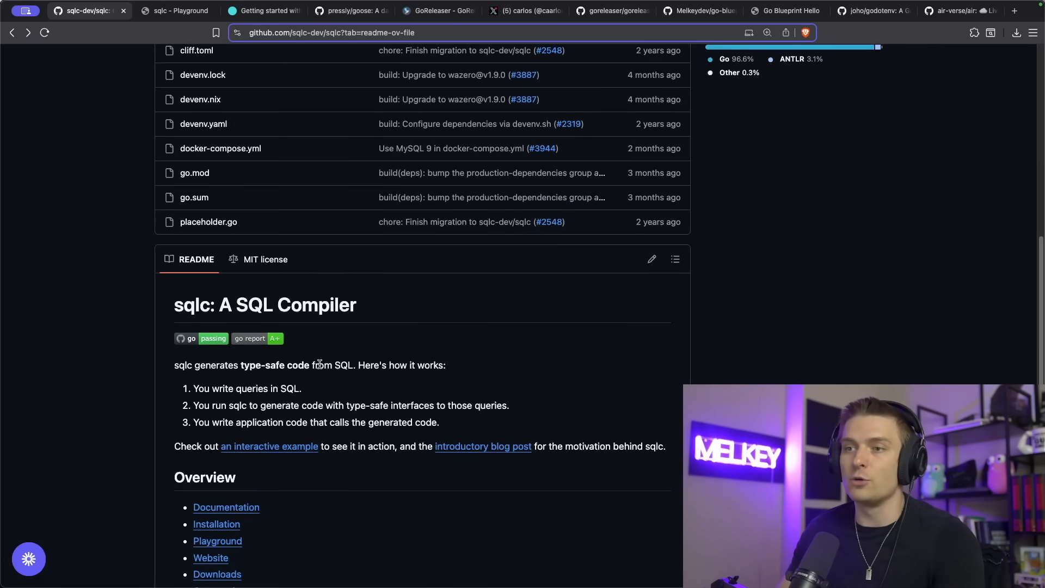
scroll(up, 3)
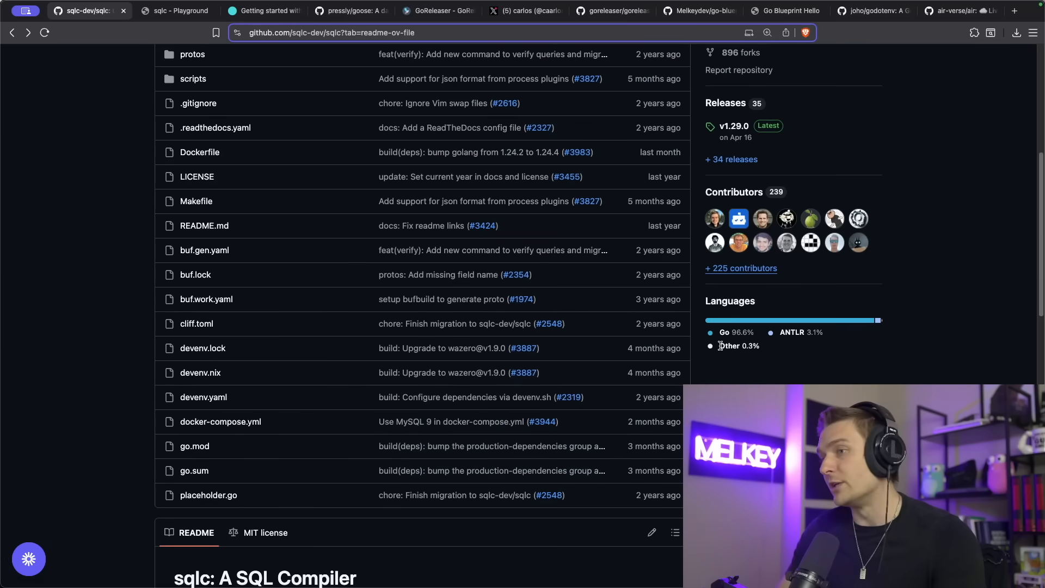
scroll(down, 3)
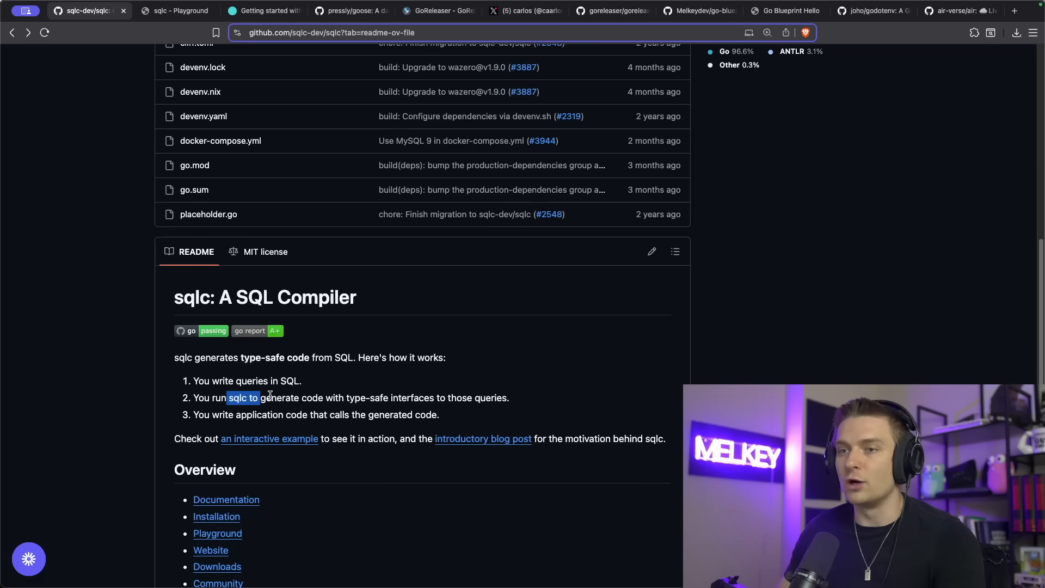
mouse_move(327, 392)
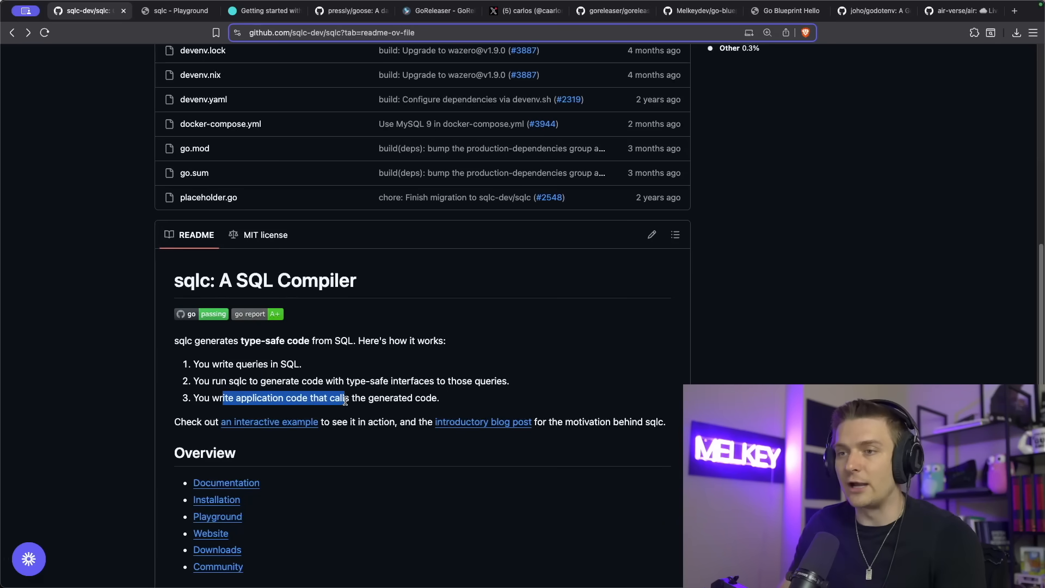
Go to the sqlc PostgreSQL tutorial and move down through its sqlc.yaml configuration example
click(264, 11)
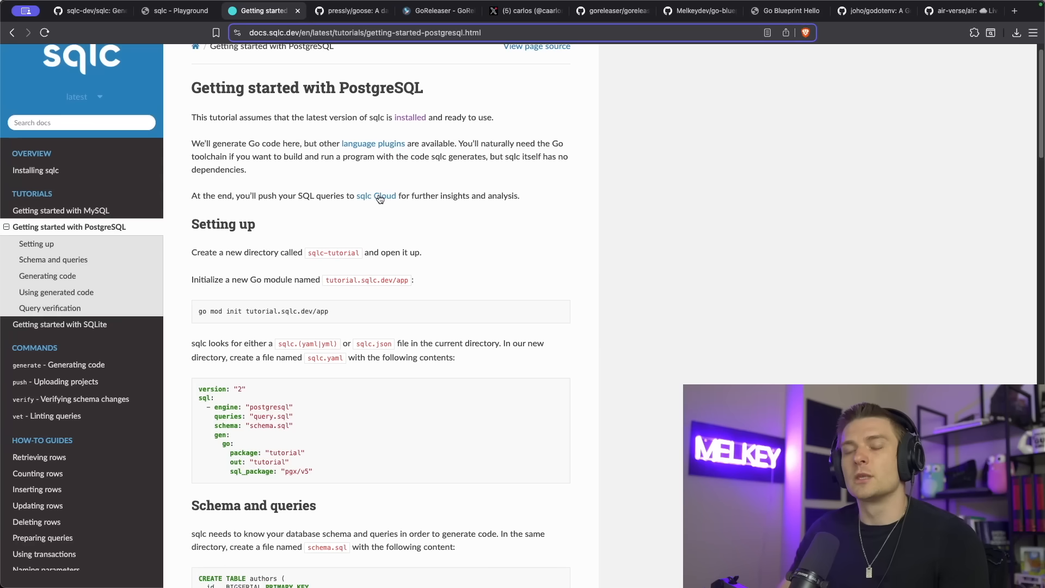
scroll(down, 3)
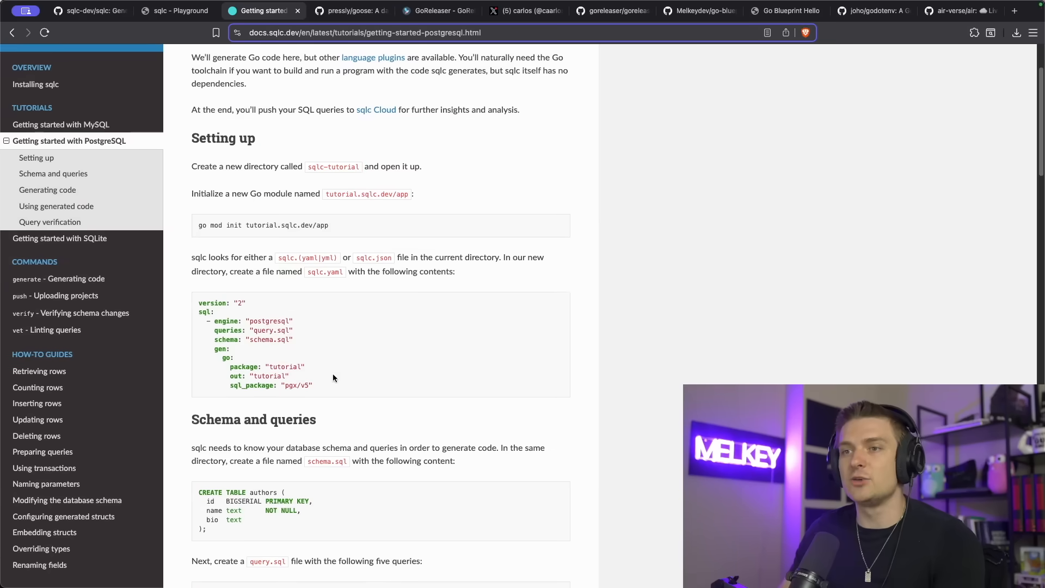
scroll(down, 3)
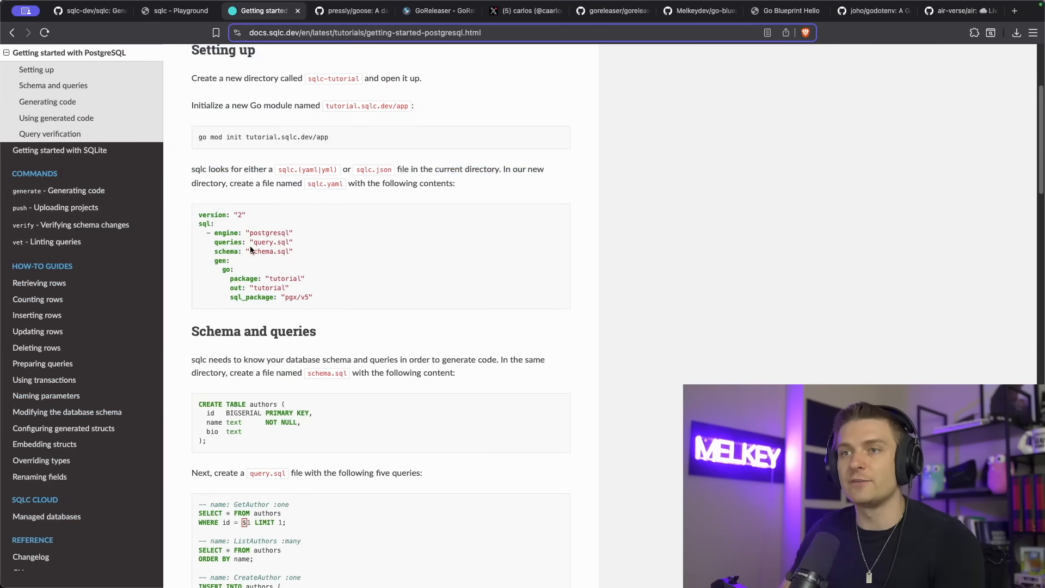
scroll(down, 3)
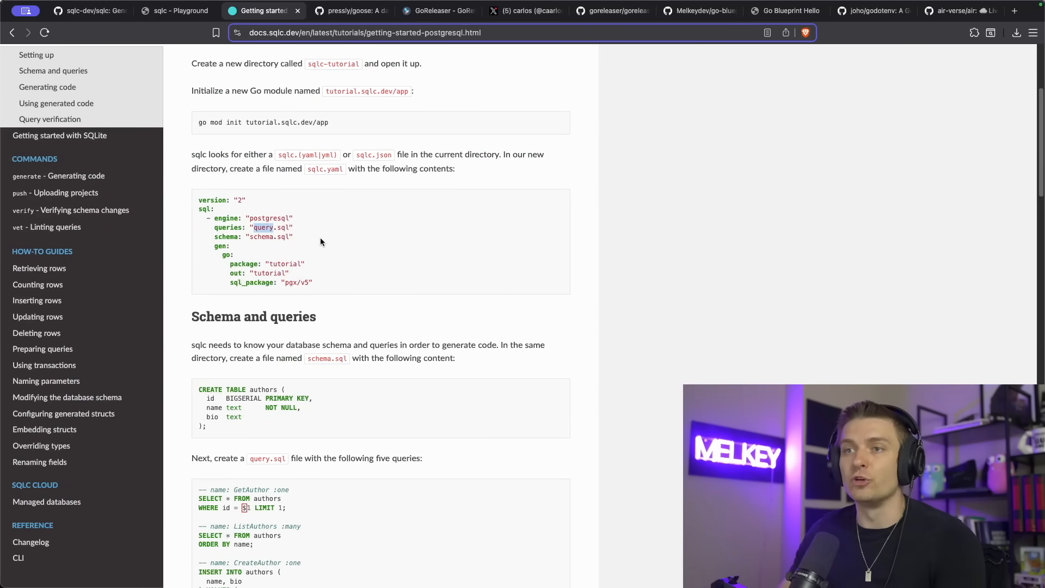
scroll(down, 3)
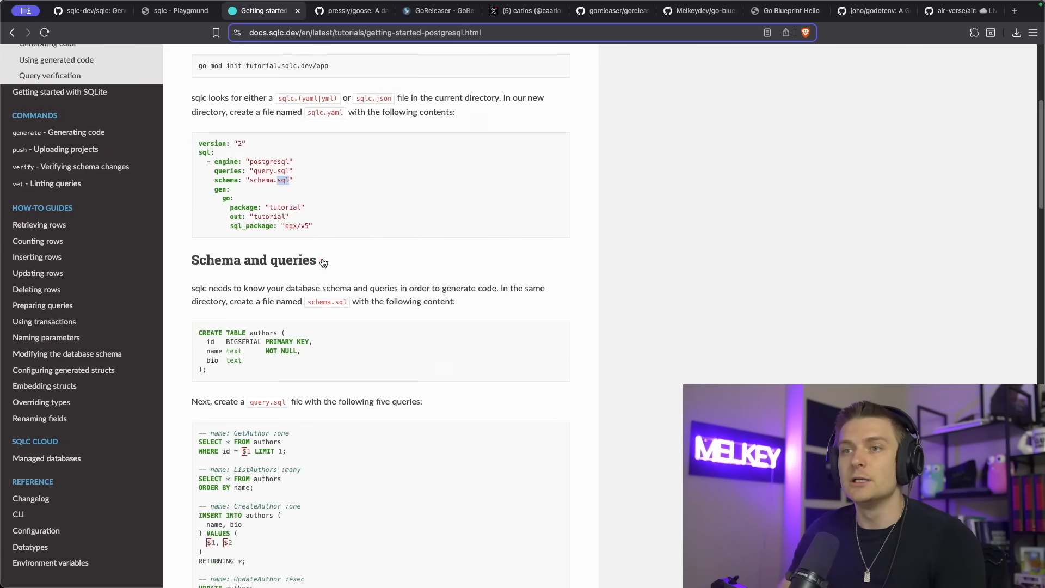
Continue to the authors table schema and the five example queries, clearing the highlighted update/delete queries
scroll(down, 3)
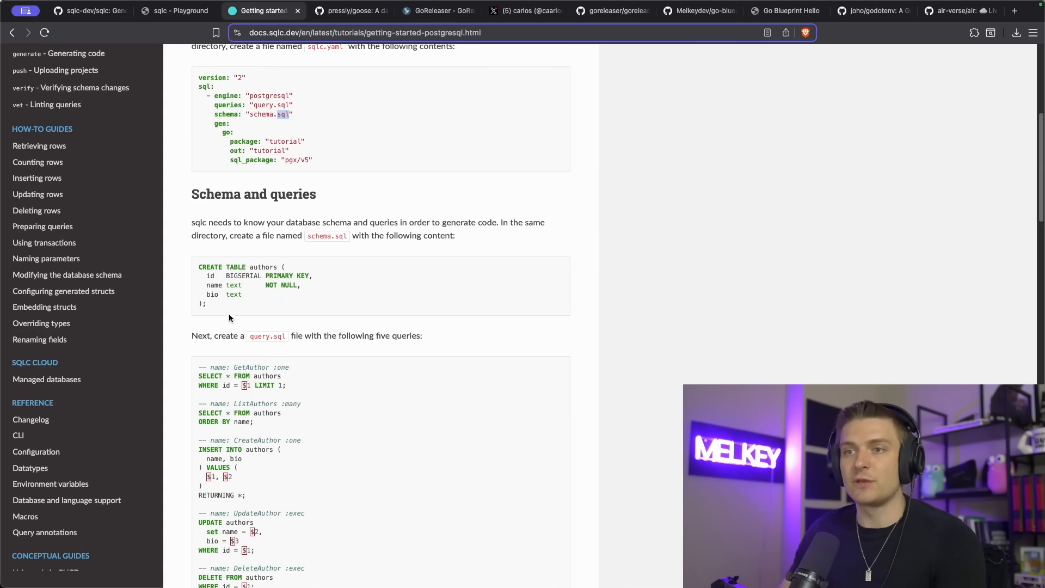
scroll(down, 3)
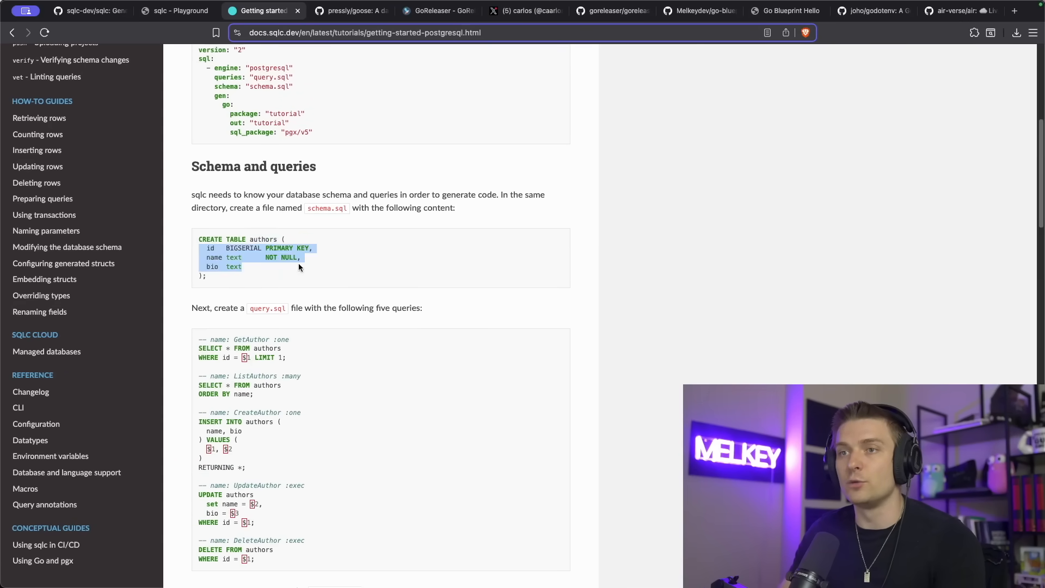
scroll(down, 3)
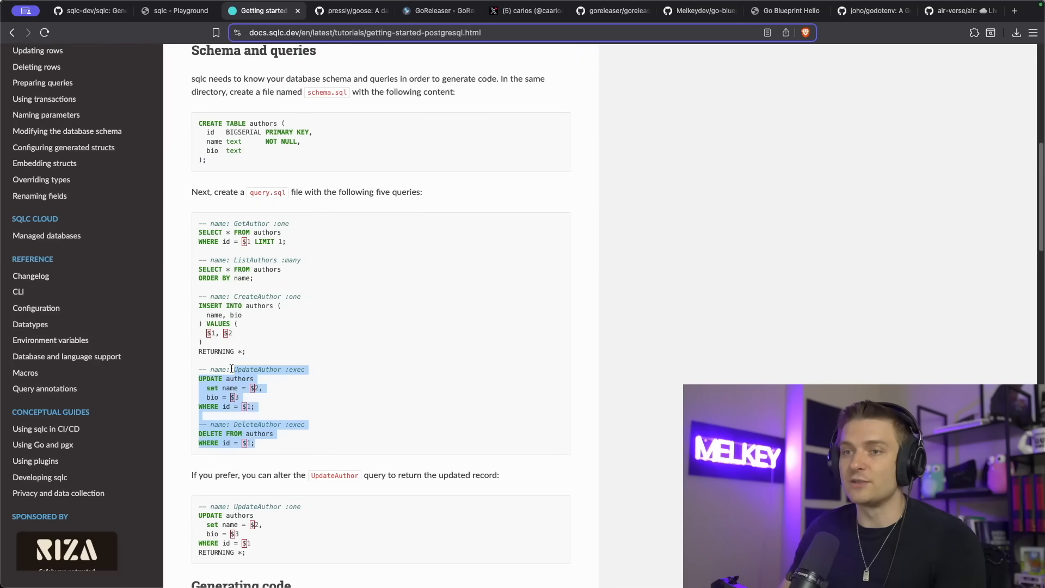
click(193, 226)
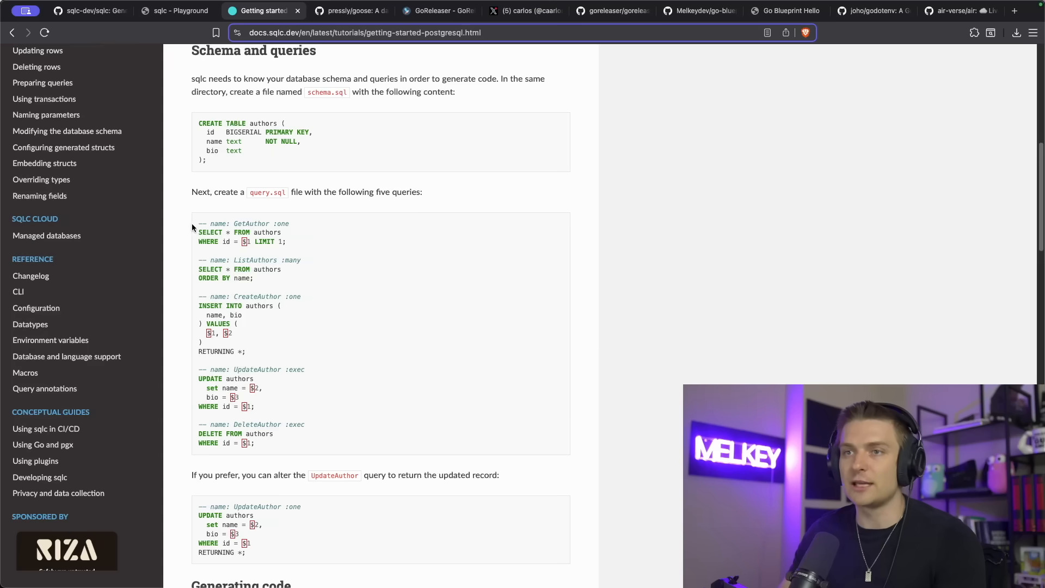
mouse_move(313, 227)
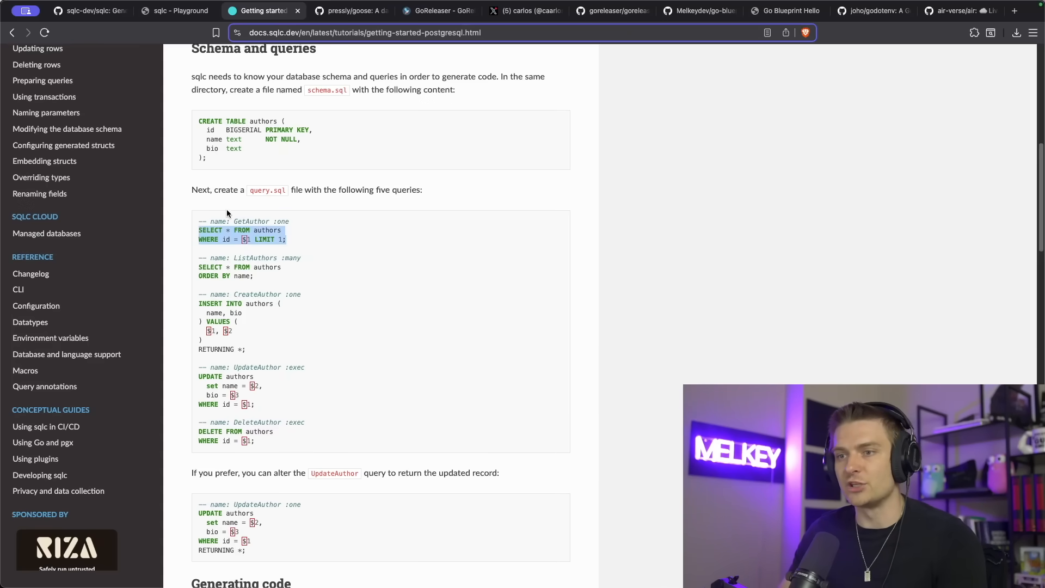
scroll(down, 3)
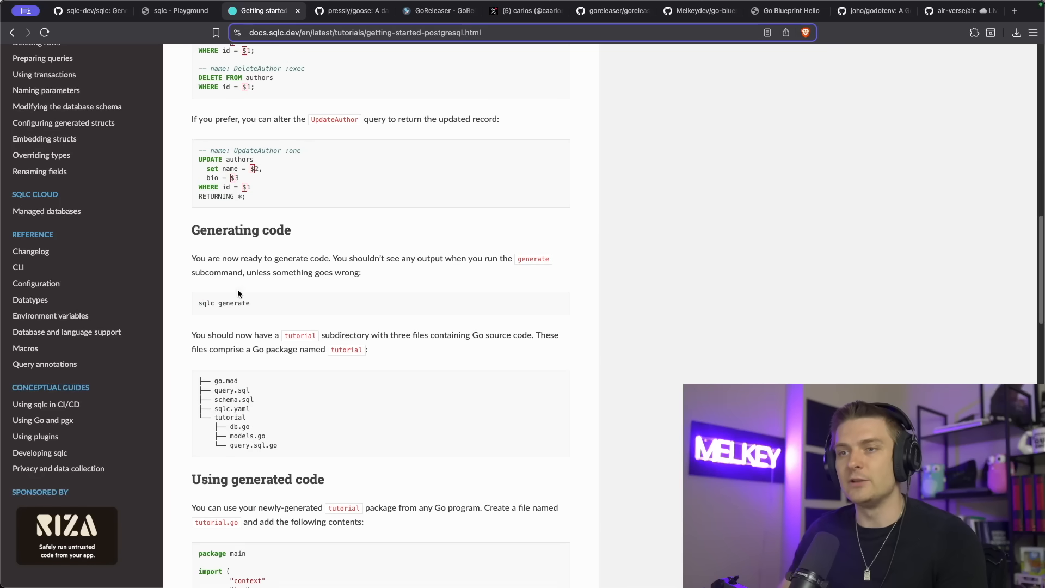
double_click(223, 302)
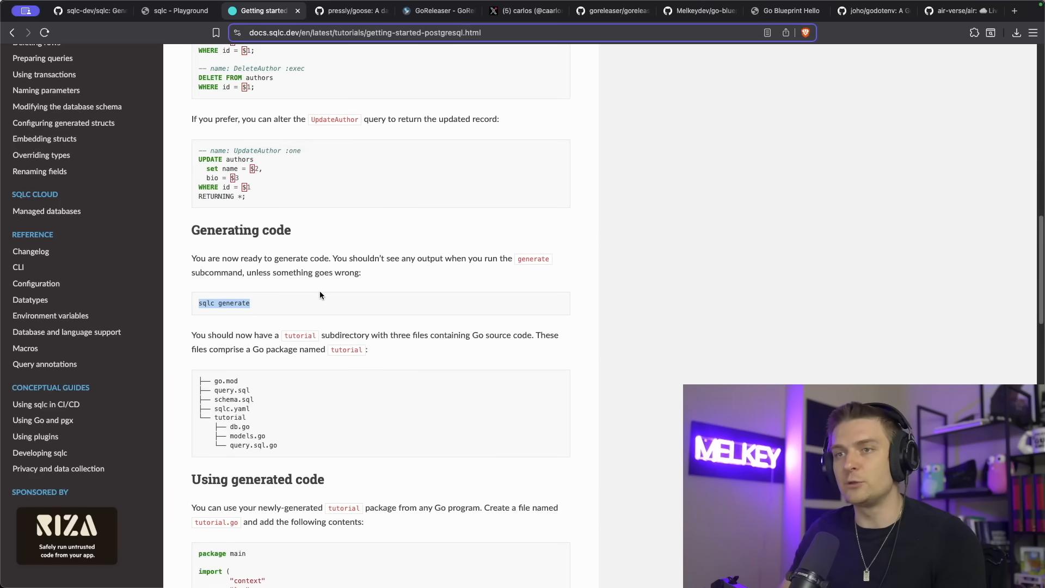
scroll(down, 3)
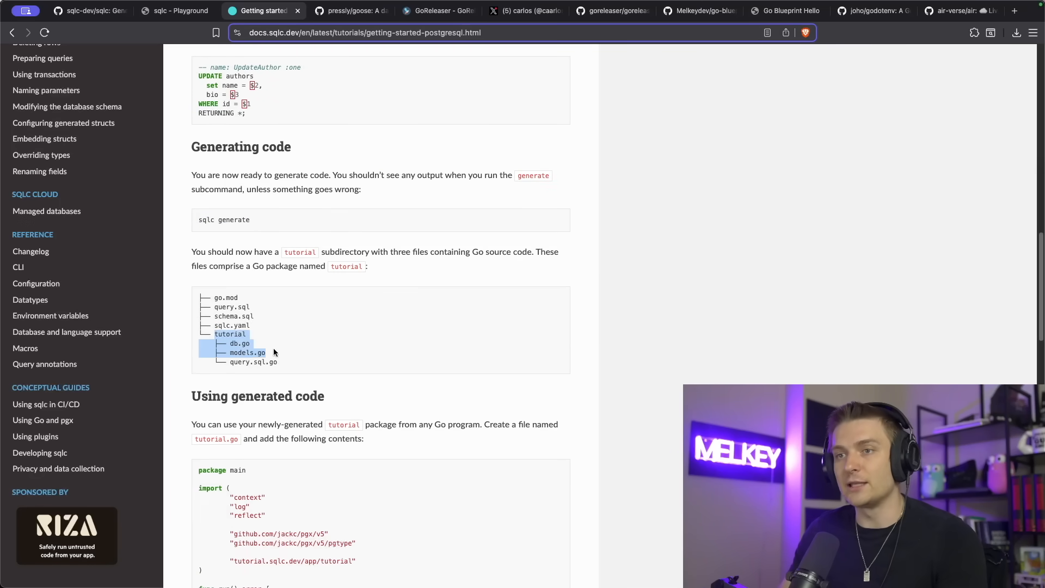
scroll(up, 3)
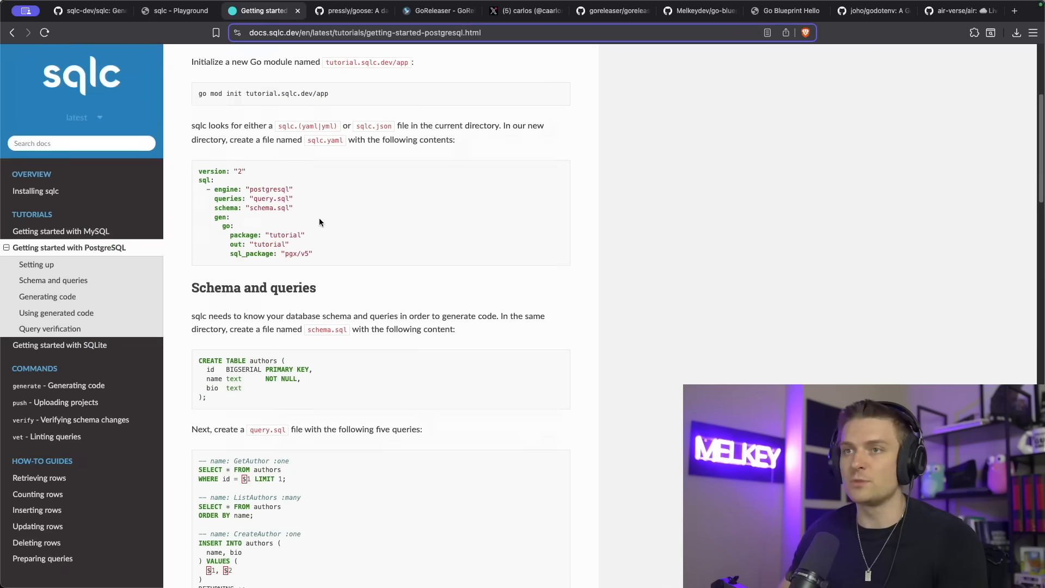
scroll(down, 3)
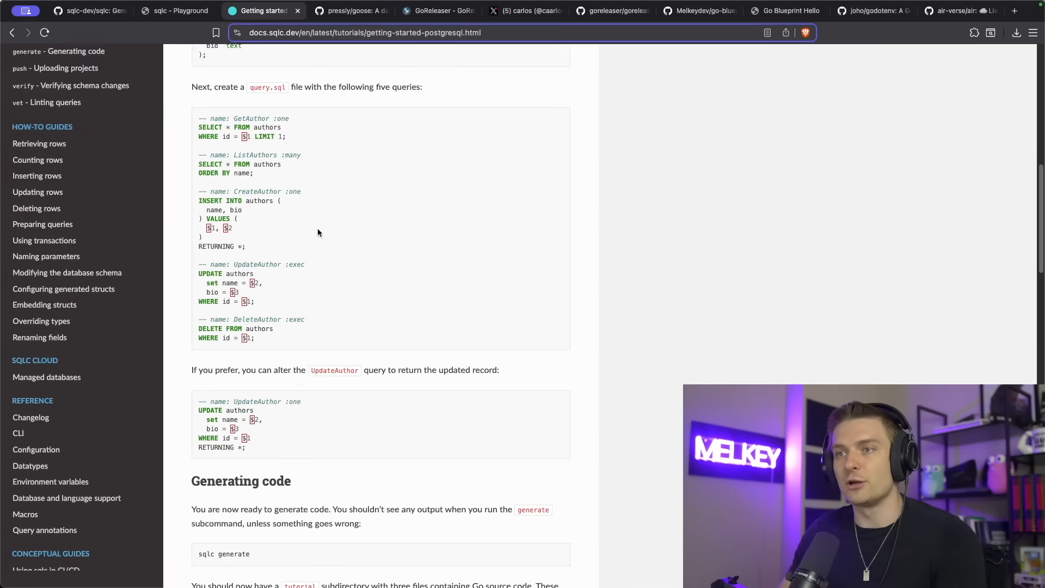
scroll(down, 3)
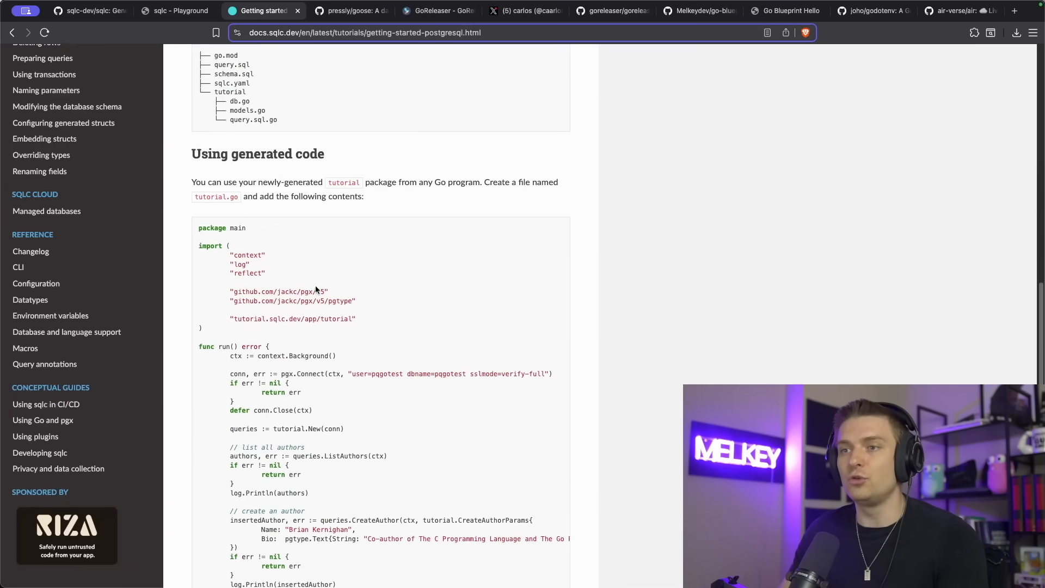
scroll(up, 3)
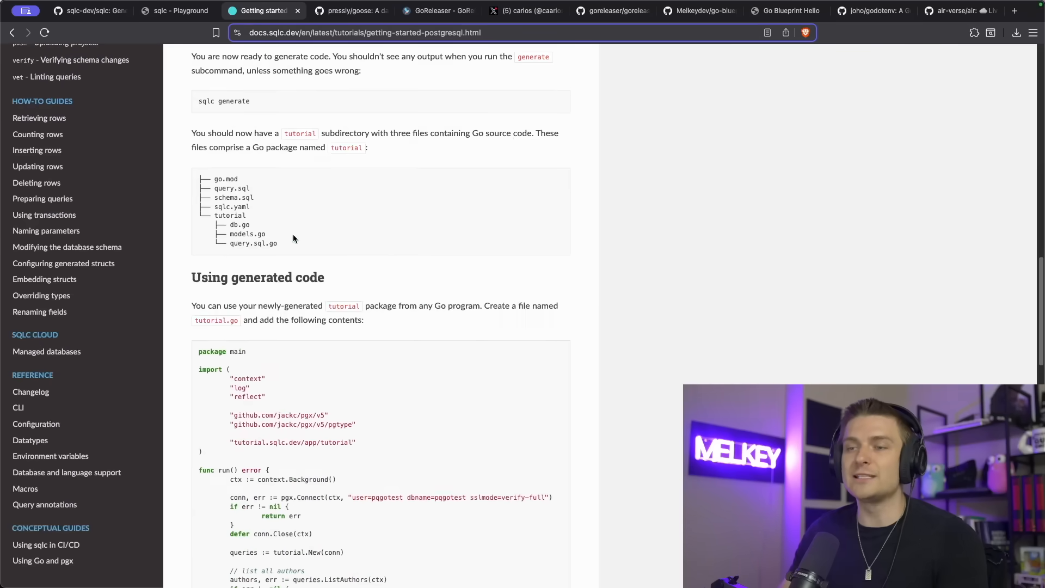
scroll(down, 3)
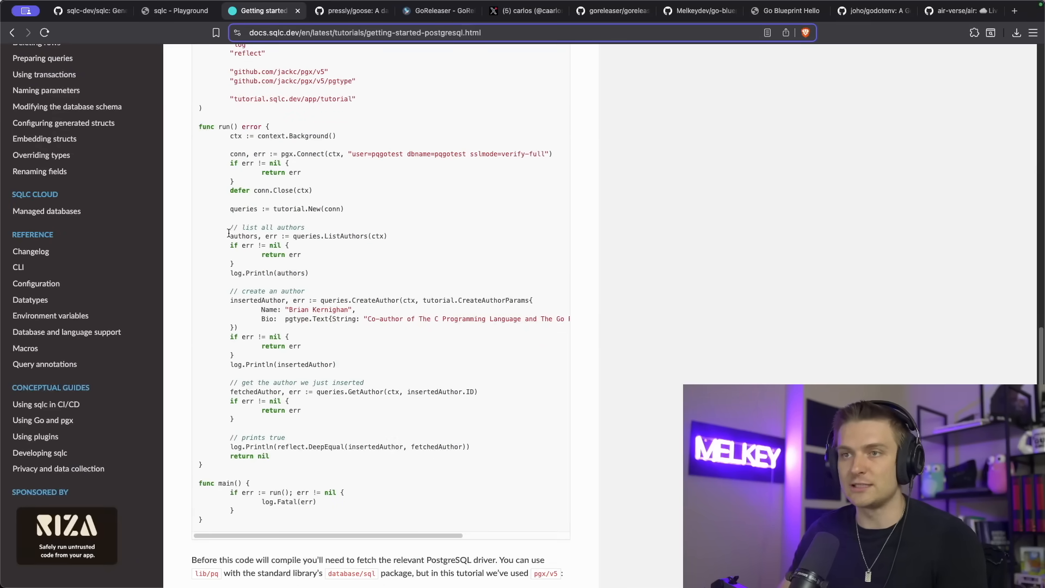
double_click(306, 236)
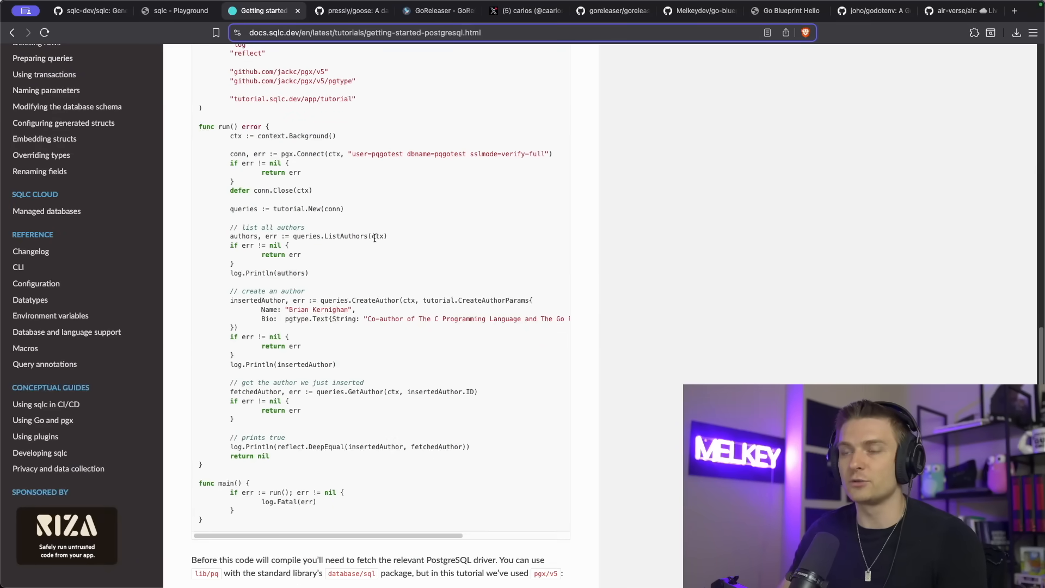
scroll(up, 3)
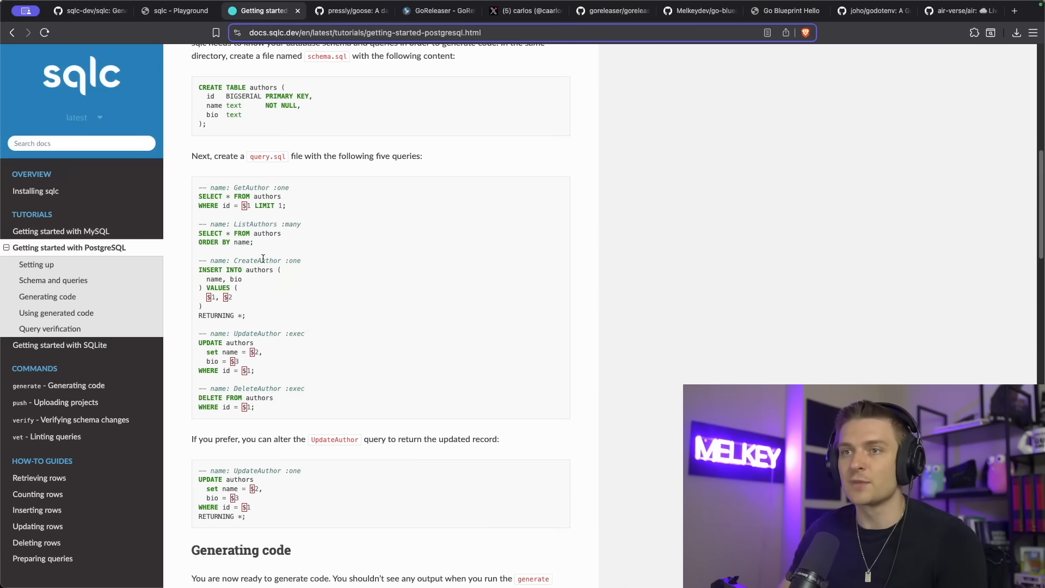
scroll(down, 3)
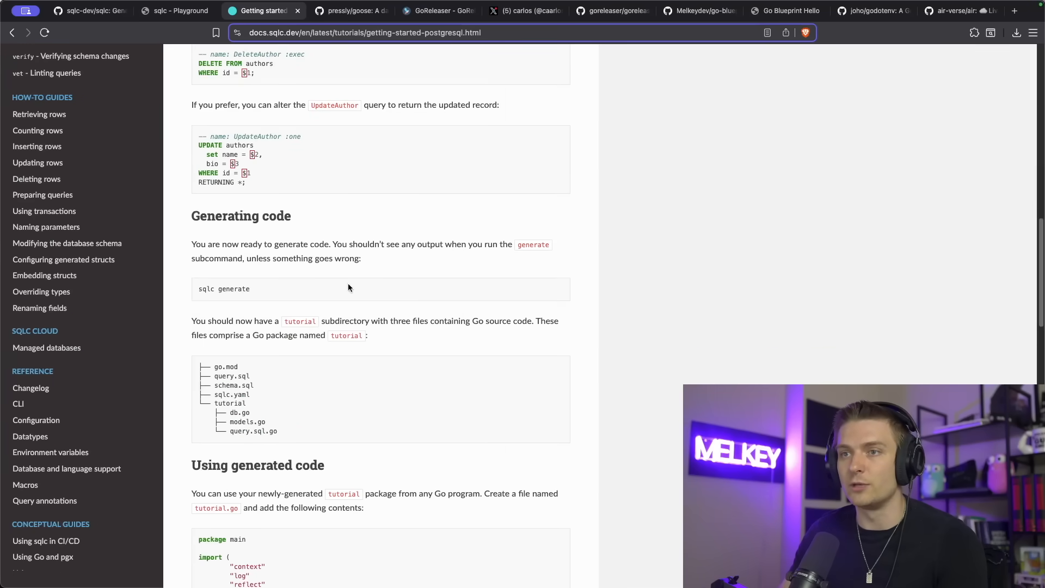
scroll(down, 3)
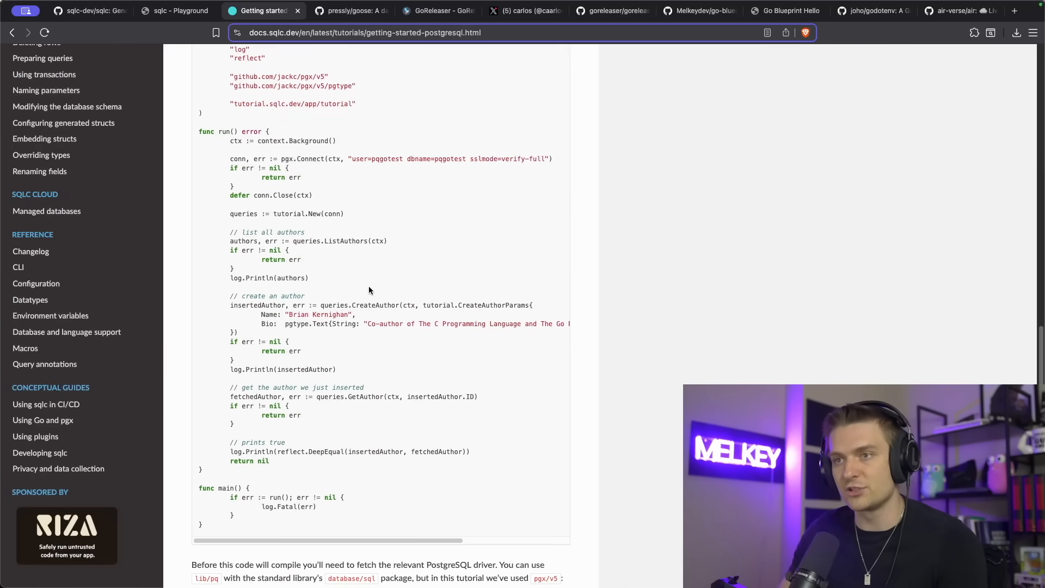
double_click(366, 396)
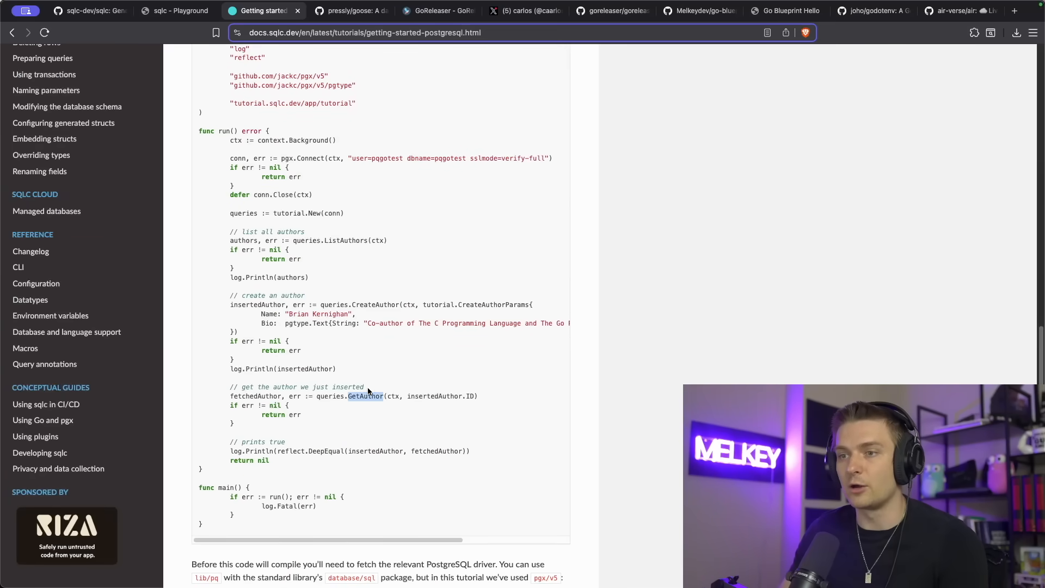
scroll(up, 3)
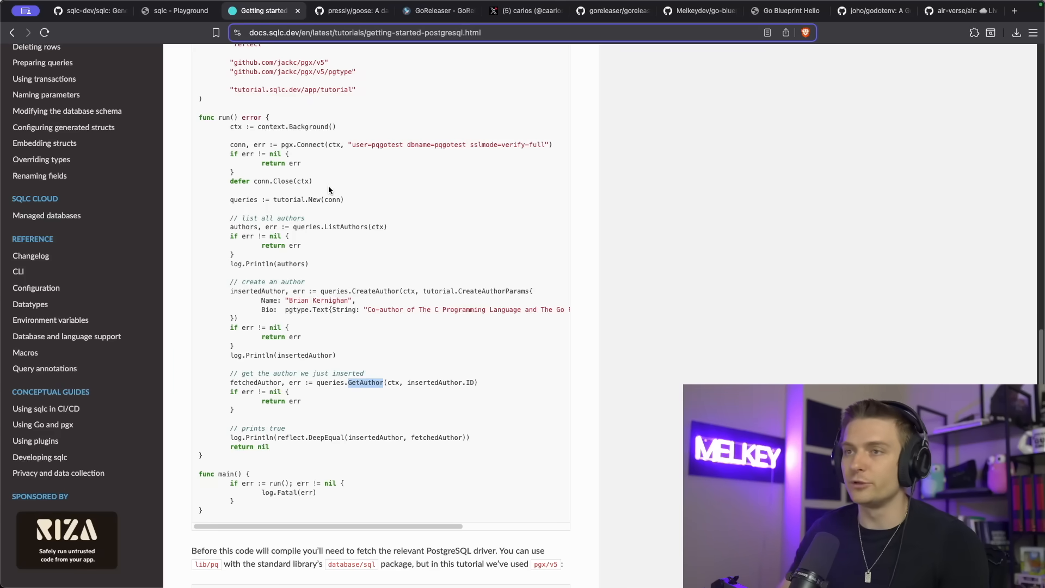
scroll(up, 3)
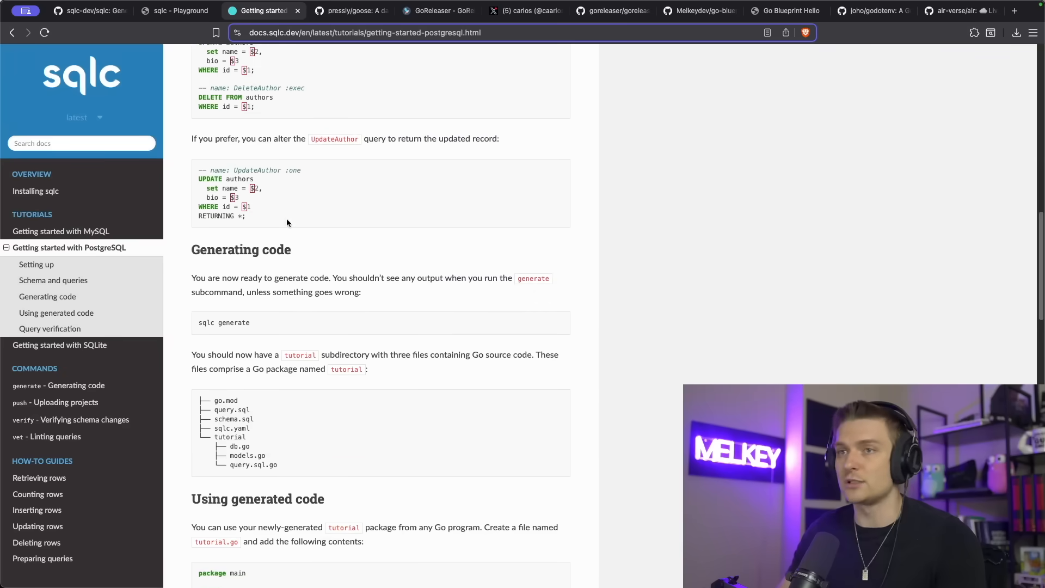
scroll(down, 3)
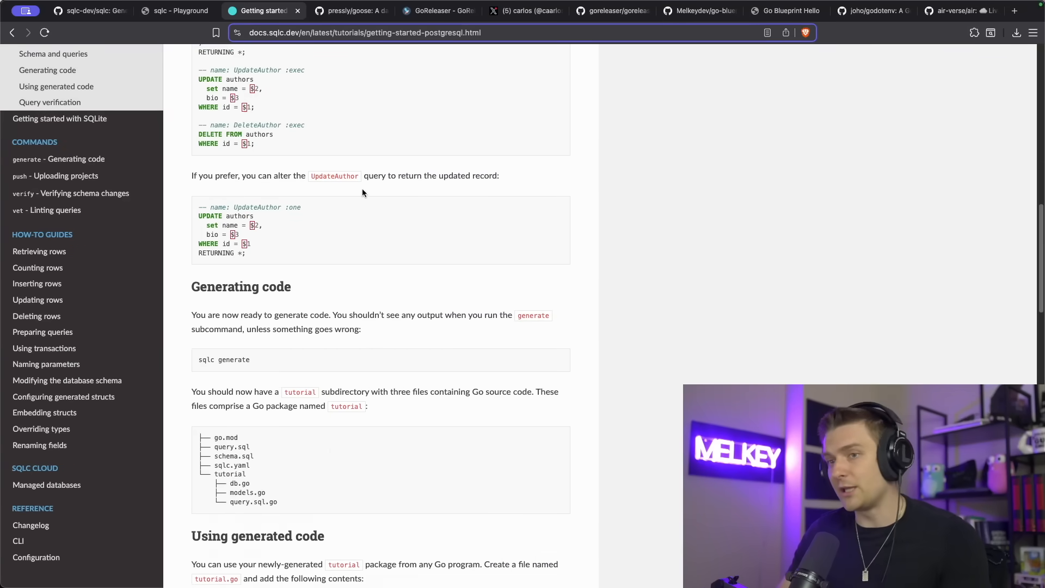
scroll(down, 3)
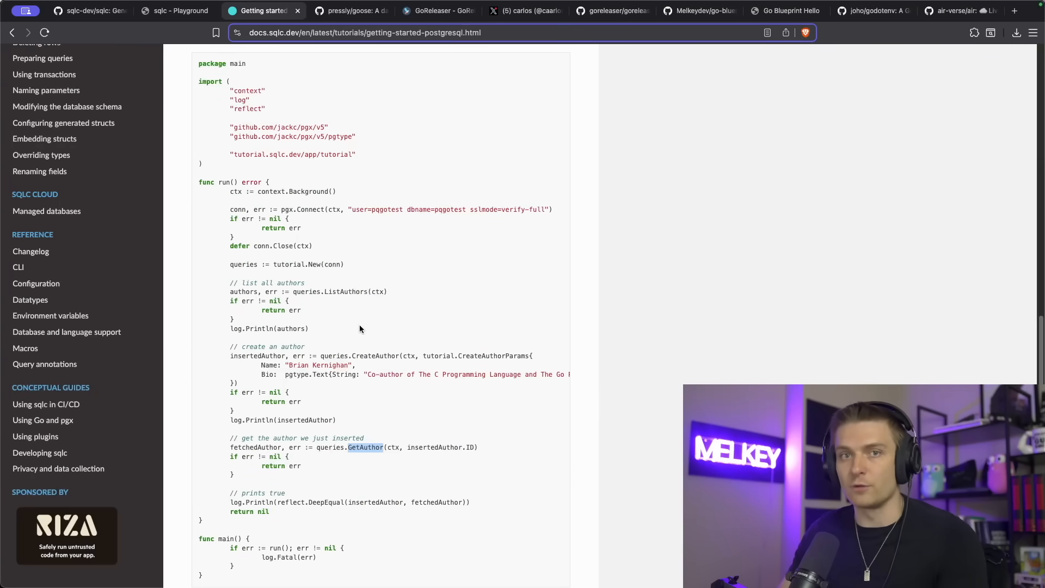
View the pressly/goose repository's file list and README, then return to the top of the page
click(347, 11)
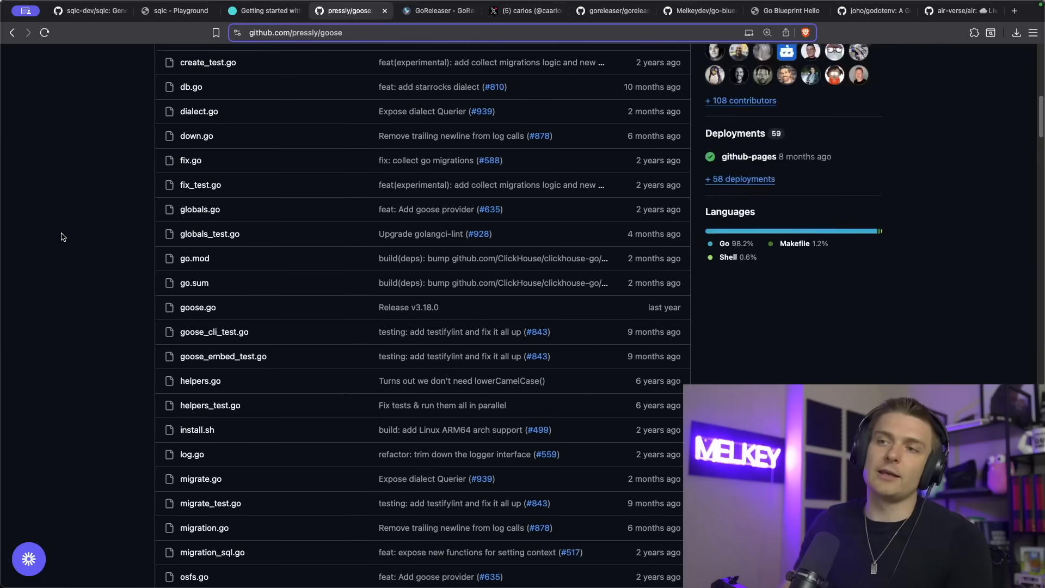
scroll(down, 3)
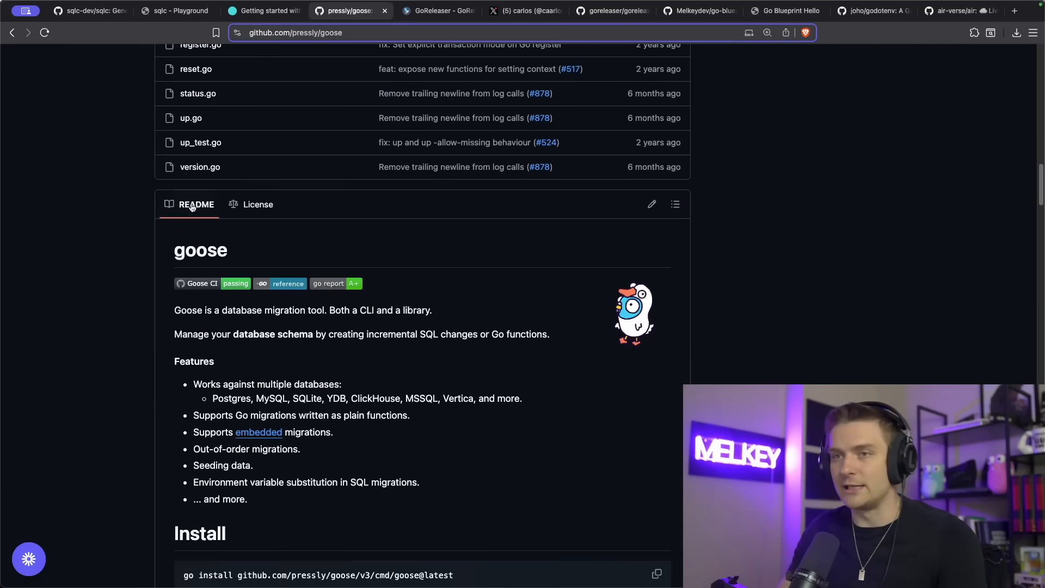
scroll(down, 3)
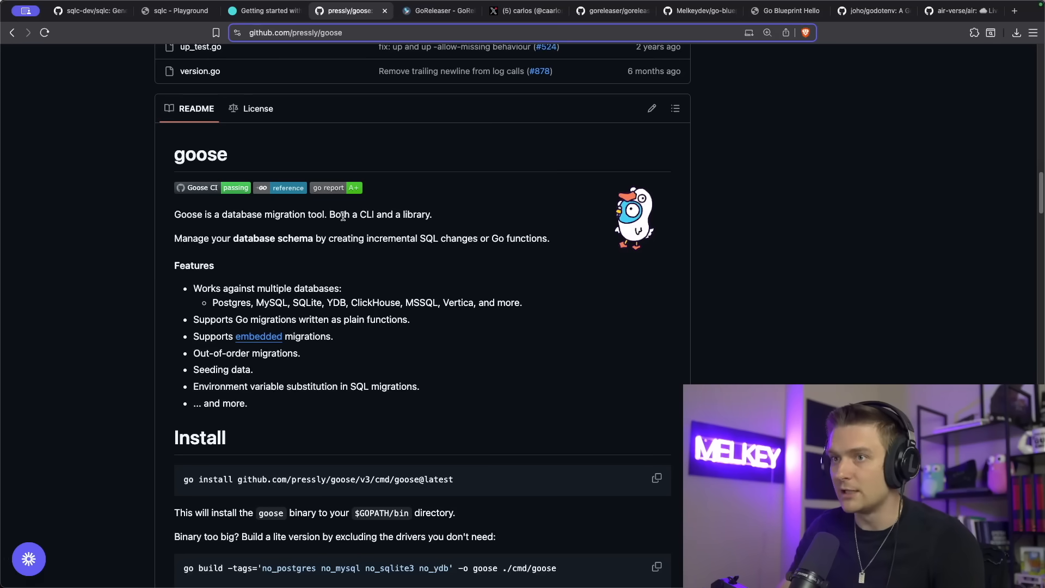
scroll(up, 3)
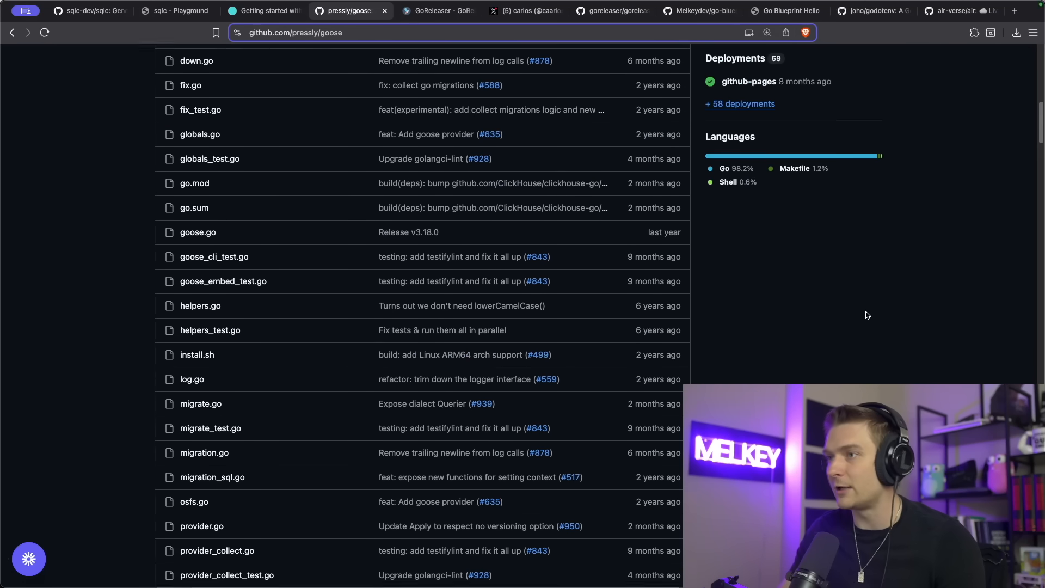
scroll(up, 3)
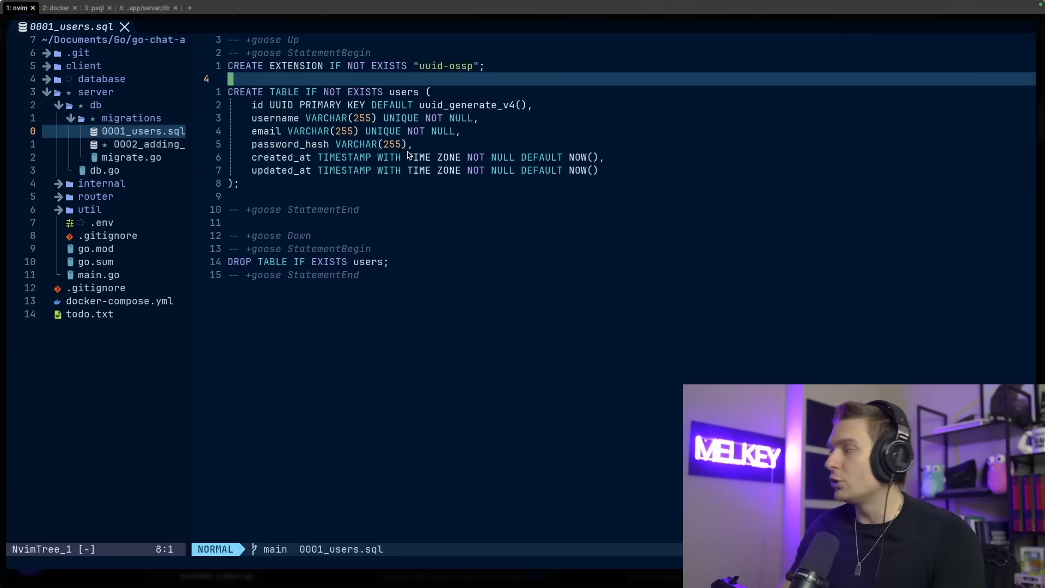
mouse_move(233, 187)
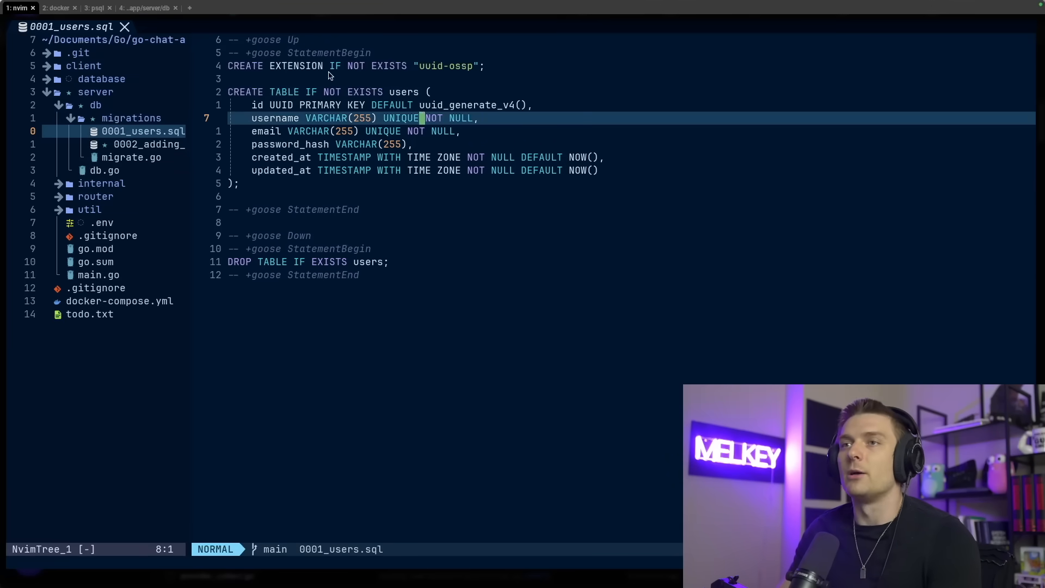
mouse_move(283, 52)
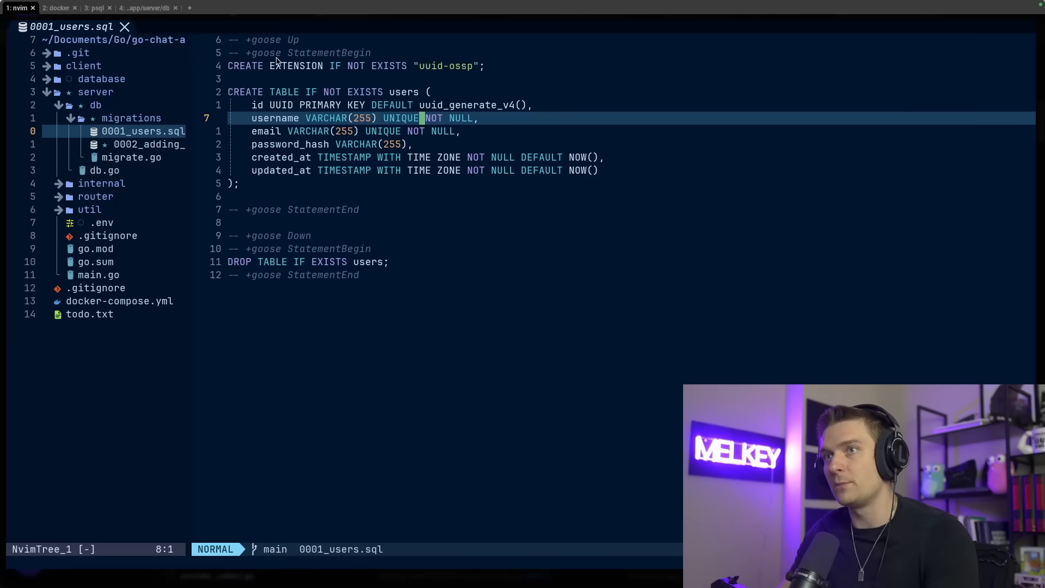
mouse_move(308, 276)
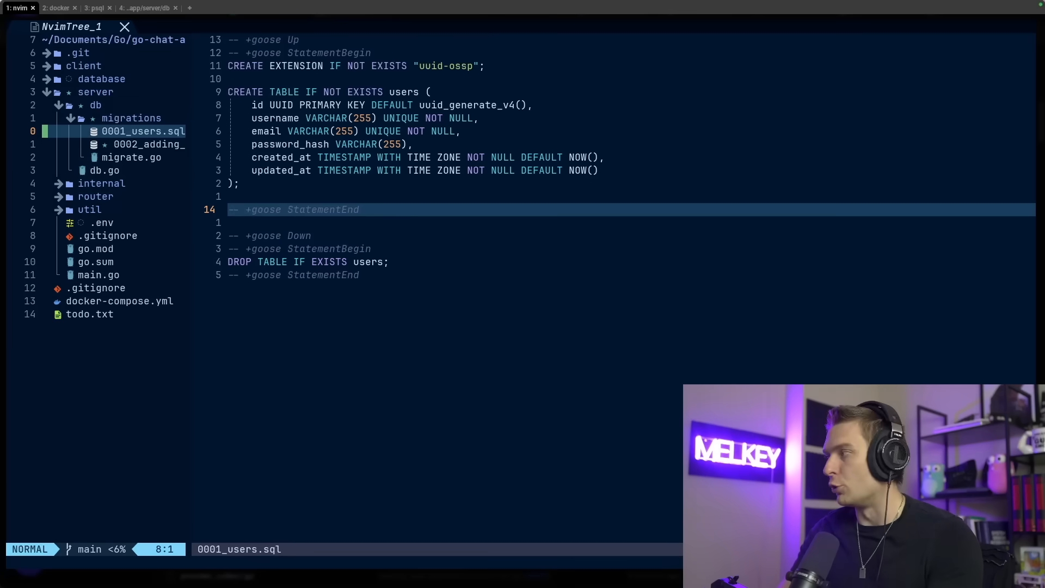
Read migrate.go's RunMigrations, MigrateDown and MigrateToVersion, then return to the users migration file
click(132, 157)
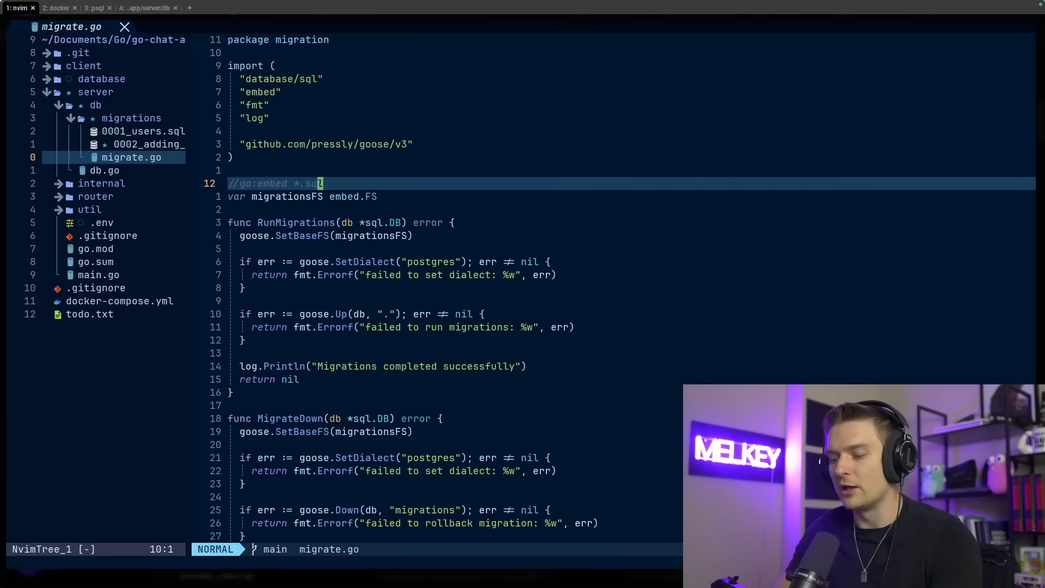
scroll(down, 3)
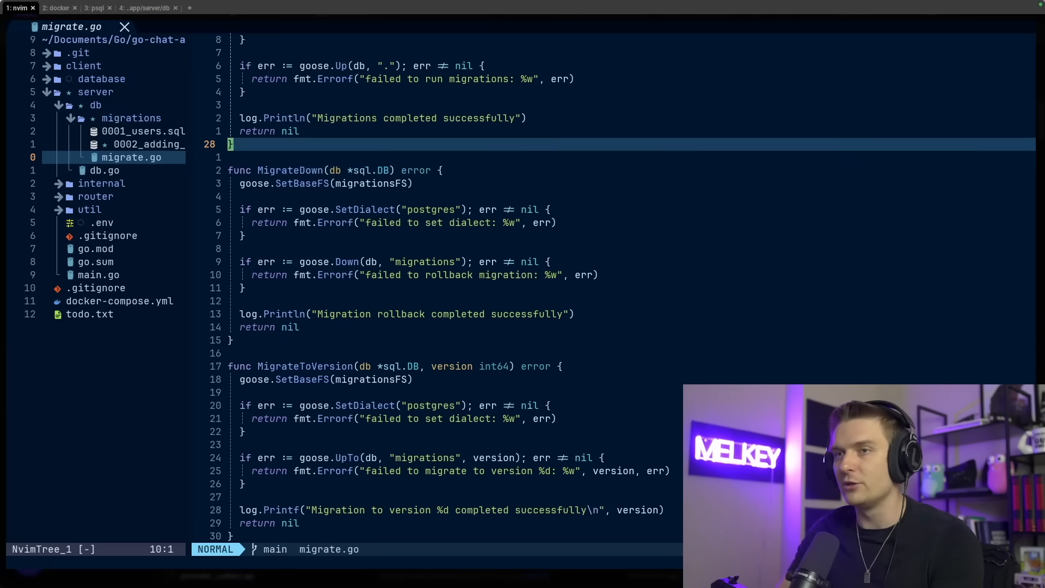
scroll(up, 3)
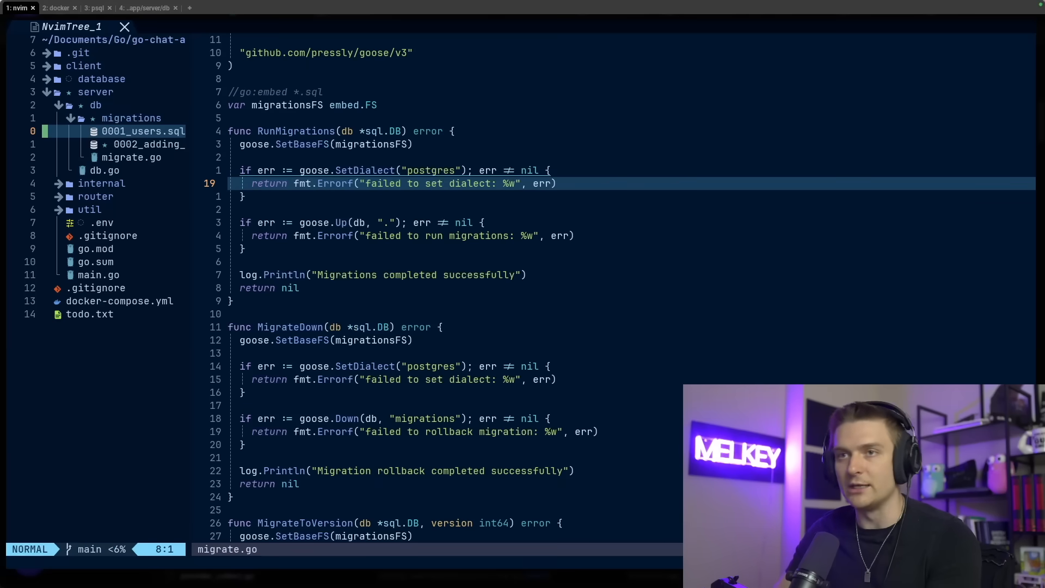
click(142, 131)
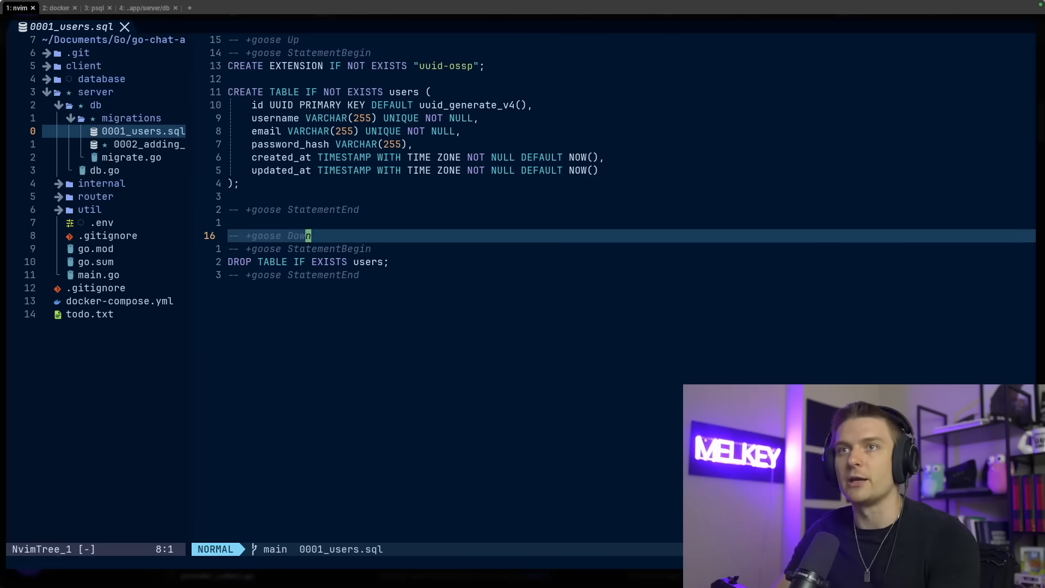
Check the running goChatDB docker session, then move to the psql session showing the two users rows
click(57, 7)
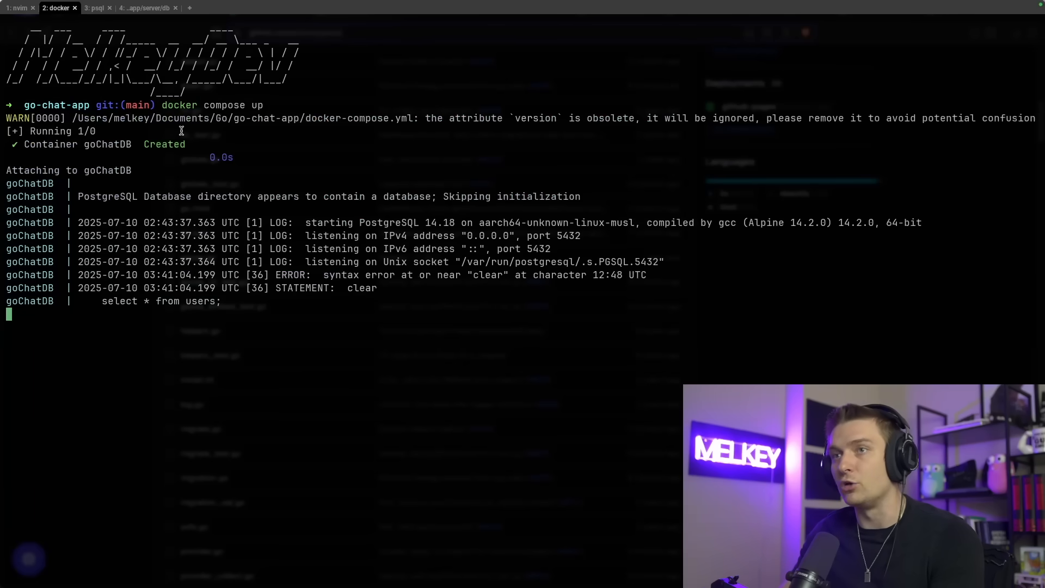
mouse_move(338, 81)
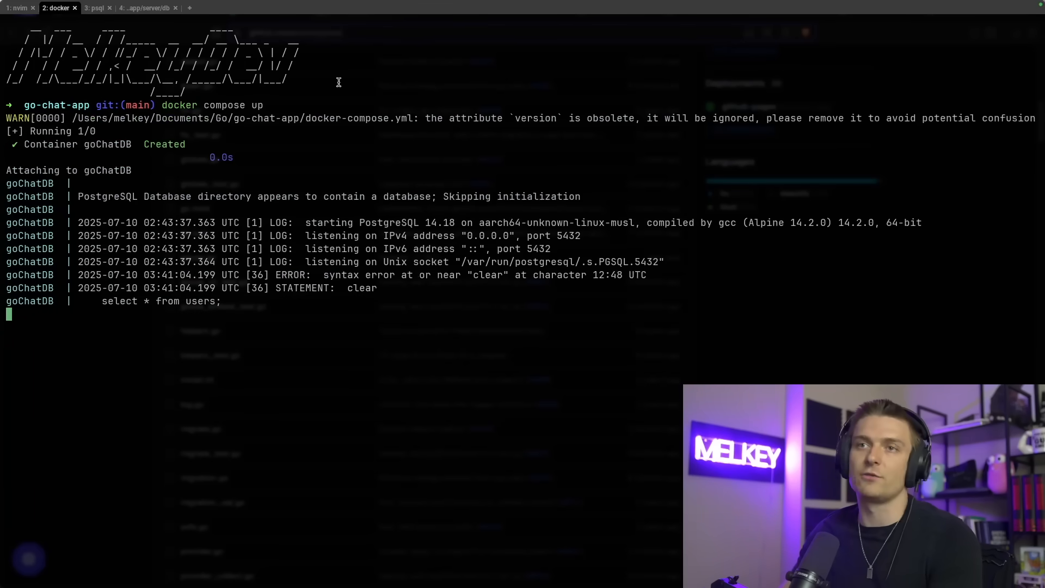
click(97, 7)
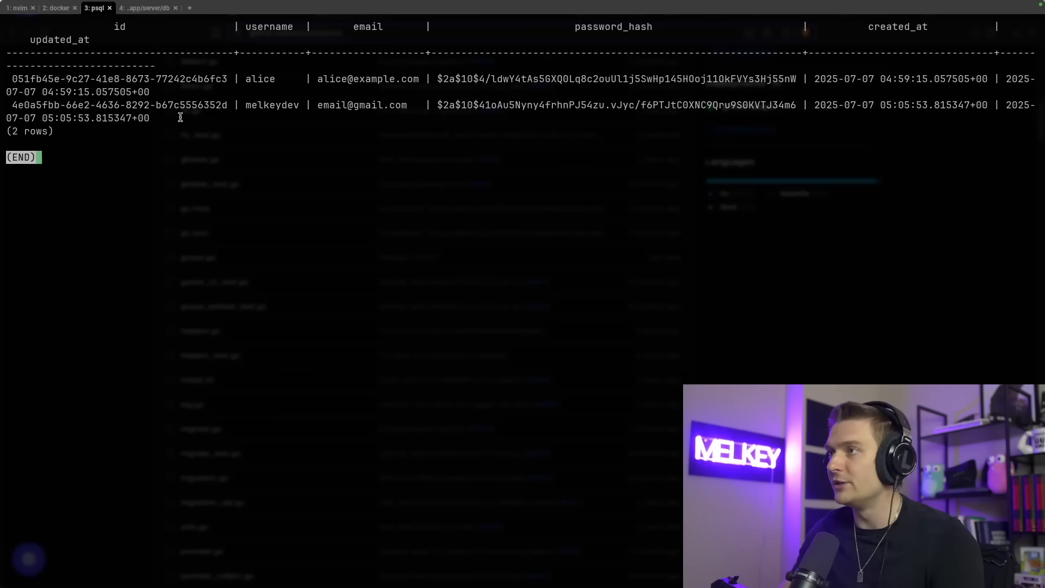
mouse_move(938, 38)
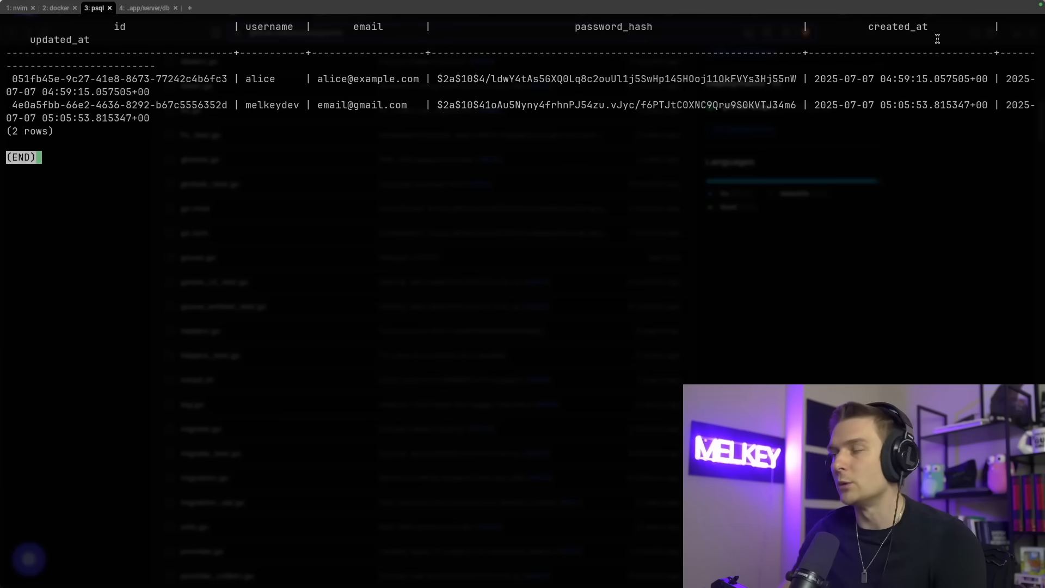
mouse_move(577, 29)
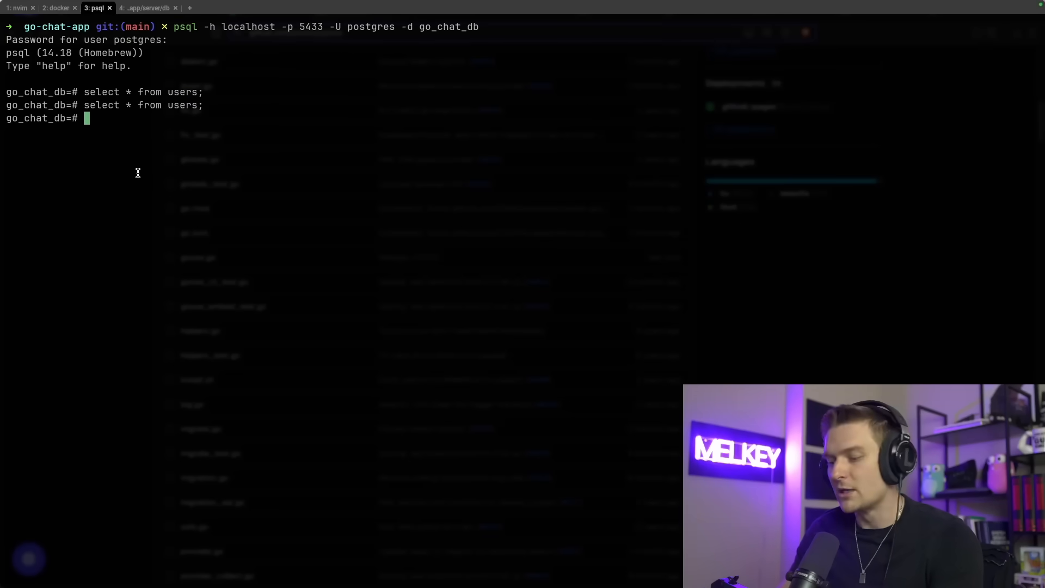
Run goose up against go_chat_db on localhost:5433, migrating the database to version 2
click(145, 7)
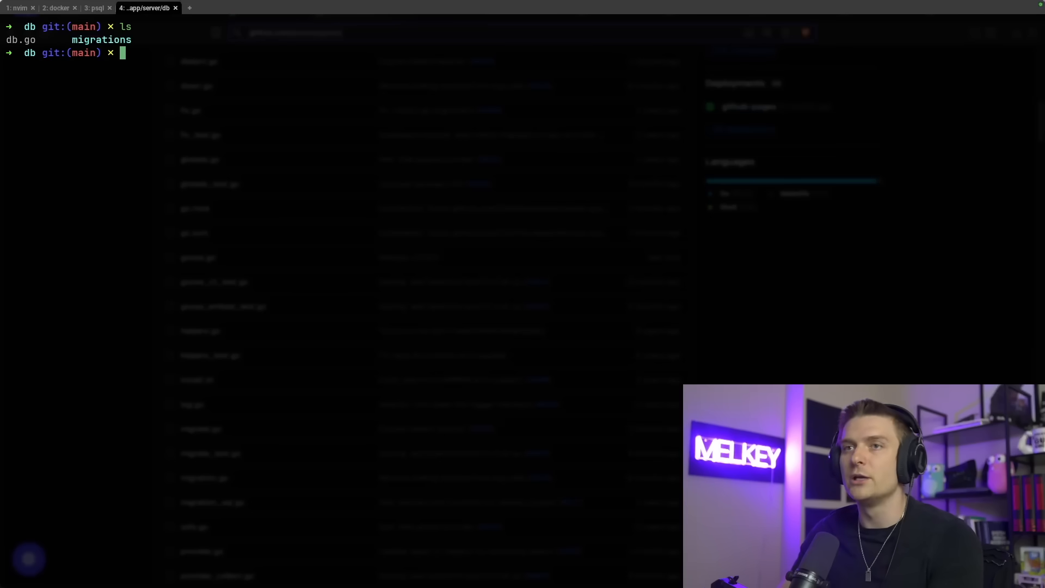
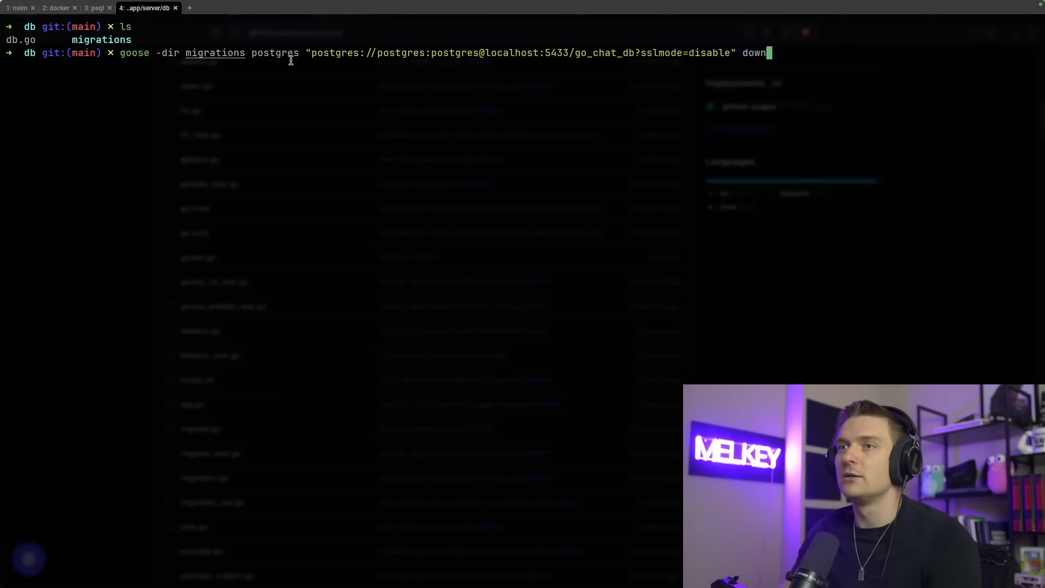
mouse_move(792, 72)
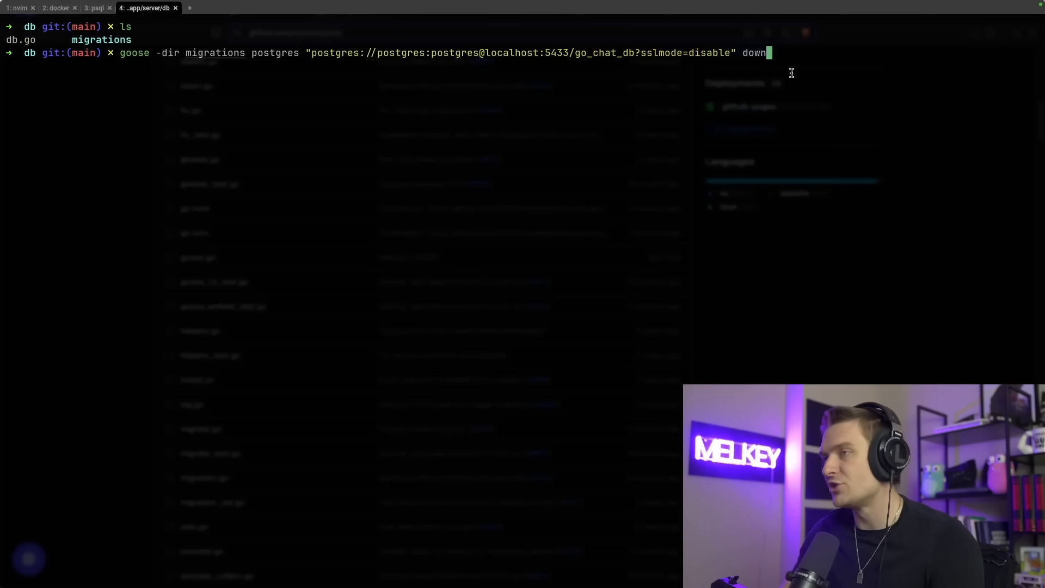
key(BackSpace)
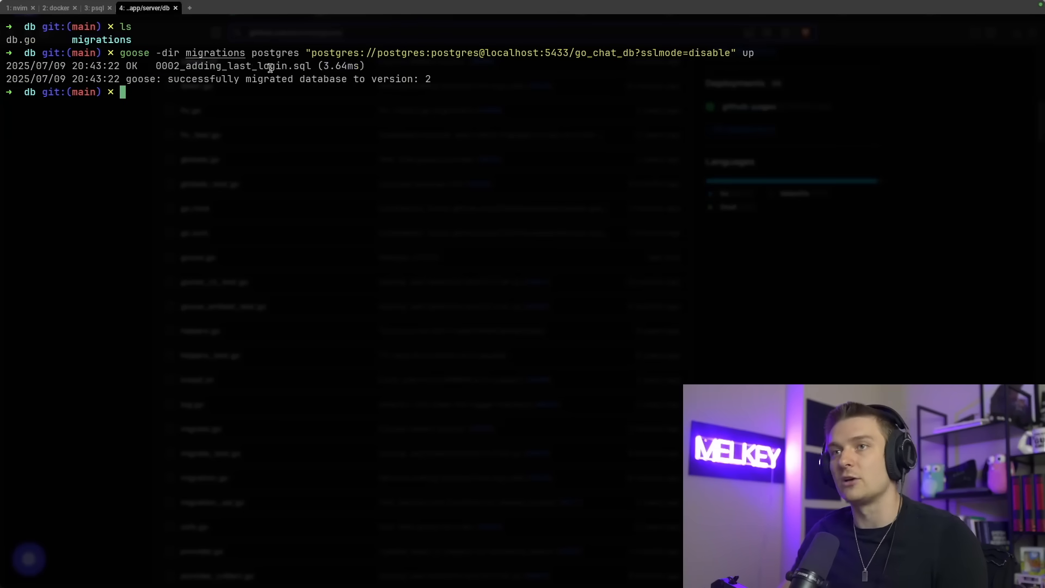
click(18, 7)
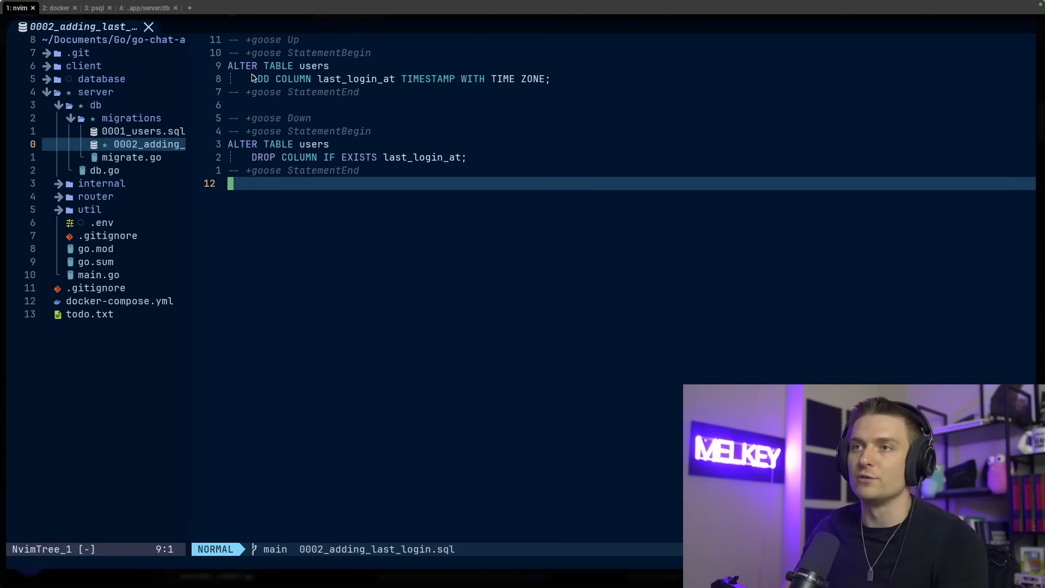
mouse_move(339, 84)
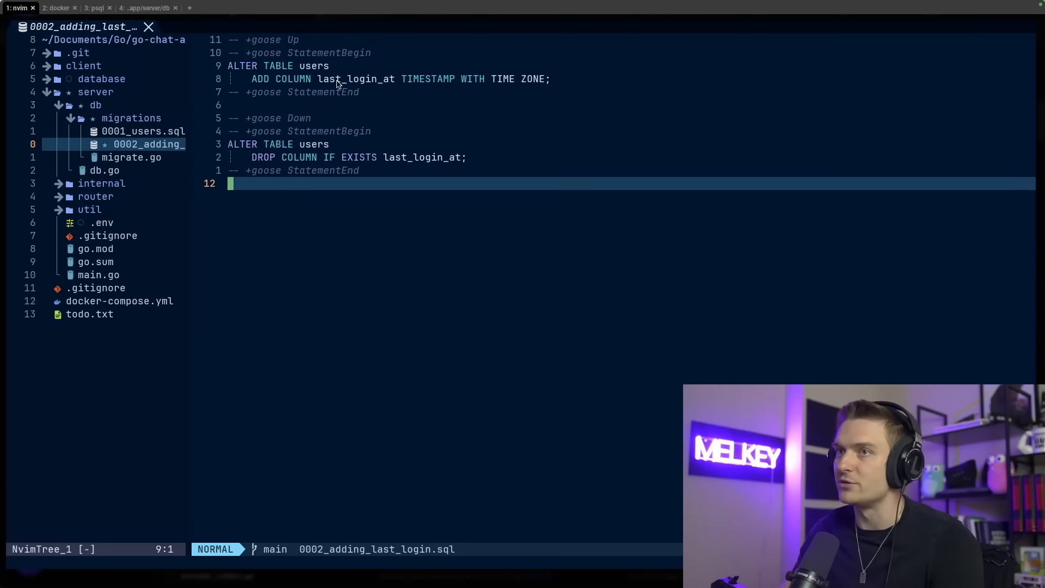
mouse_move(323, 155)
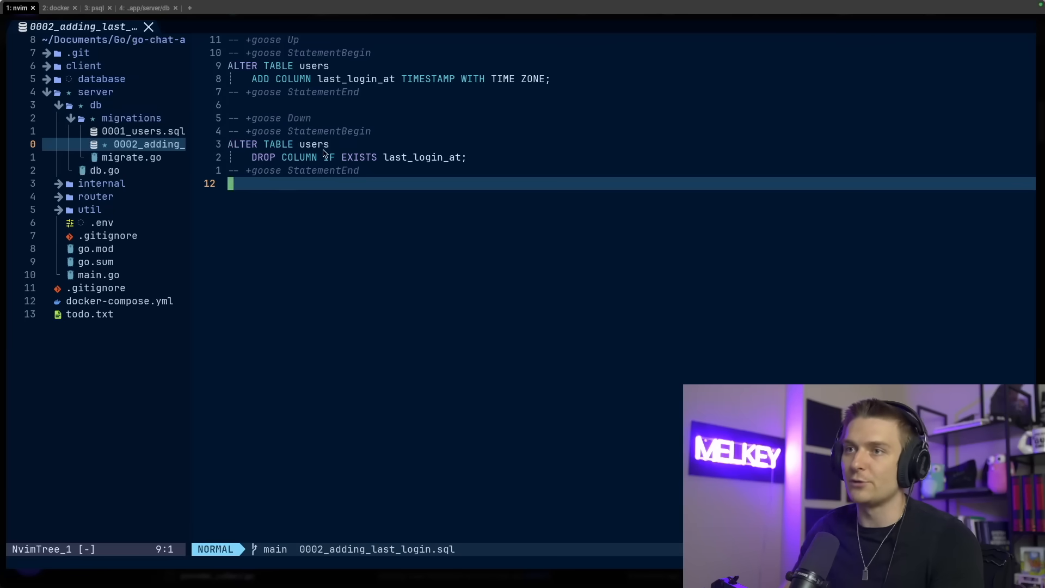
Rerun select * from users in psql and point out the new last_login_at column
click(95, 7)
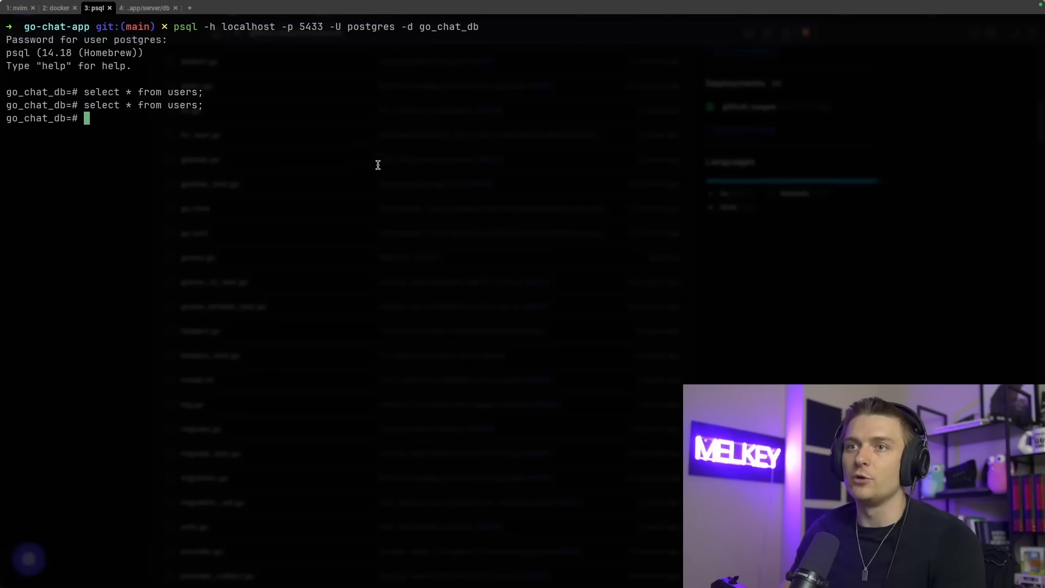
key(Return)
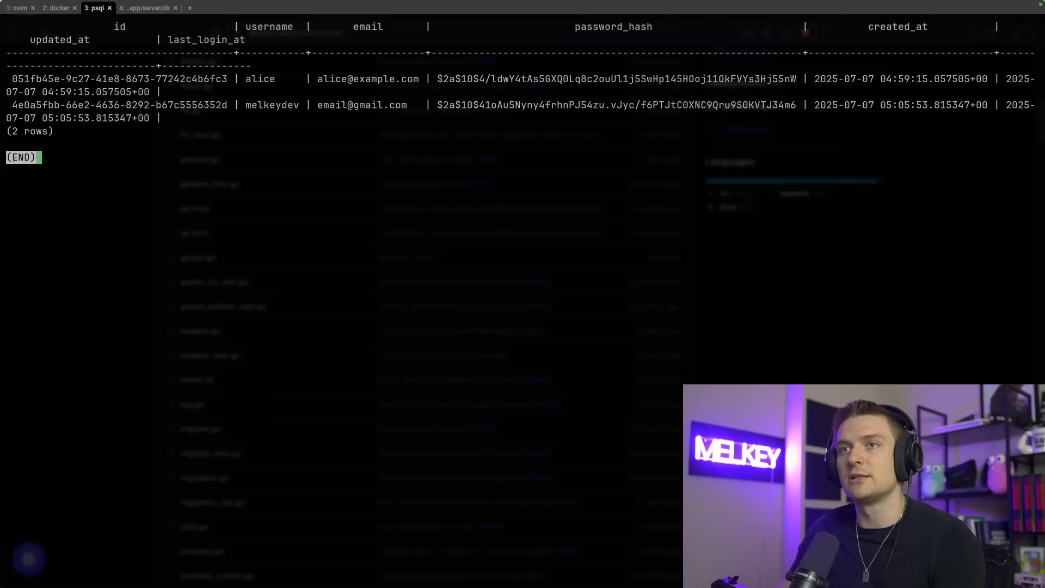
double_click(206, 39)
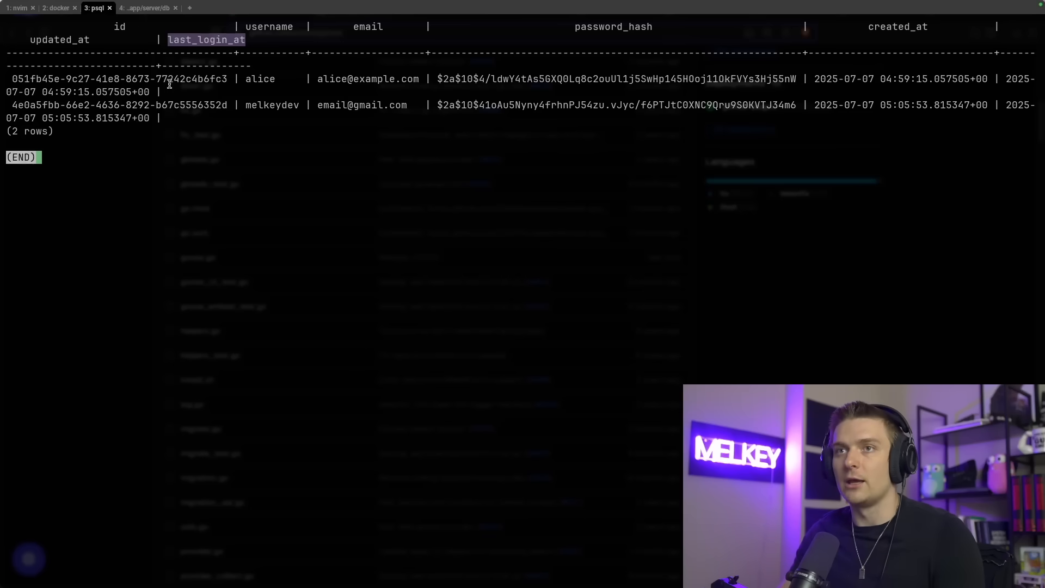
Run goose down against go_chat_db to roll back the 0002_adding_last_login migration
click(140, 7)
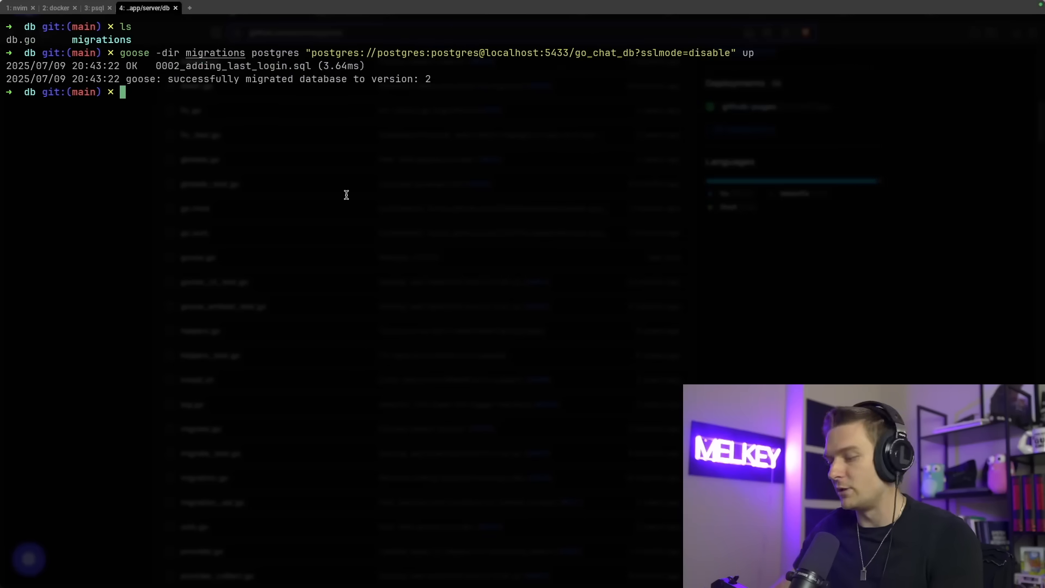
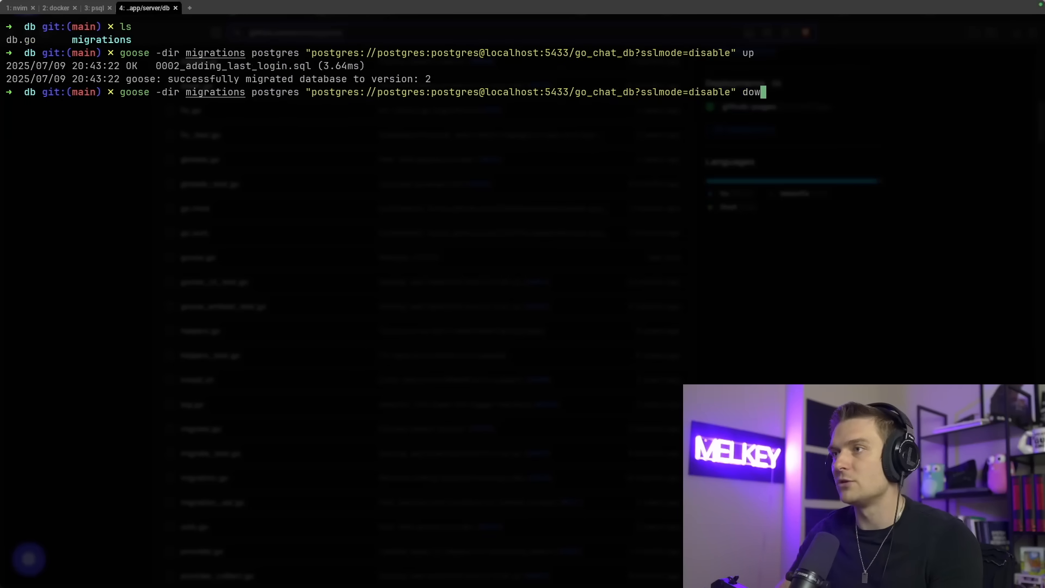
key(Return)
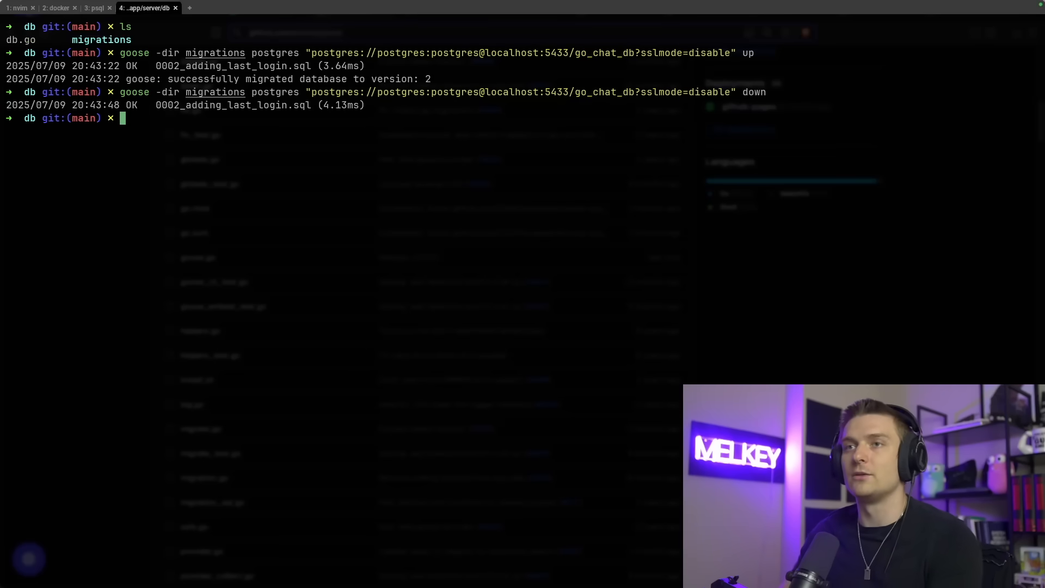
Back in psql, list the database tables with \dt
click(96, 7)
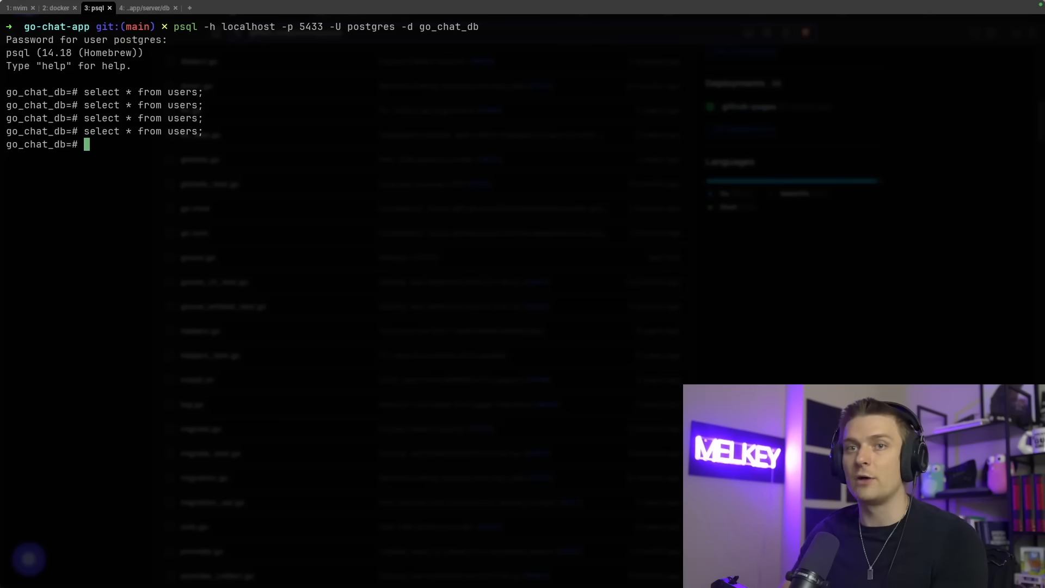
text(\dt)
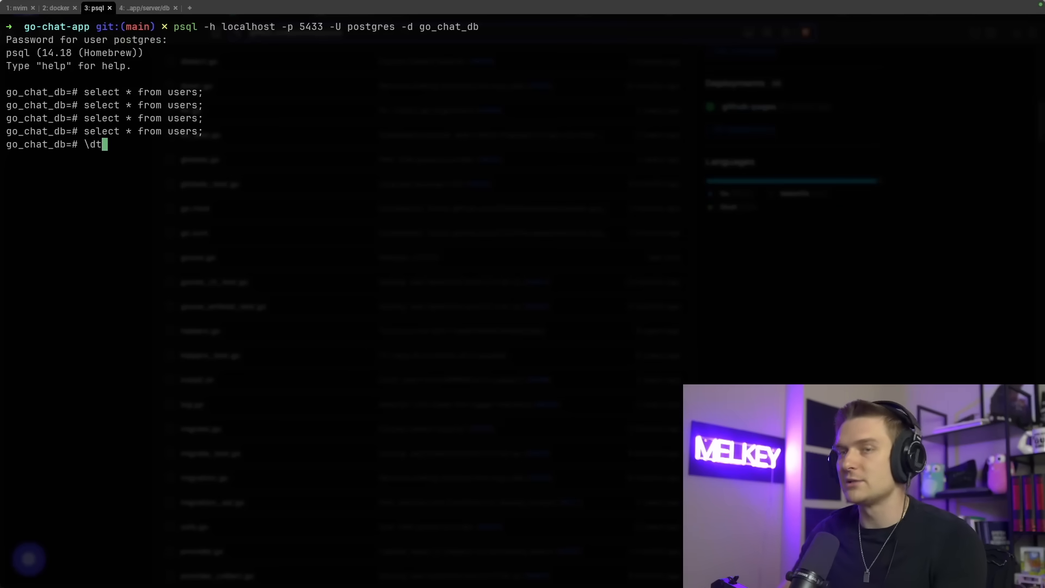
key(Return)
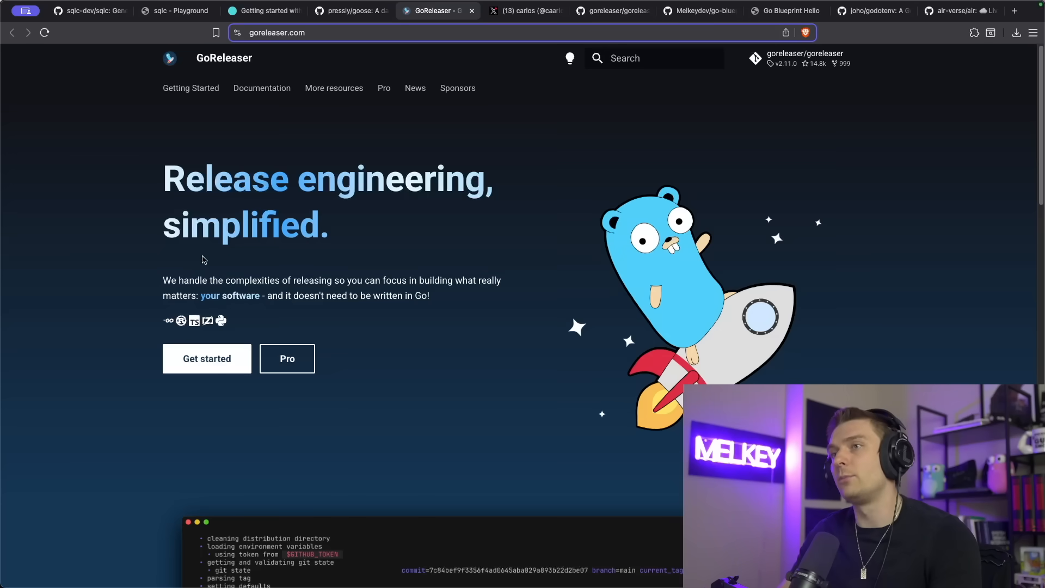
mouse_move(178, 154)
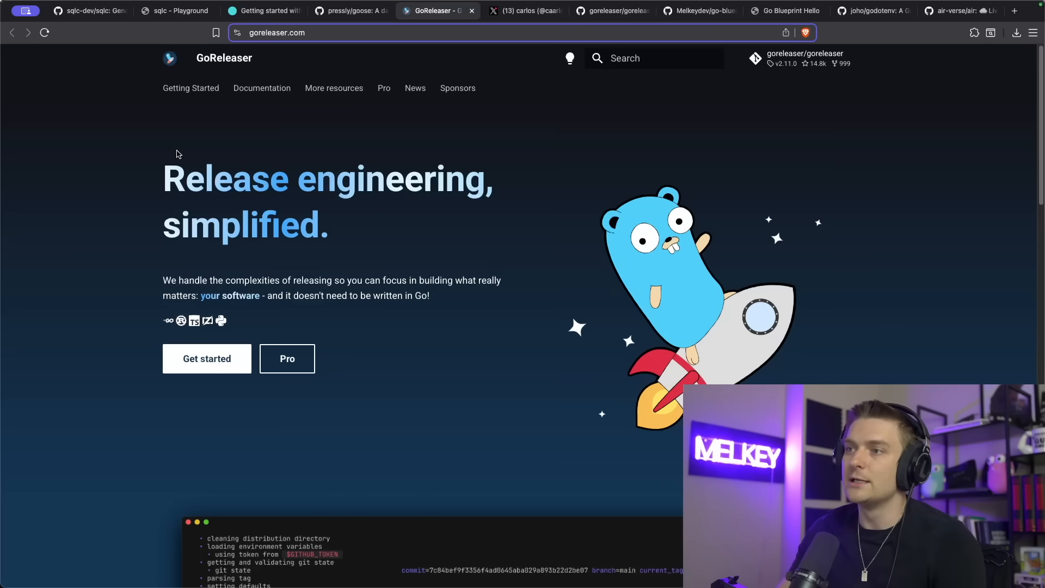
Visit the GoReleaser maintainer's X profile, then read down the goreleaser/goreleaser README on GitHub
click(524, 11)
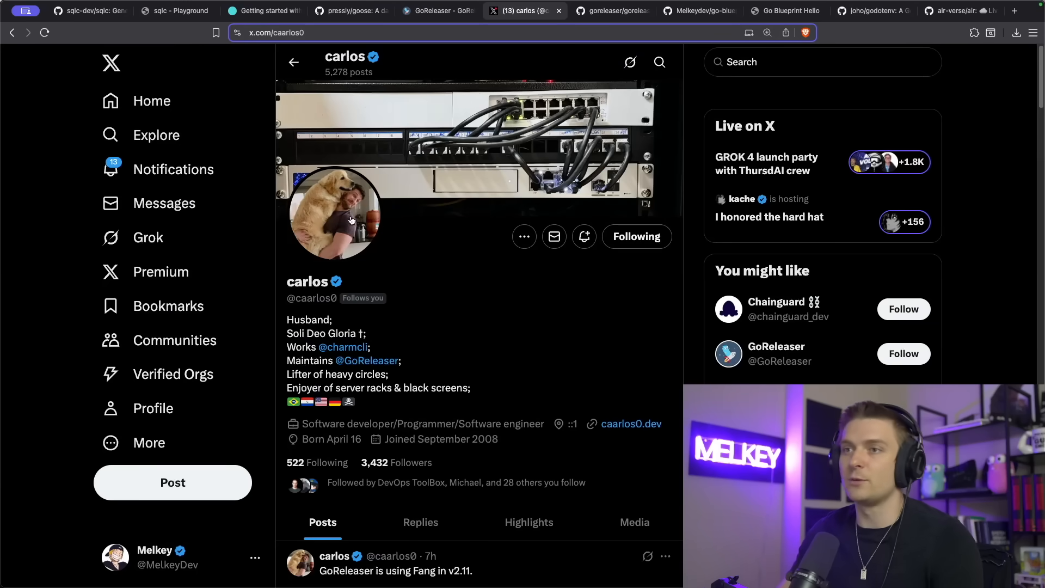
mouse_move(602, 59)
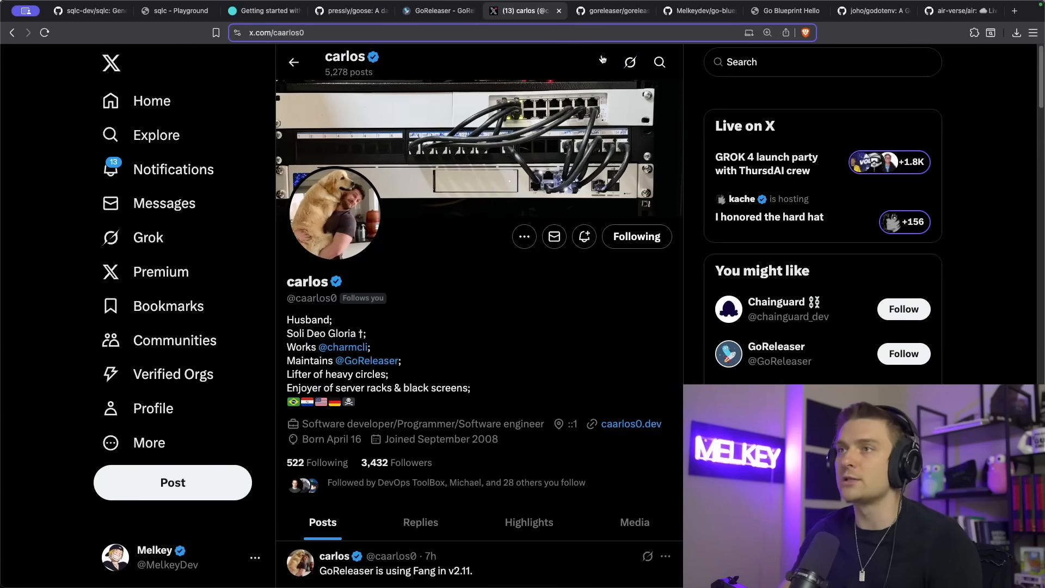
click(609, 11)
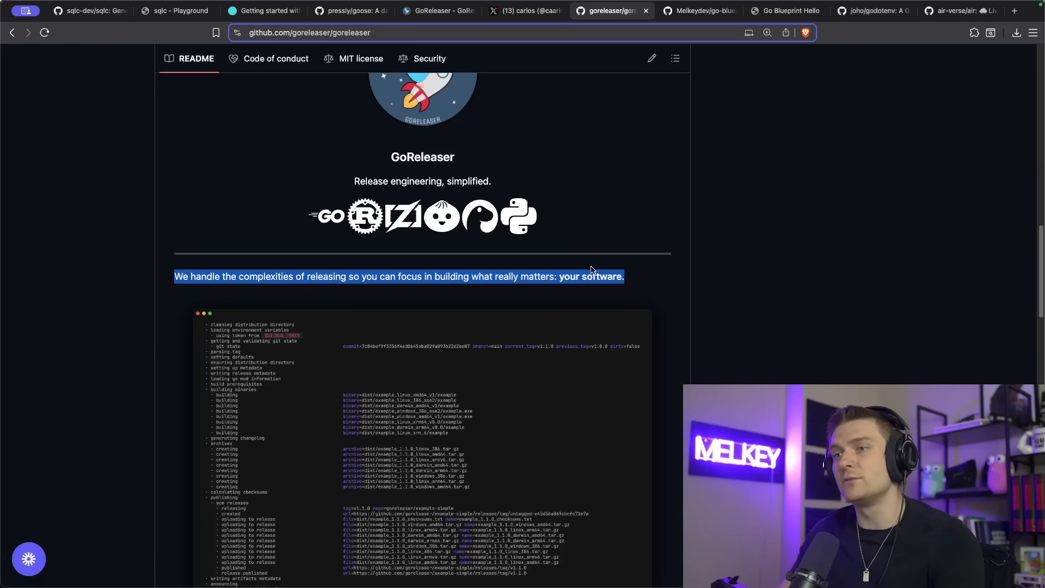
scroll(down, 3)
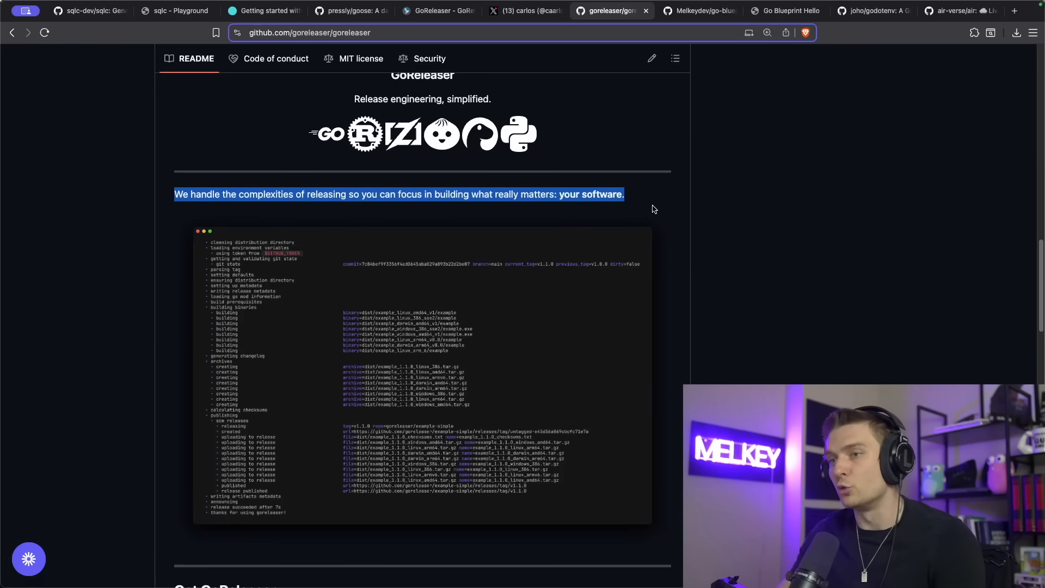
scroll(down, 3)
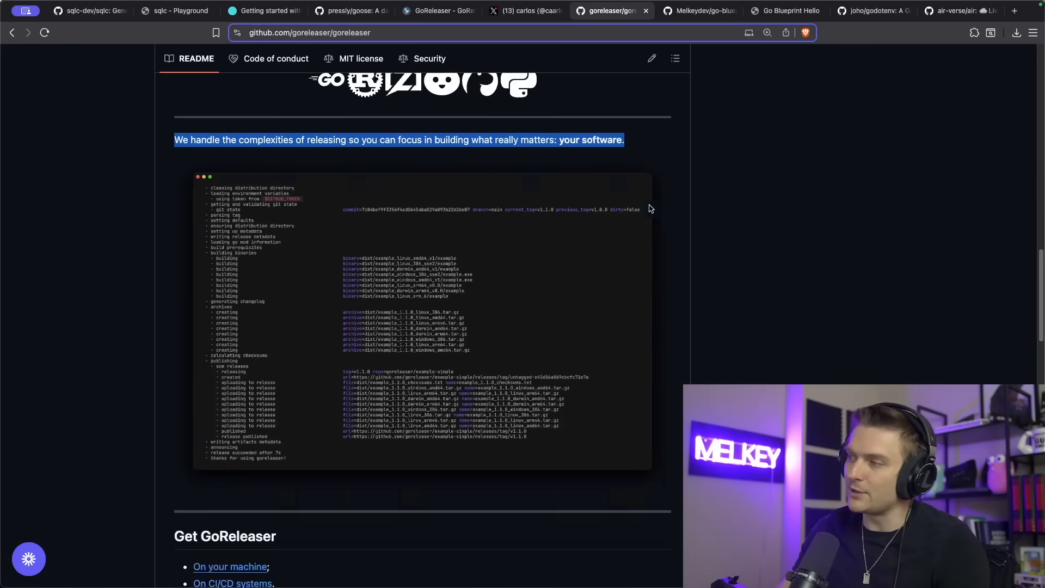
scroll(down, 3)
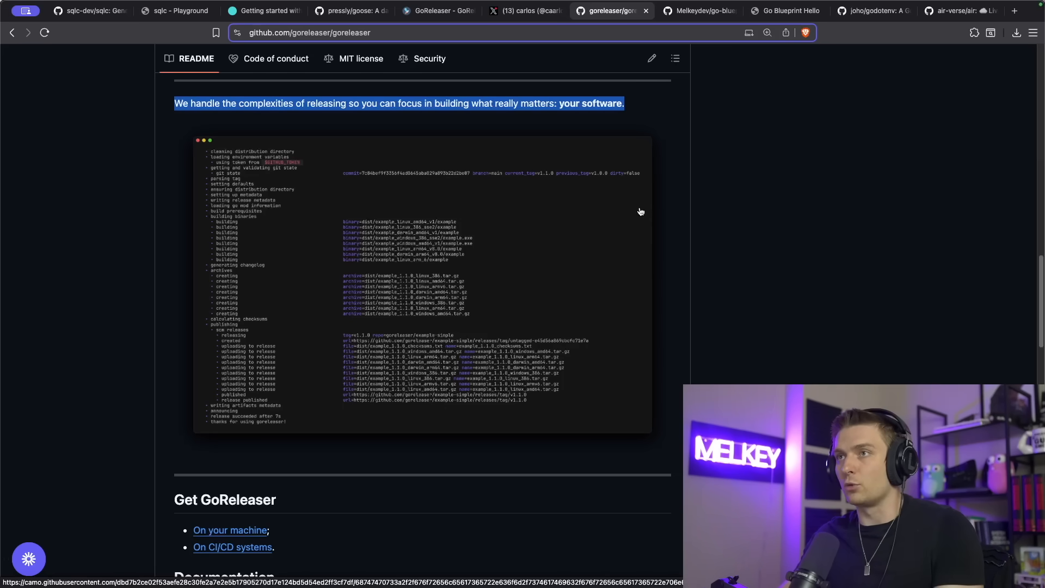
Return to the top of the GoReleaser repository and move on to the Melkeydev/go-blueprint repository
scroll(down, 3)
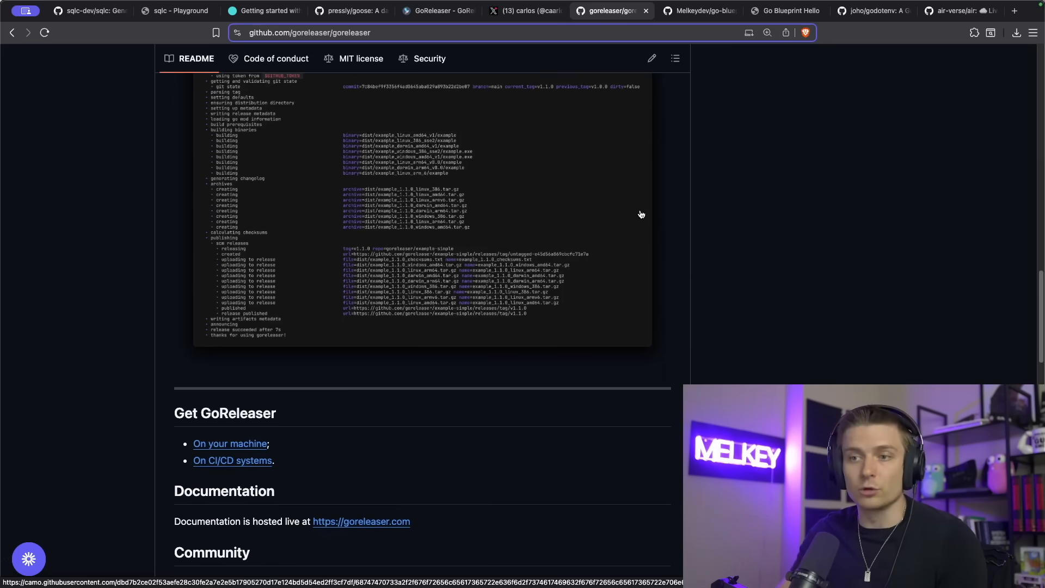
scroll(up, 3)
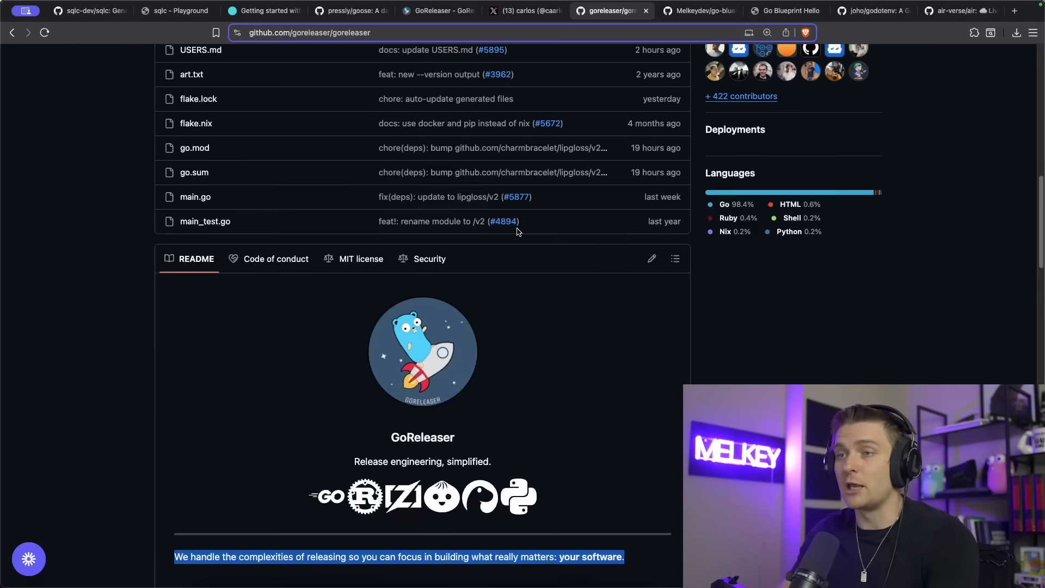
scroll(up, 3)
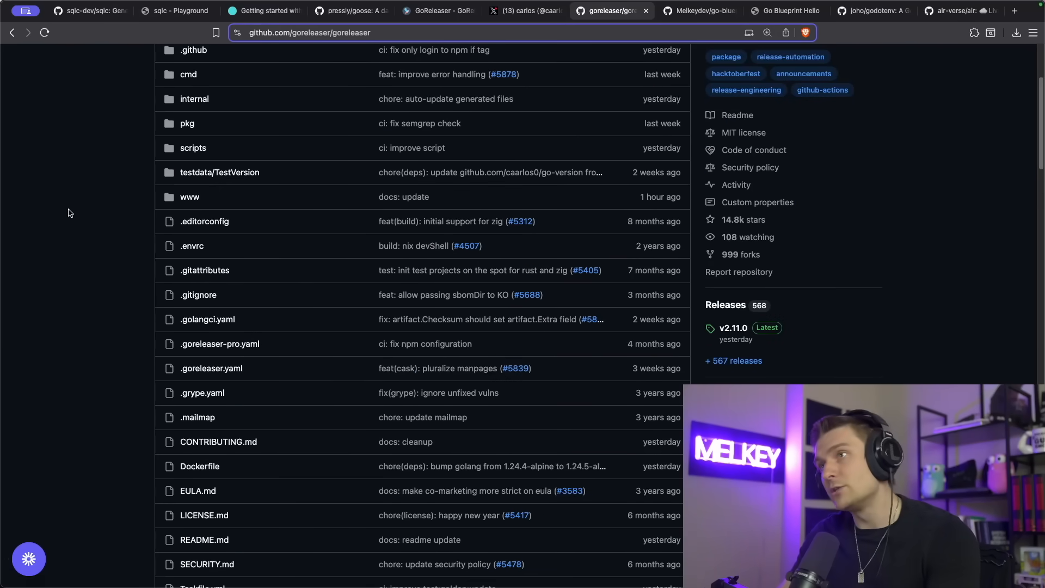
scroll(up, 3)
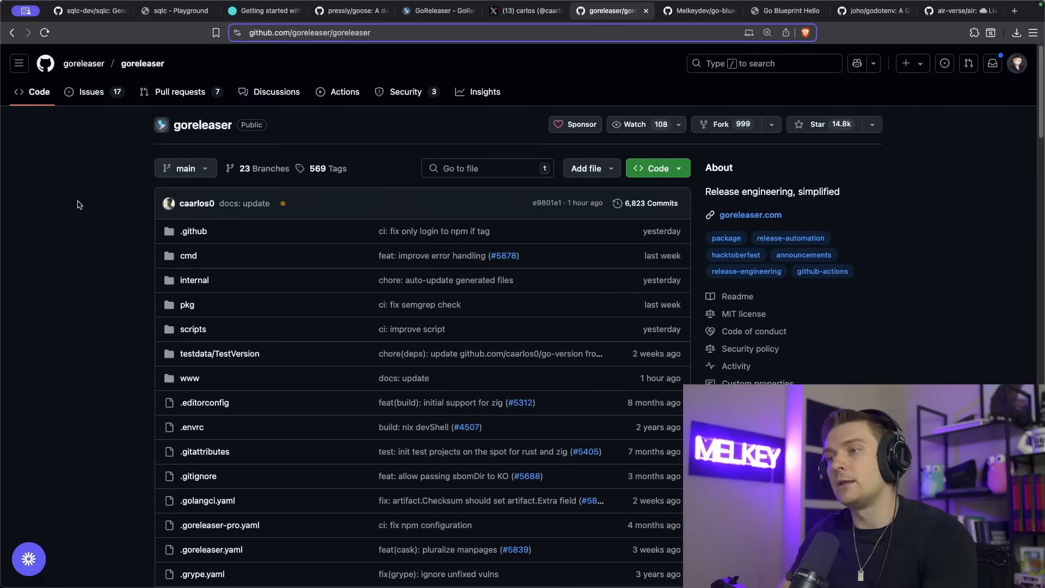
click(695, 11)
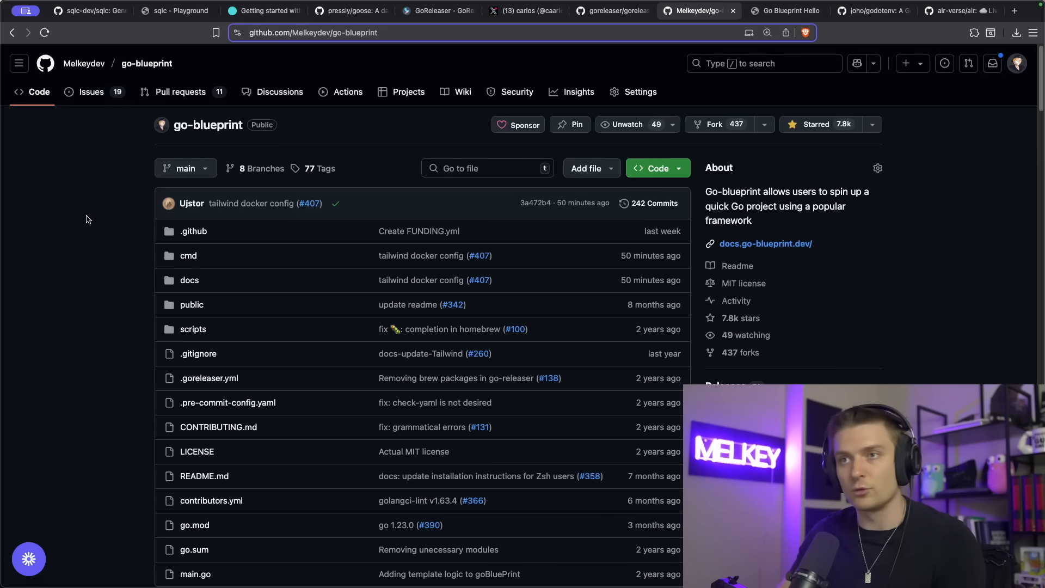
mouse_move(267, 235)
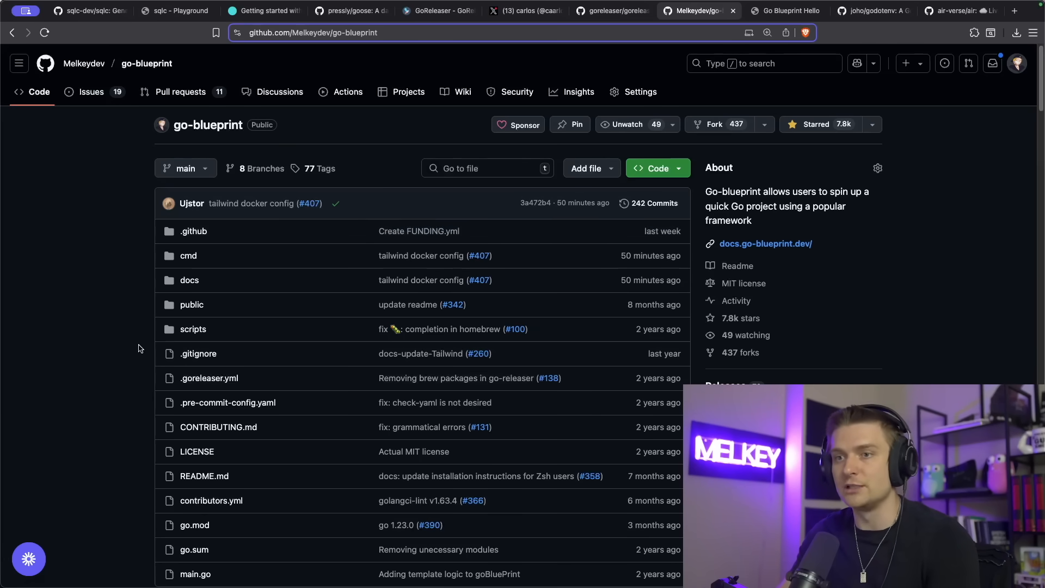
mouse_move(744, 335)
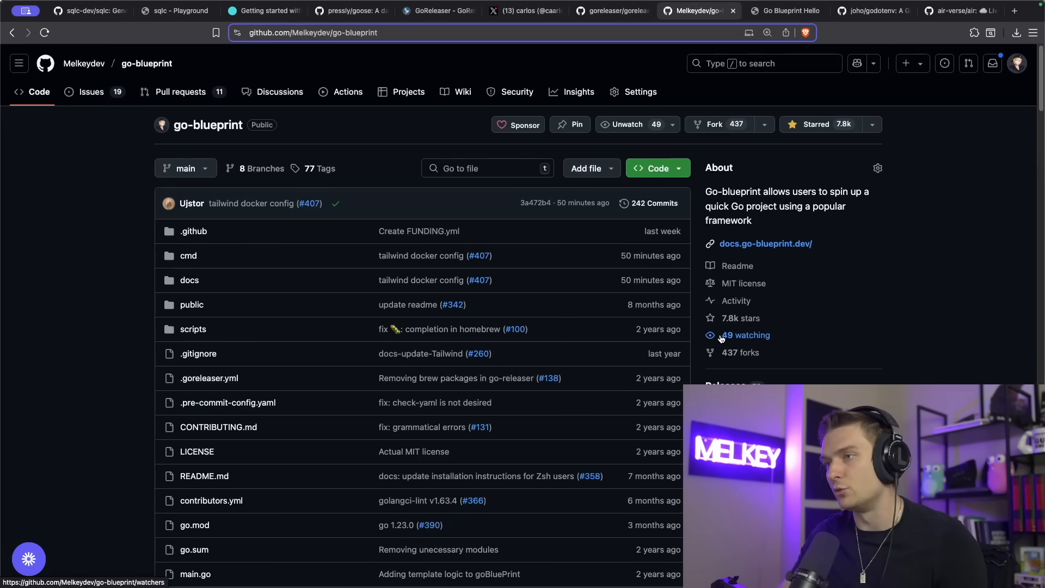
Scroll to the go-blueprint README introduction and reasons-to-use list, then back up
scroll(down, 3)
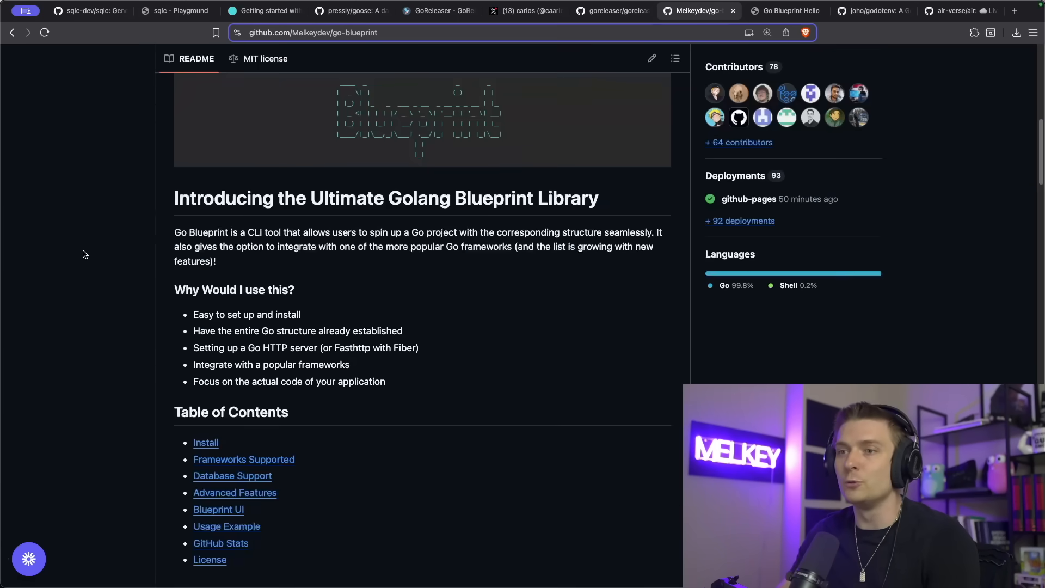
mouse_move(95, 254)
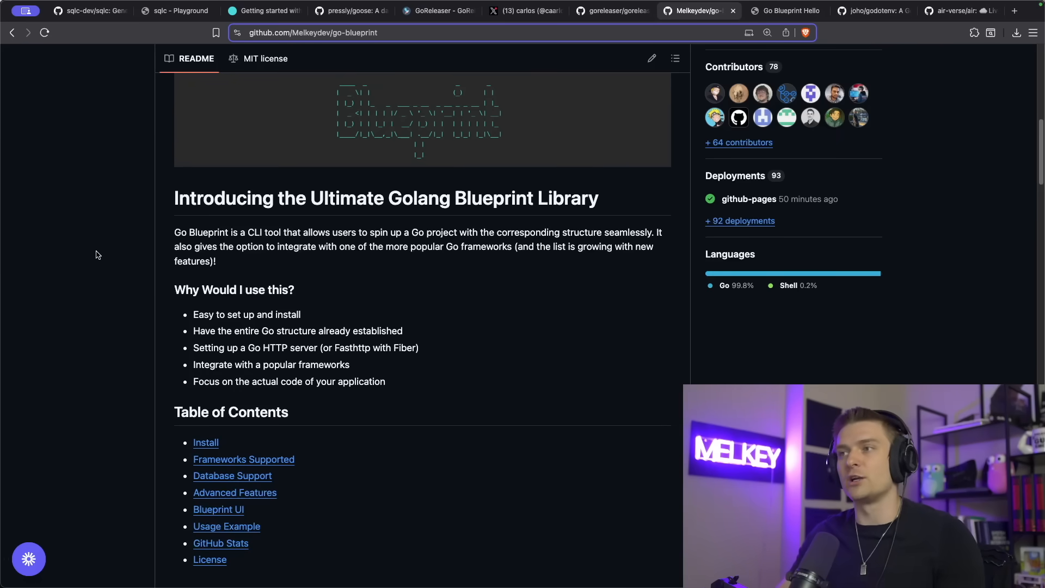
scroll(up, 3)
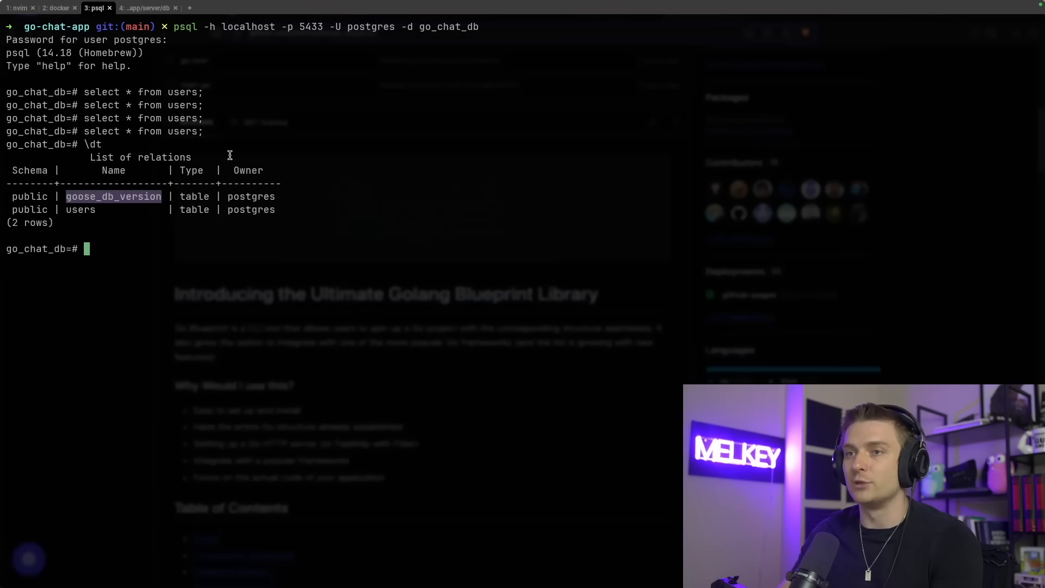
Leave psql for the Neovim tab showing 0002_adding_last_login.sql with its add/drop last_login_at column
click(17, 8)
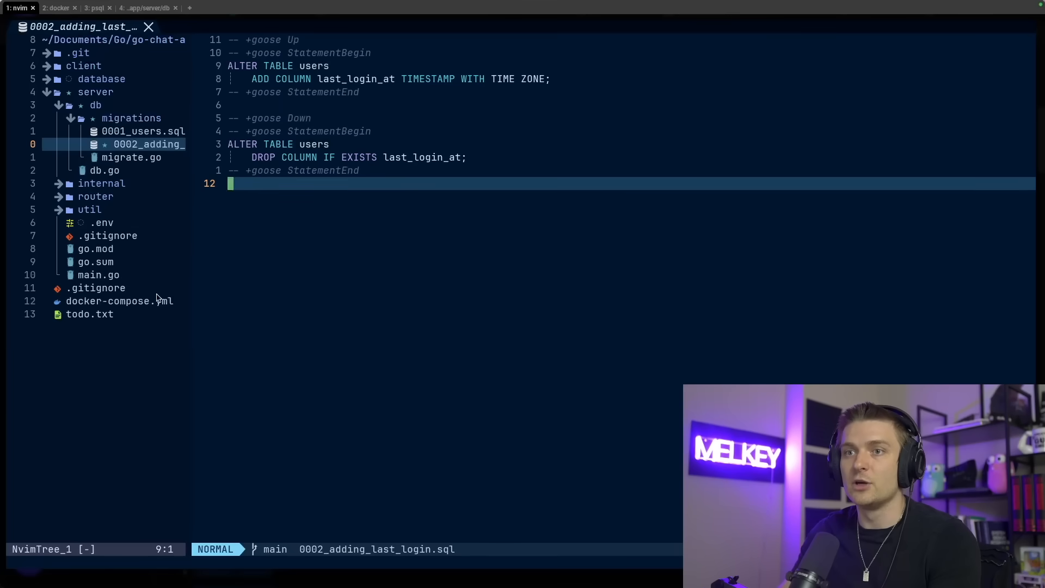
click(116, 301)
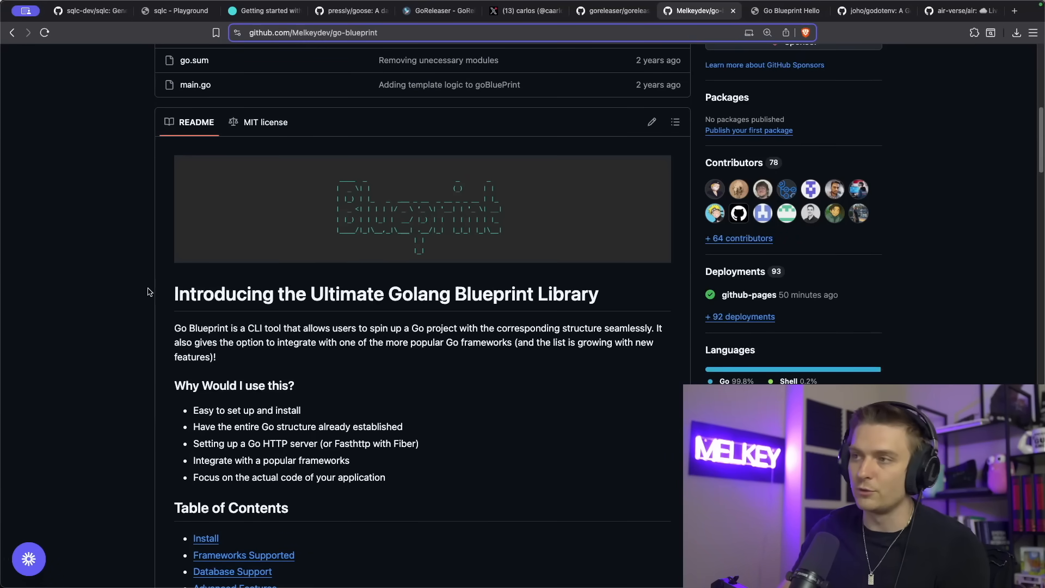
Scroll the go-blueprint README past Install to the interactive CLI example, then back up
scroll(down, 3)
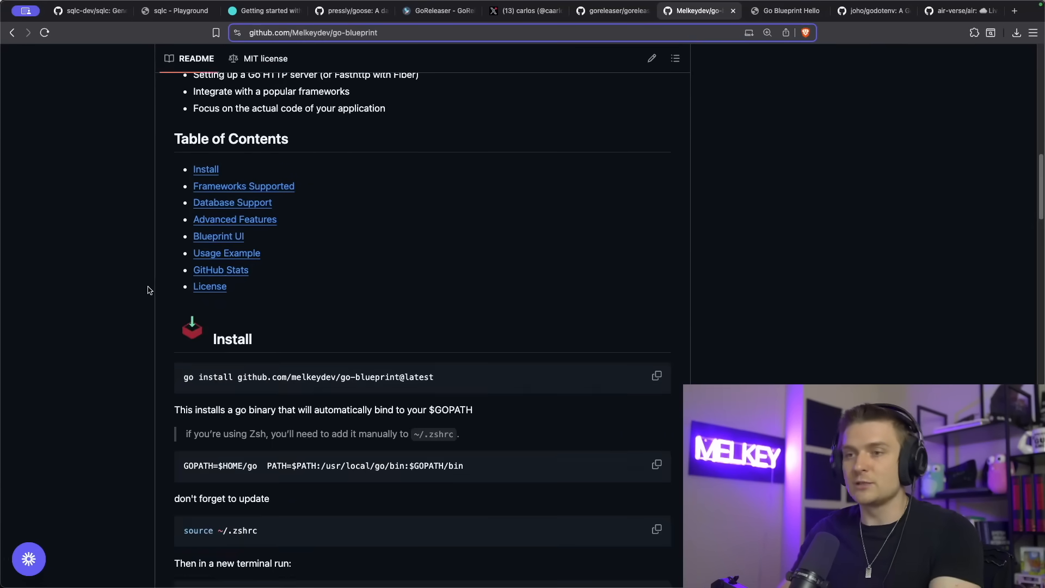
scroll(down, 3)
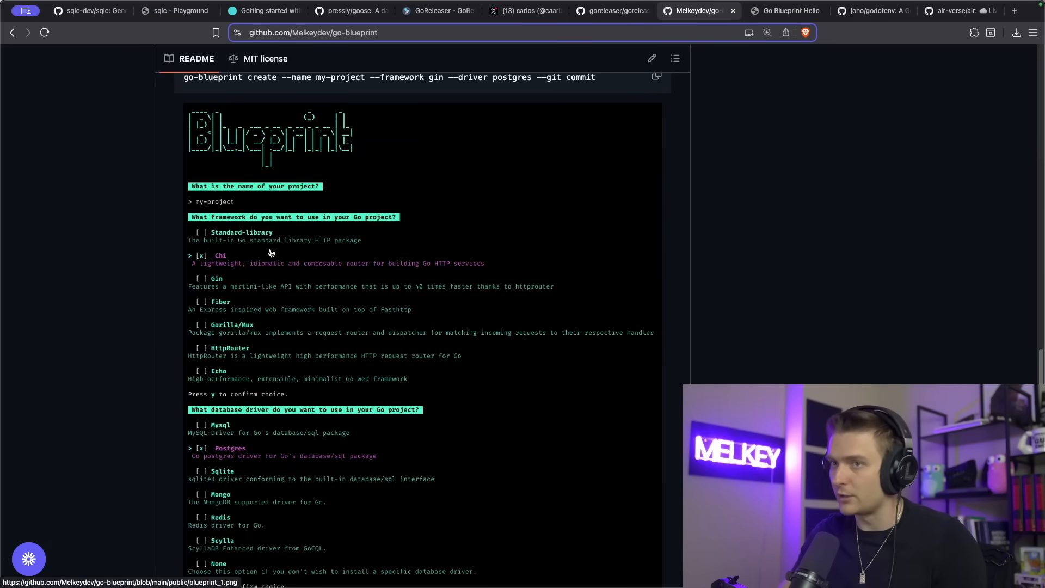
scroll(down, 3)
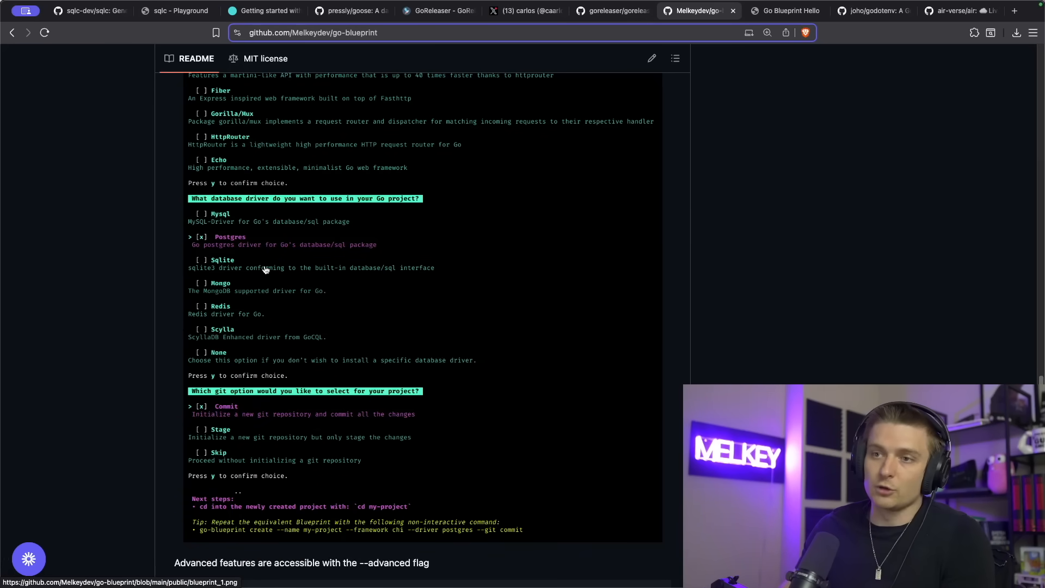
scroll(up, 3)
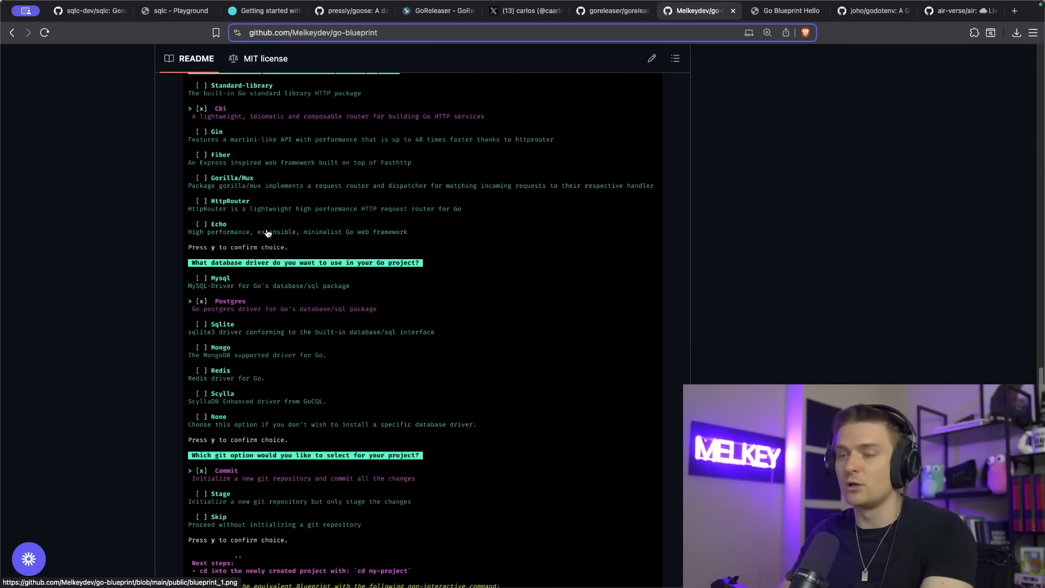
scroll(up, 3)
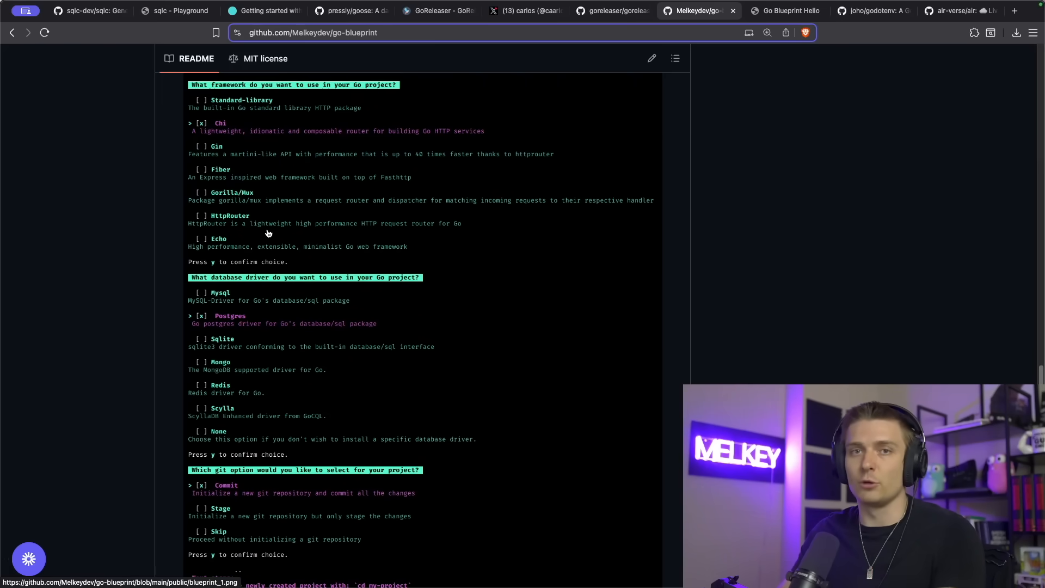
scroll(up, 3)
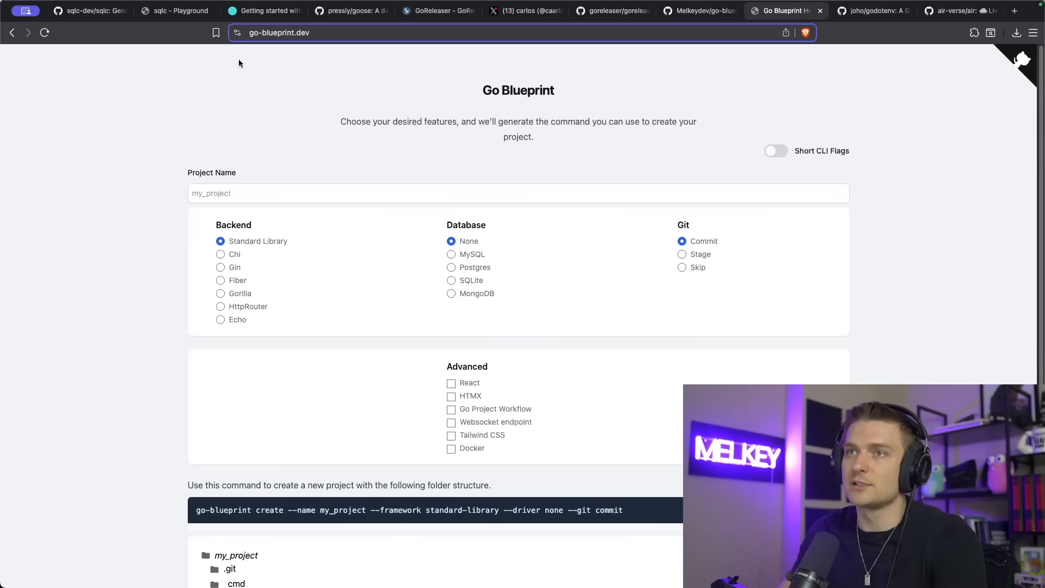
Tick React under Advanced so the create command and folder tree include a frontend, then move to godotenv
scroll(down, 3)
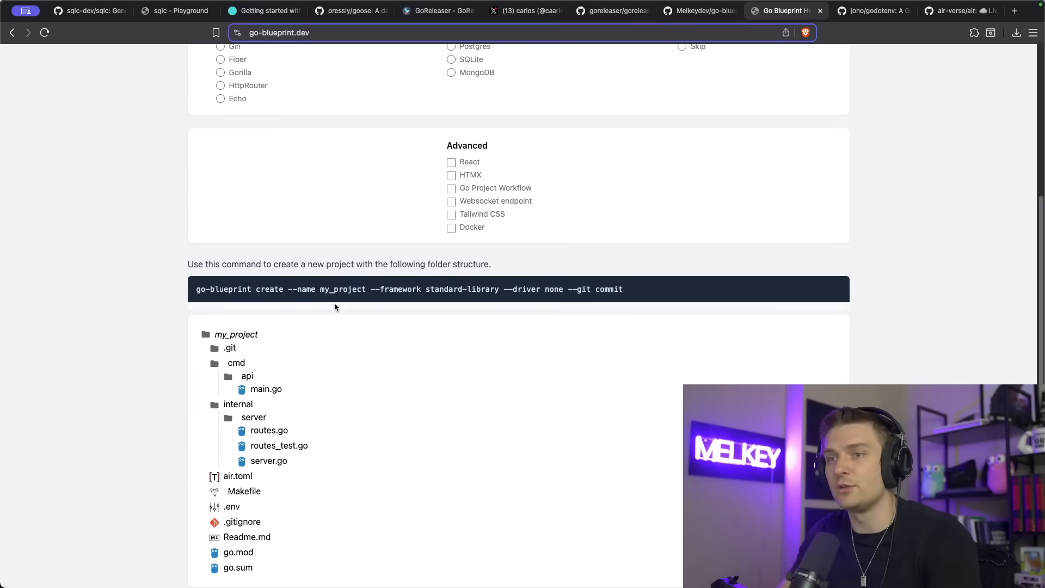
scroll(down, 3)
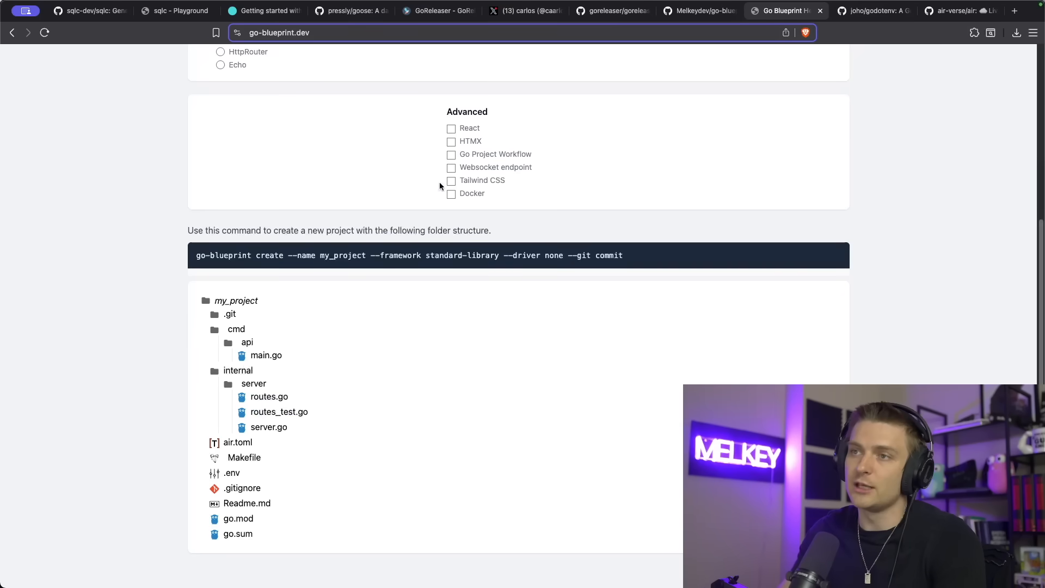
click(452, 128)
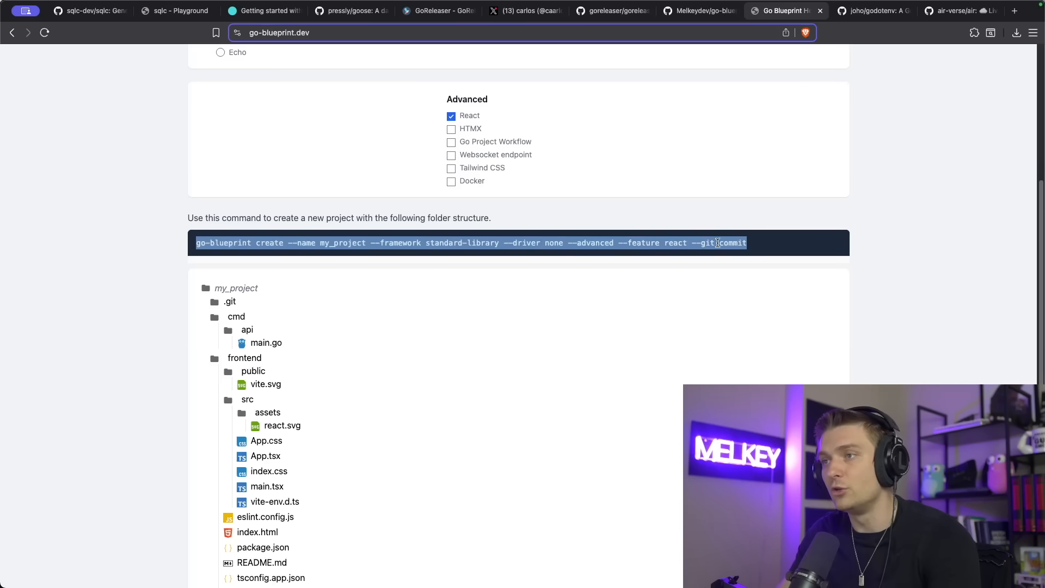
scroll(down, 3)
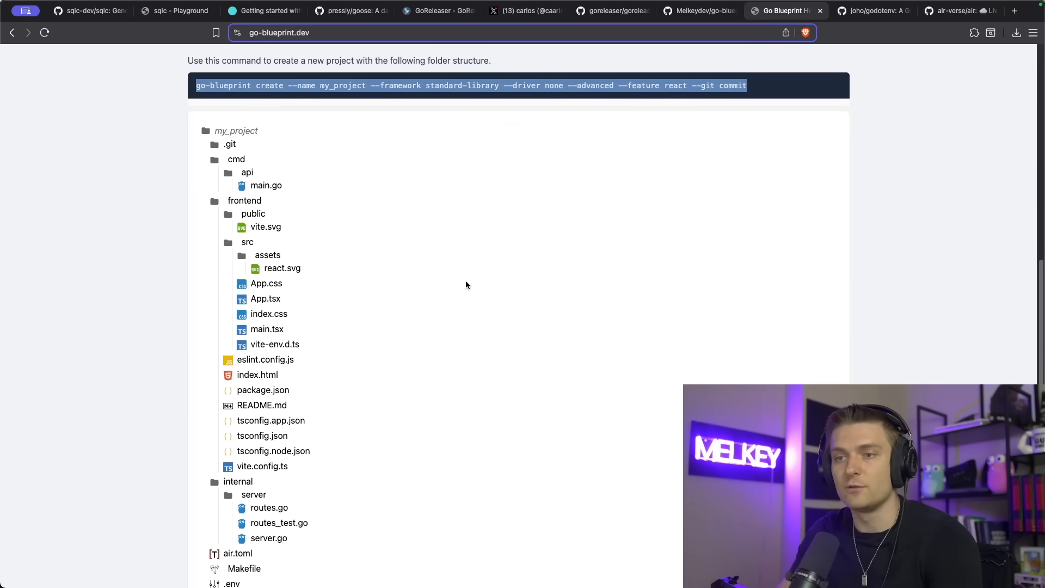
click(872, 11)
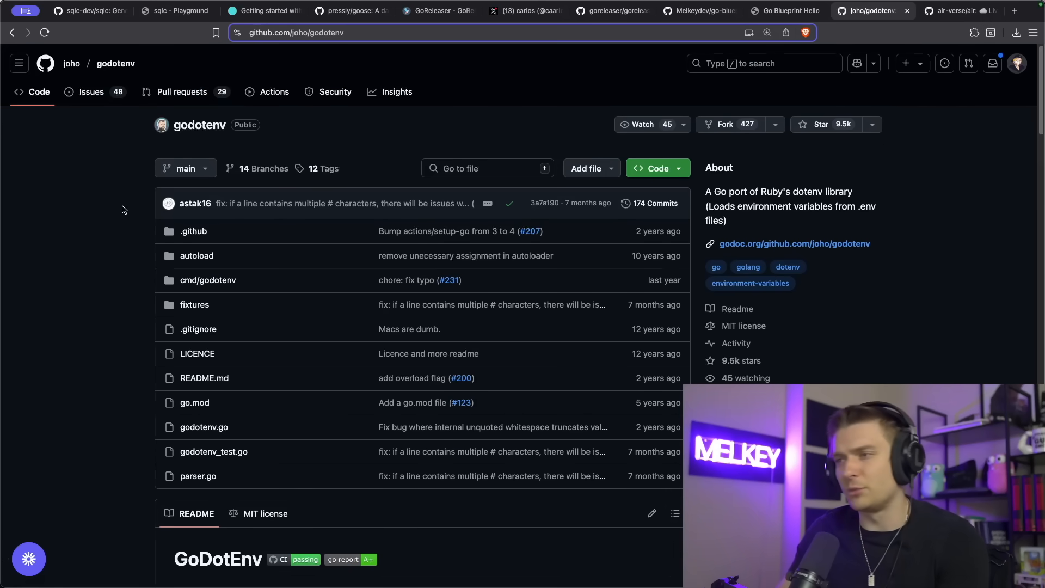
mouse_move(96, 178)
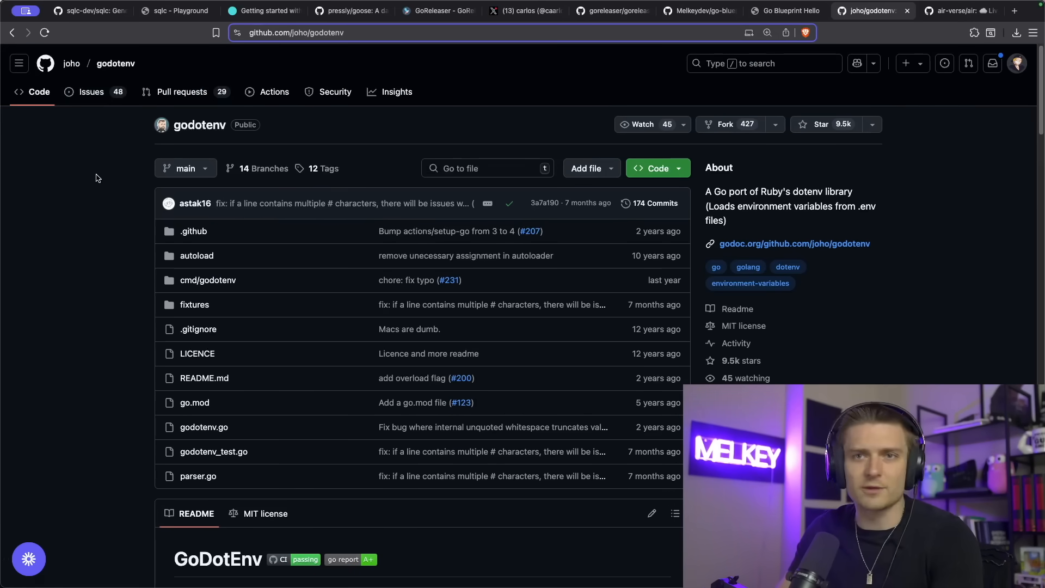
mouse_move(81, 212)
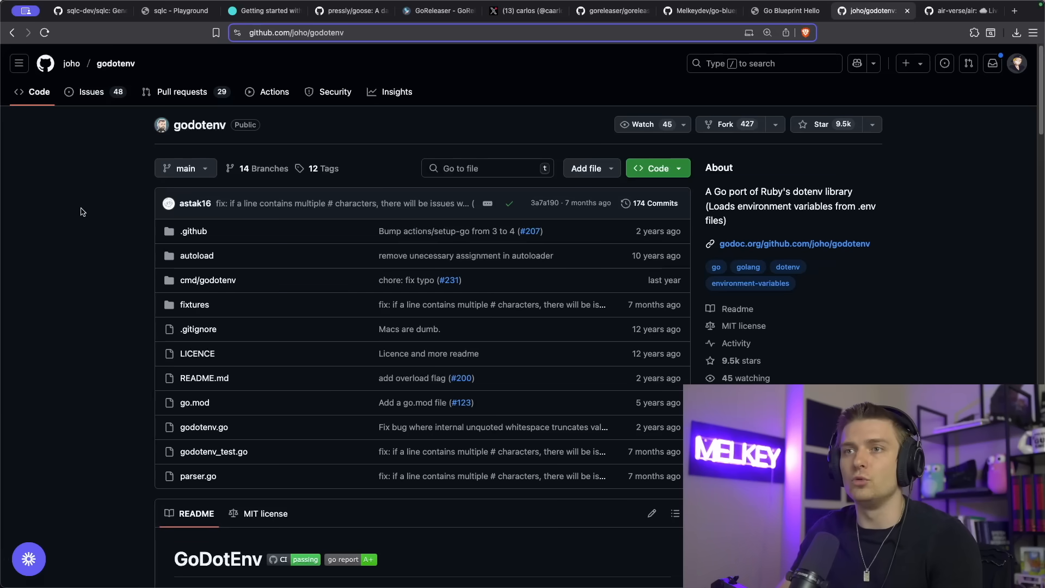
Scroll through the joho/godotenv README and back to the top of the repository page
scroll(down, 3)
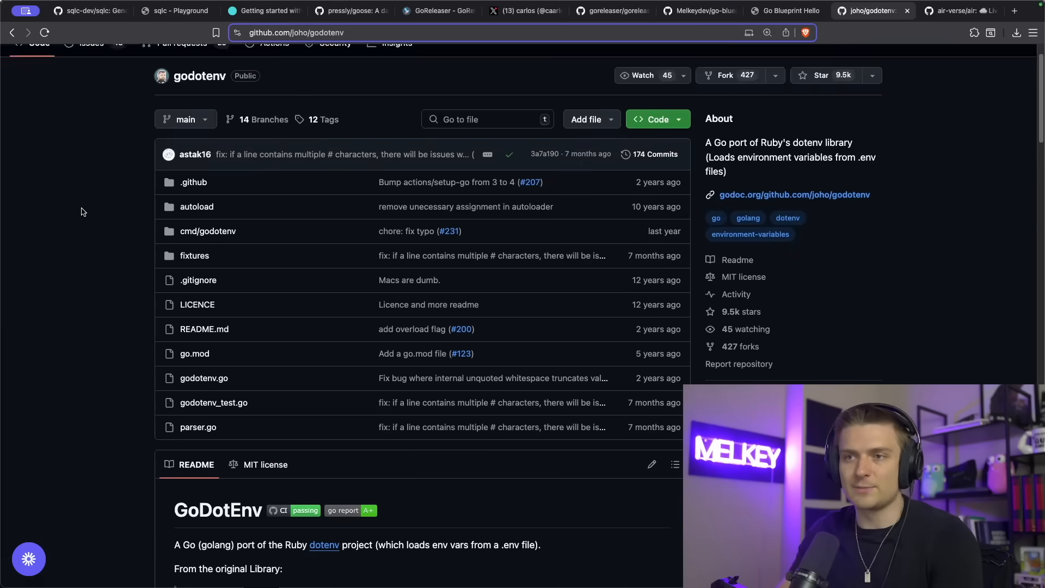
scroll(down, 3)
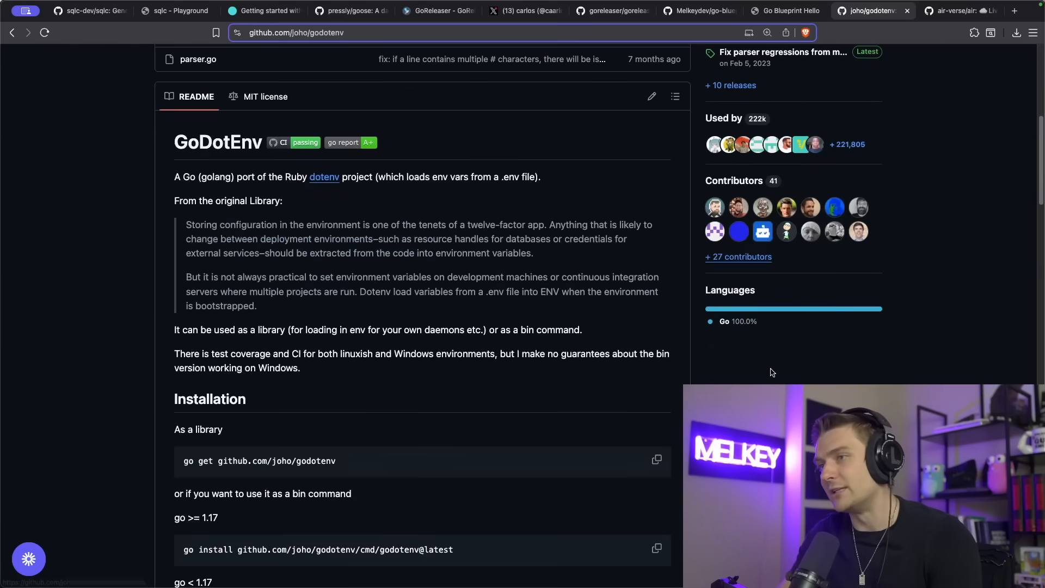
scroll(down, 3)
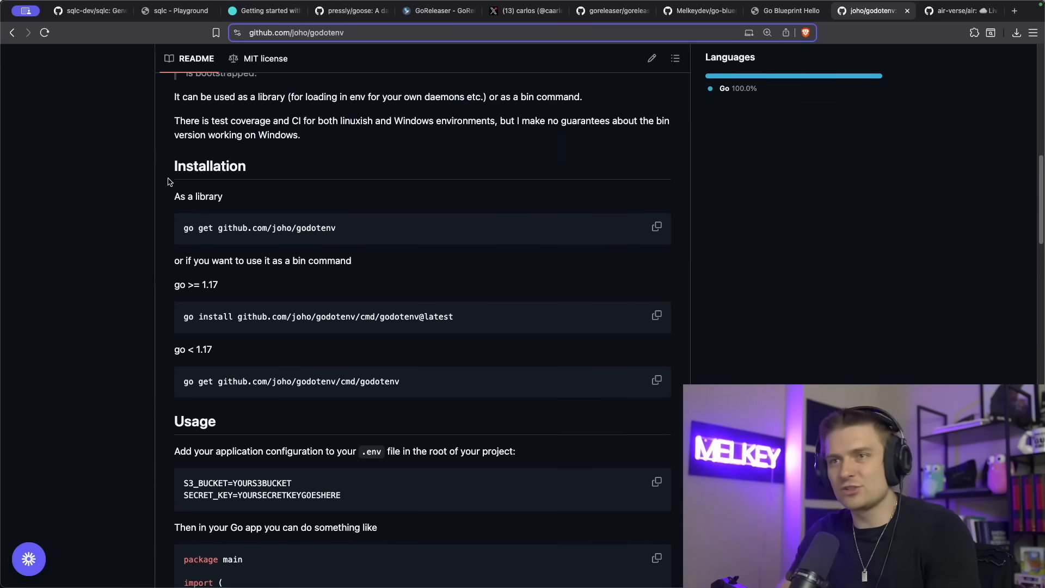
scroll(up, 3)
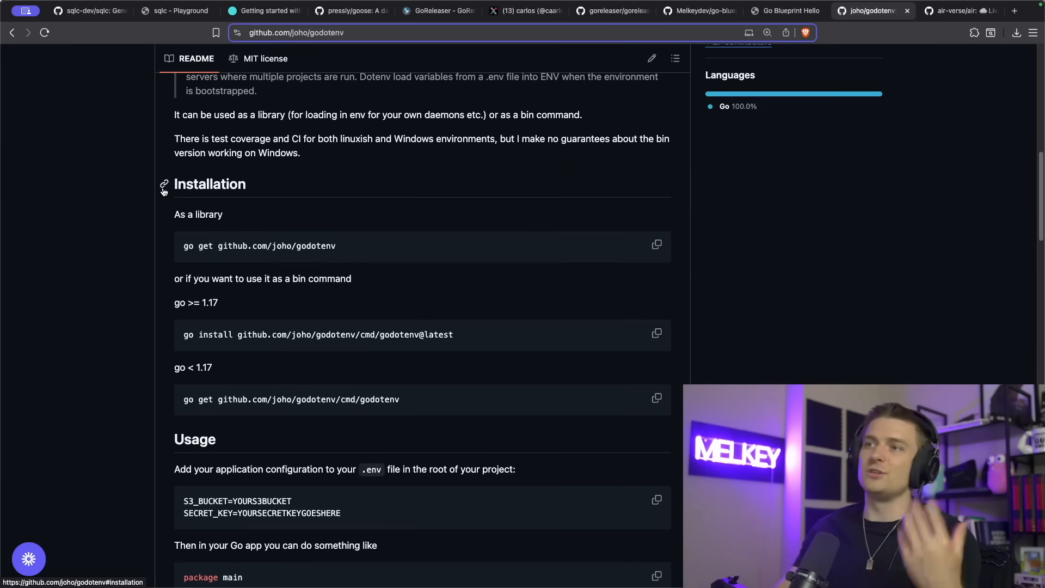
scroll(down, 3)
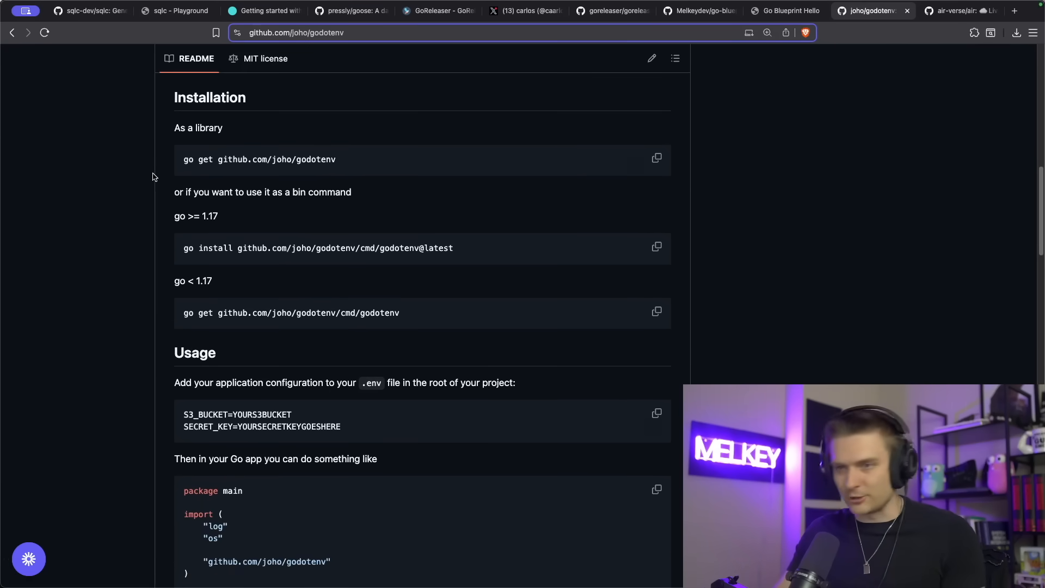
scroll(down, 3)
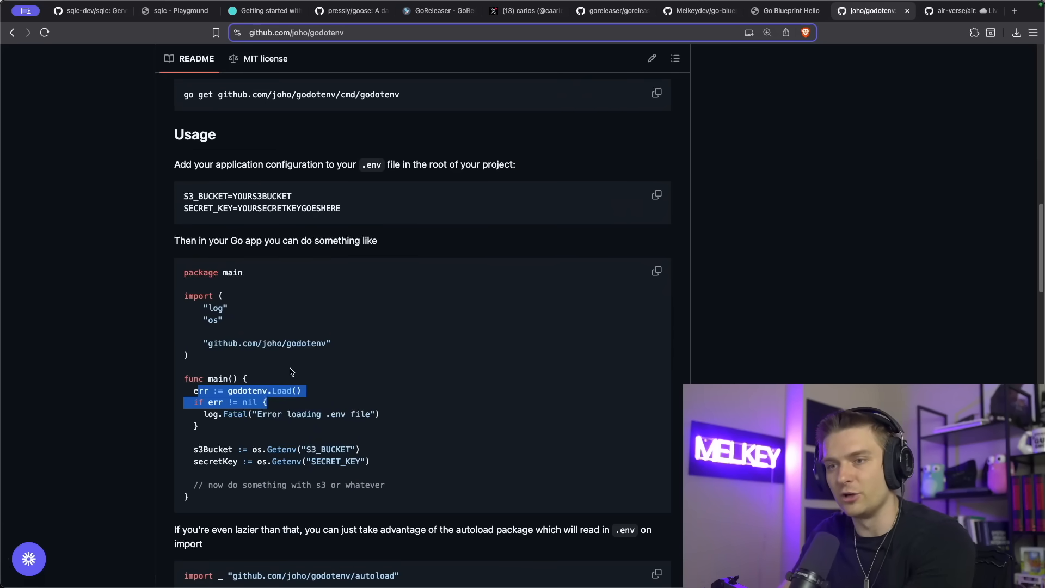
scroll(down, 3)
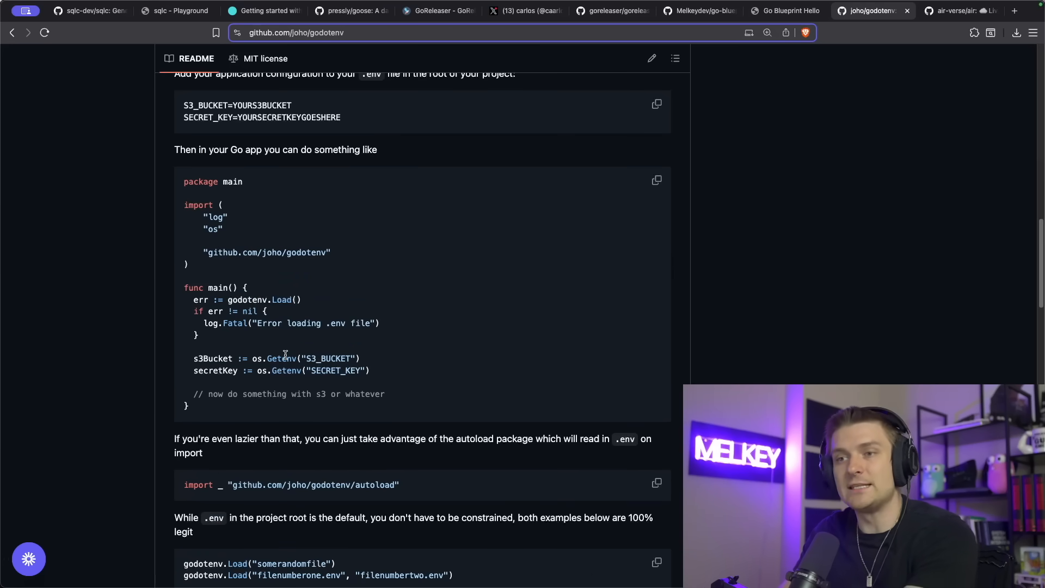
scroll(up, 3)
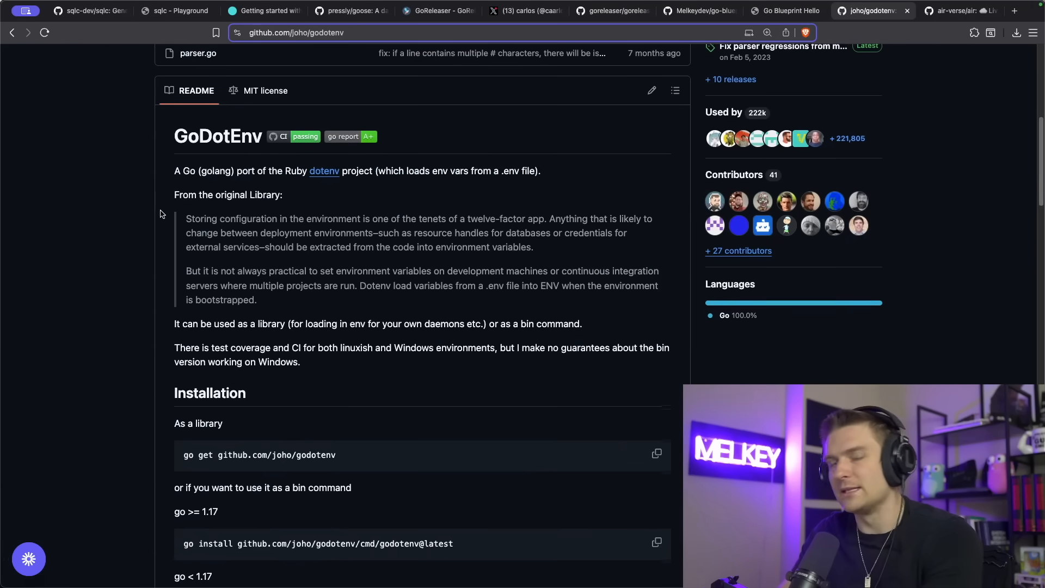
scroll(up, 3)
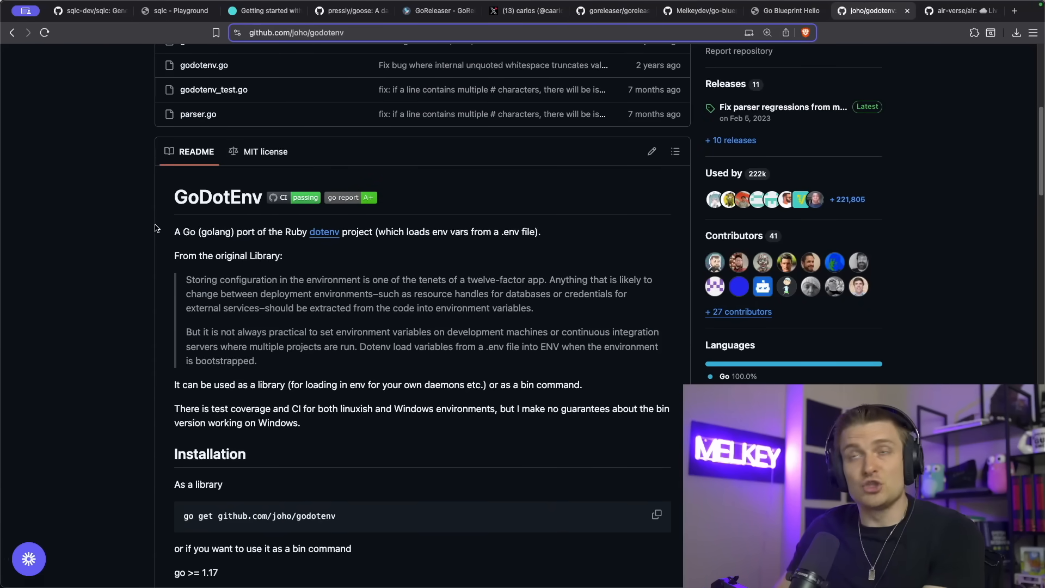
scroll(up, 3)
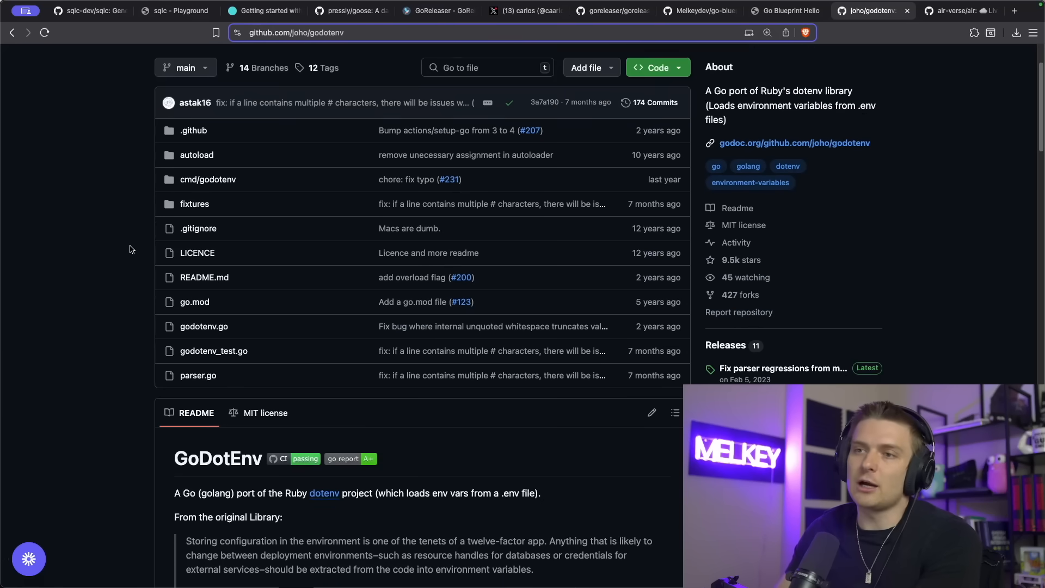
scroll(up, 3)
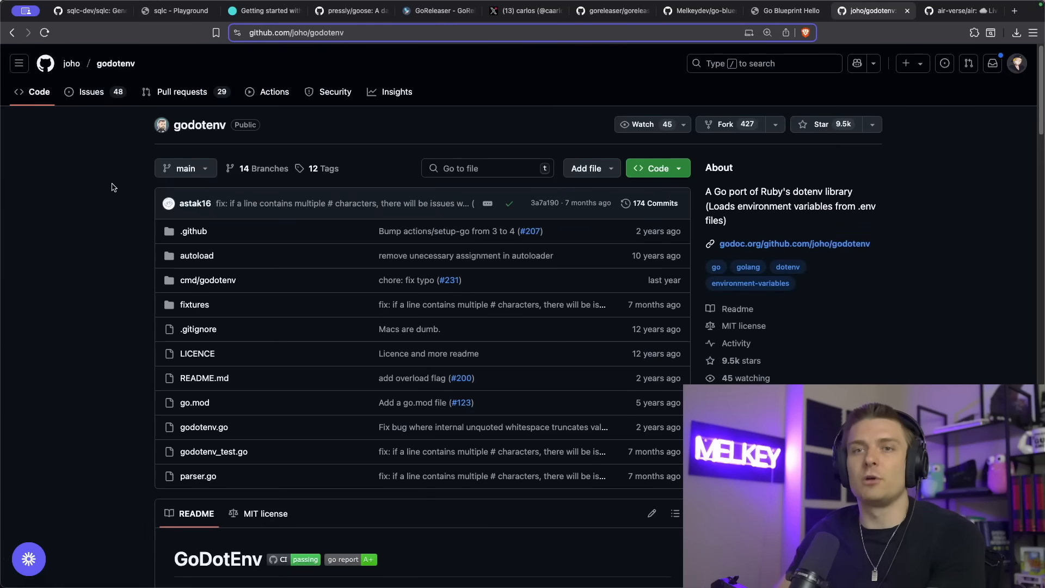
mouse_move(313, 131)
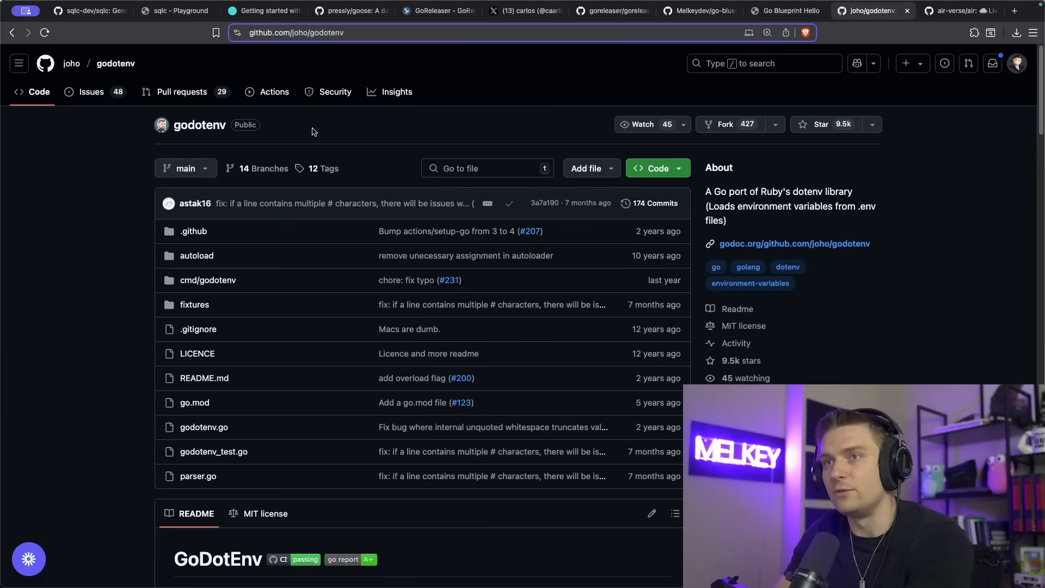
mouse_move(103, 196)
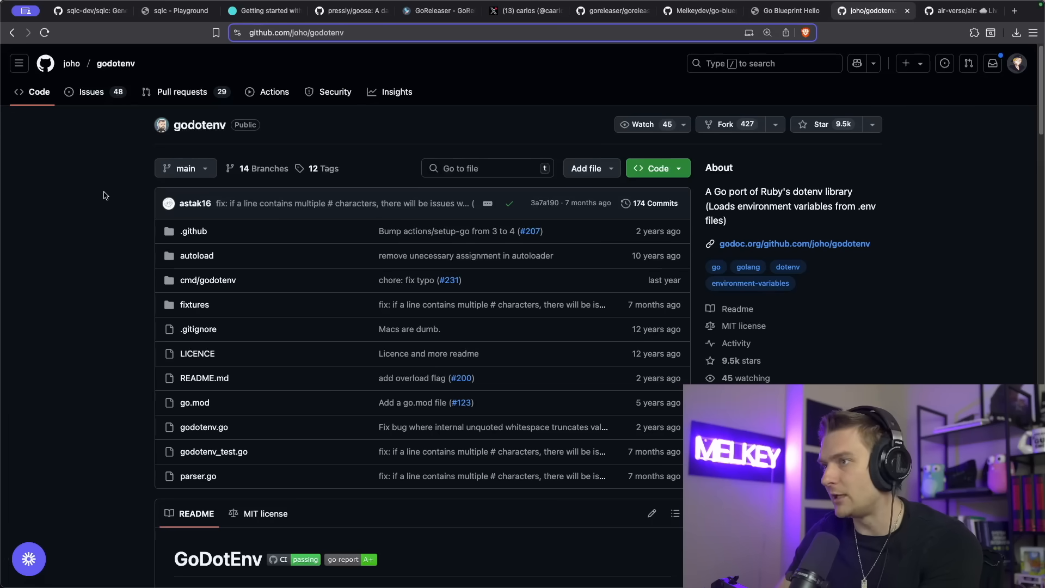
mouse_move(828, 255)
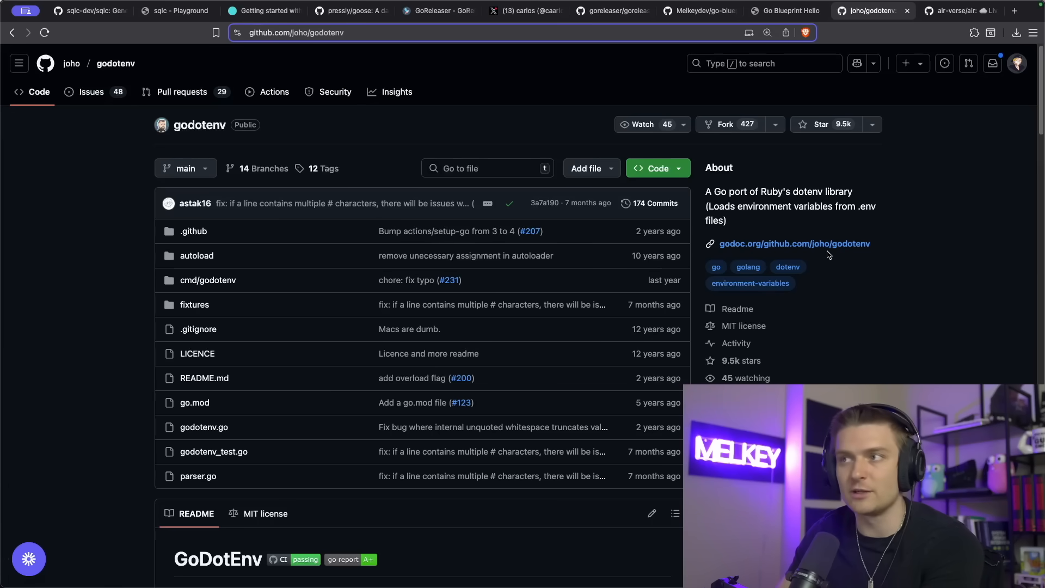
Star the joho/godotenv repository and move to the air-verse/air repository
click(821, 124)
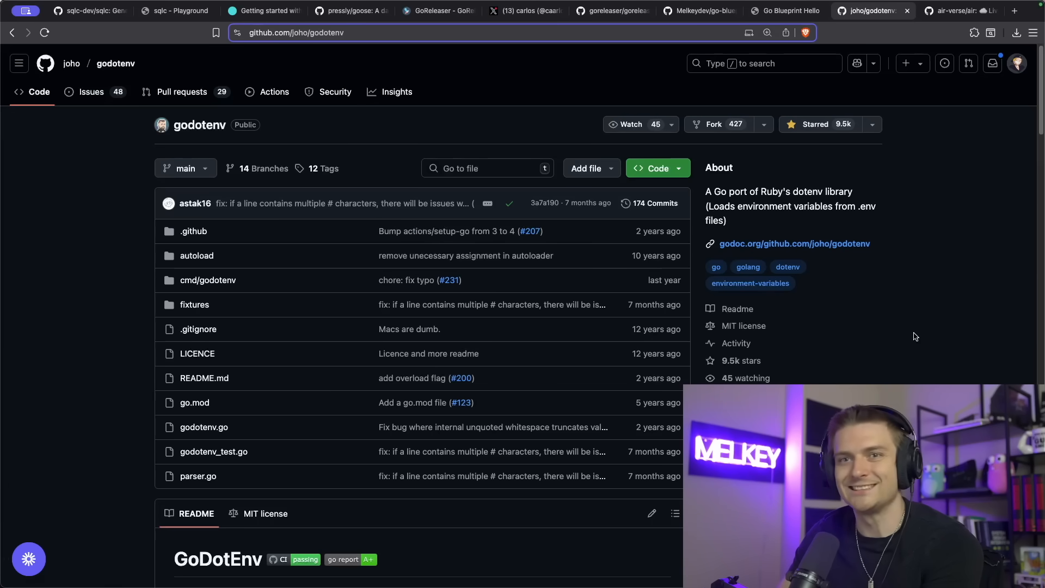
click(960, 11)
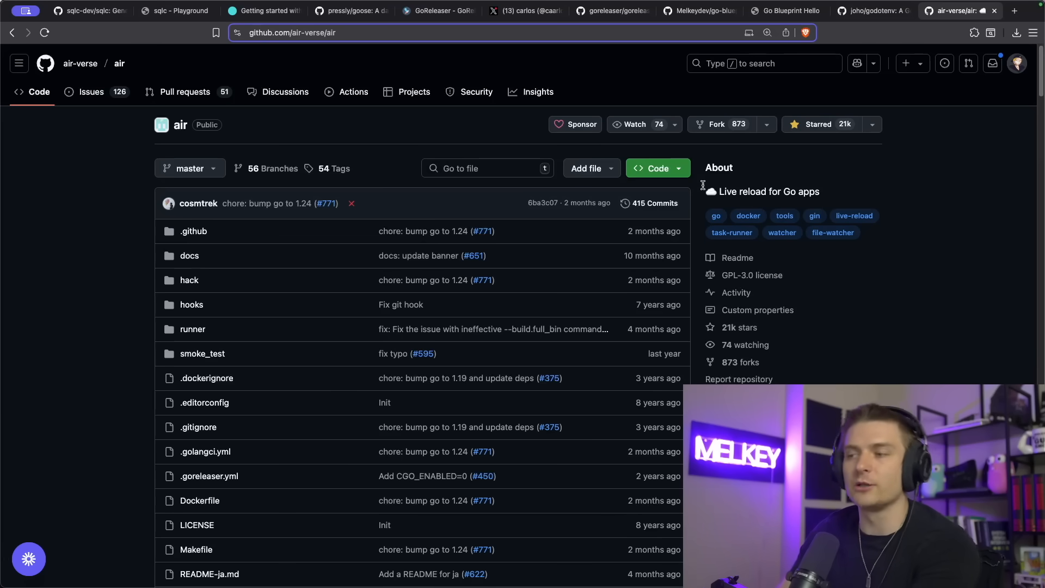
scroll(down, 3)
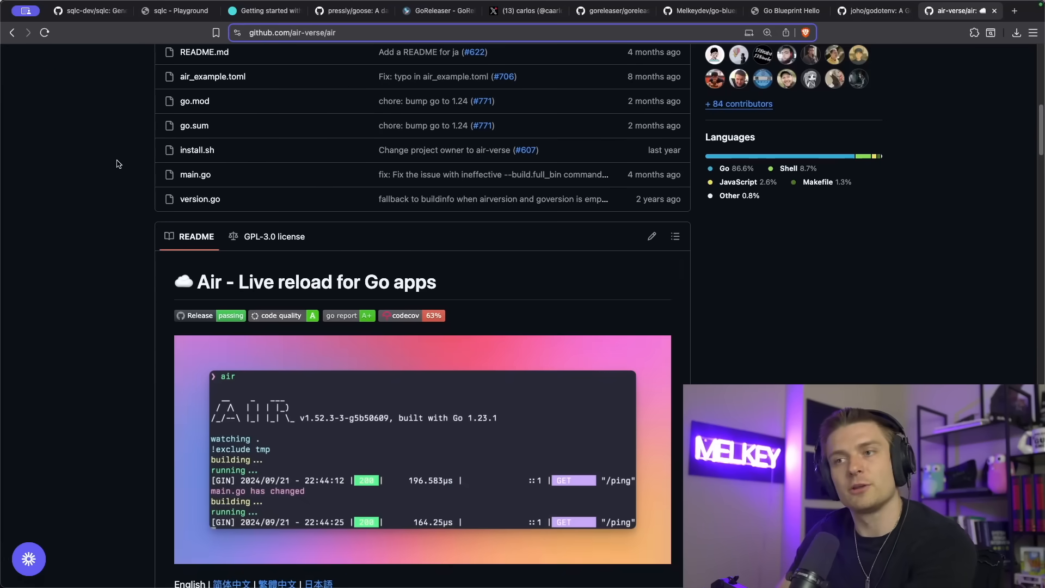
scroll(down, 3)
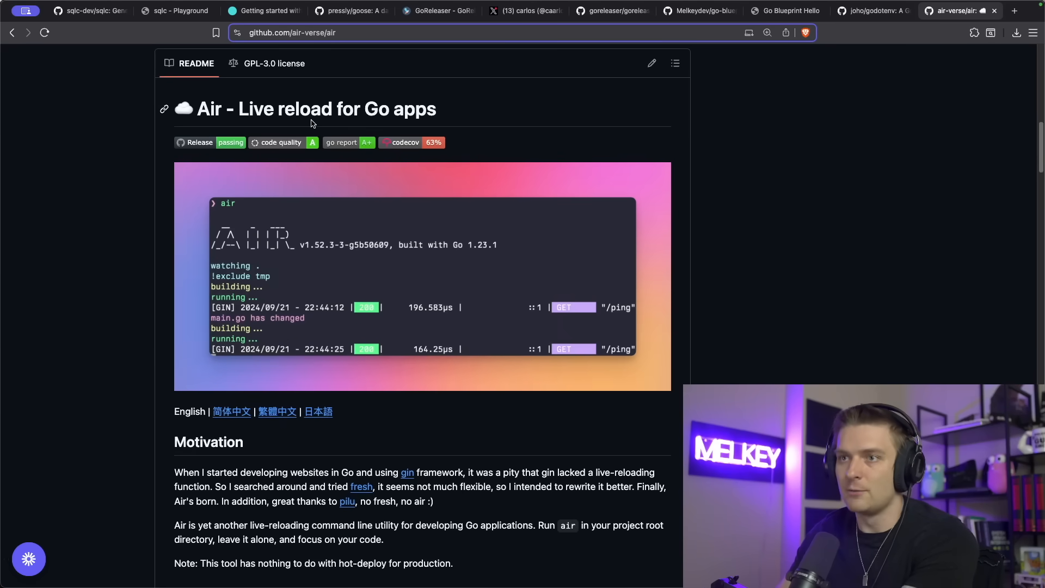
mouse_move(751, 166)
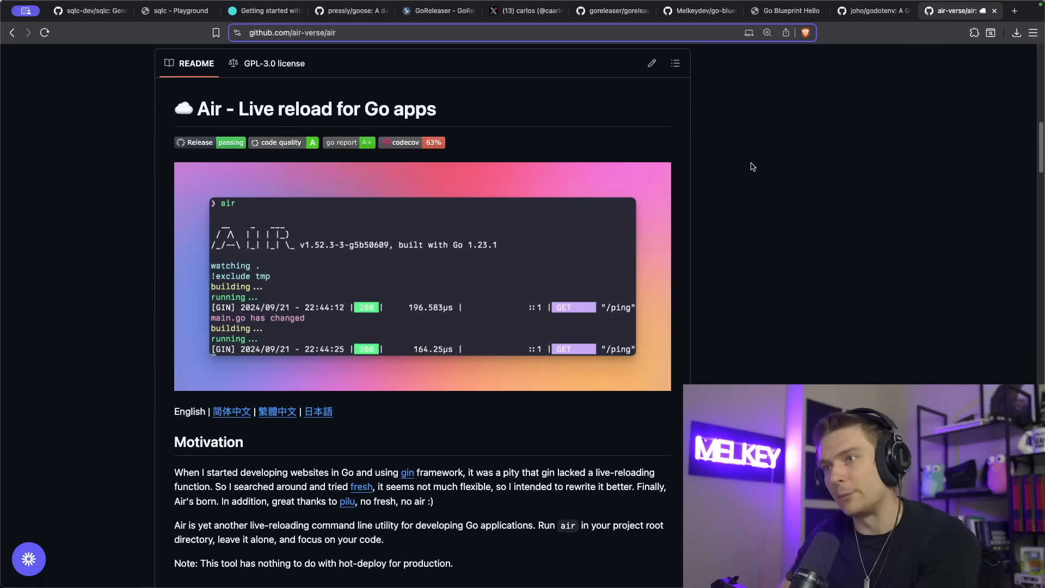
mouse_move(740, 178)
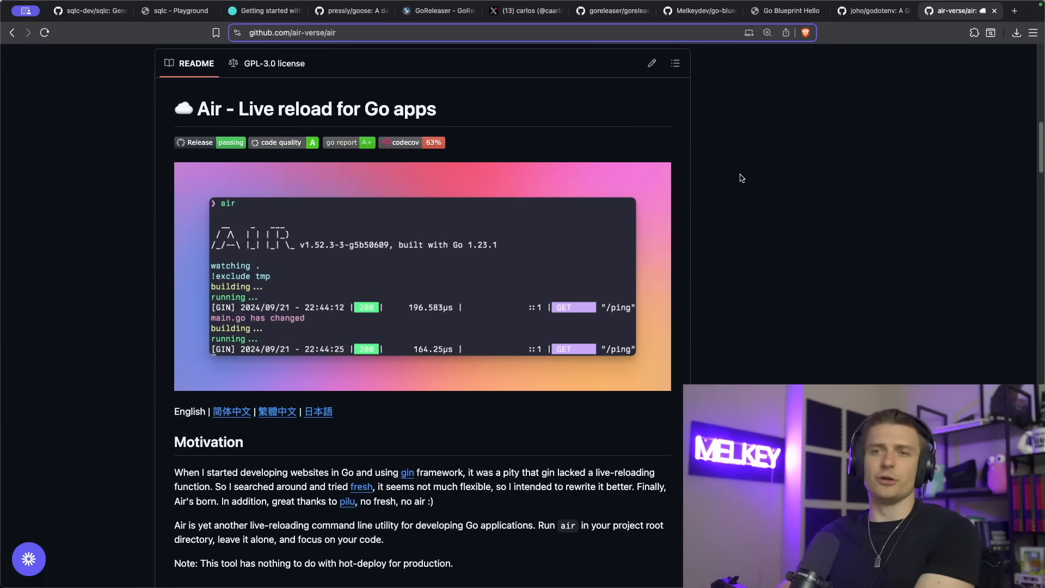
mouse_move(534, 184)
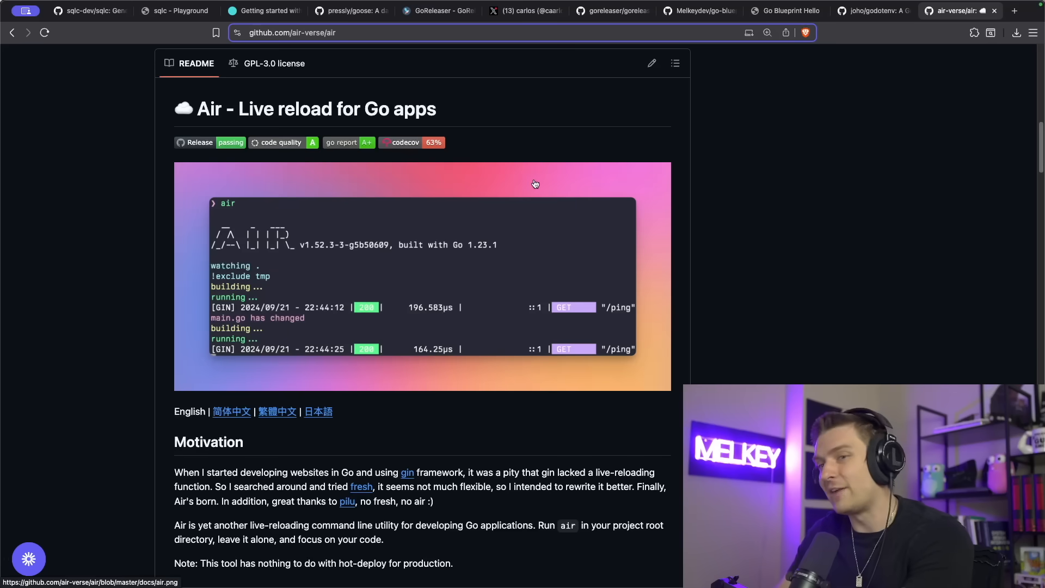
scroll(down, 3)
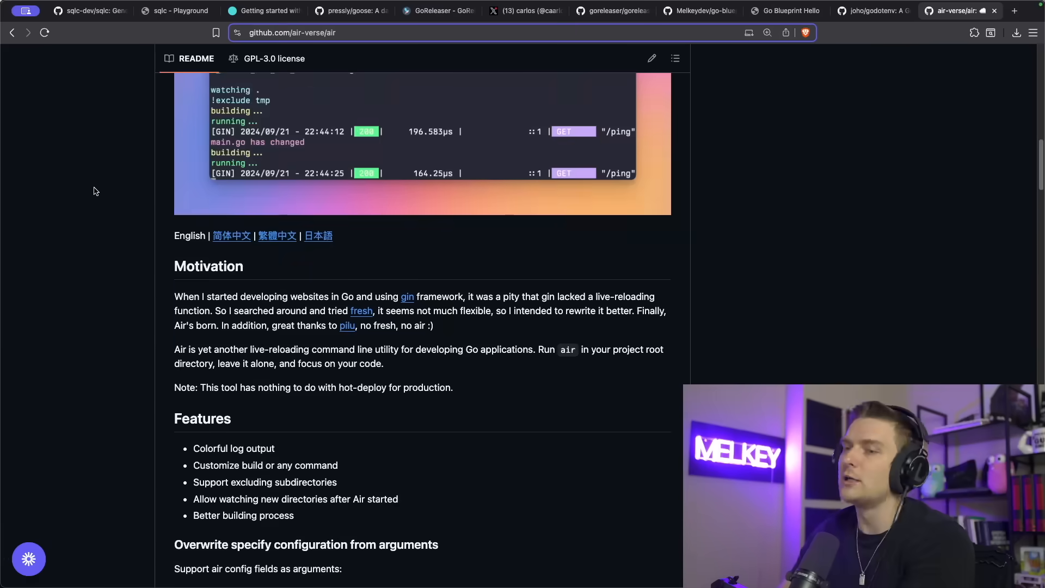
scroll(down, 3)
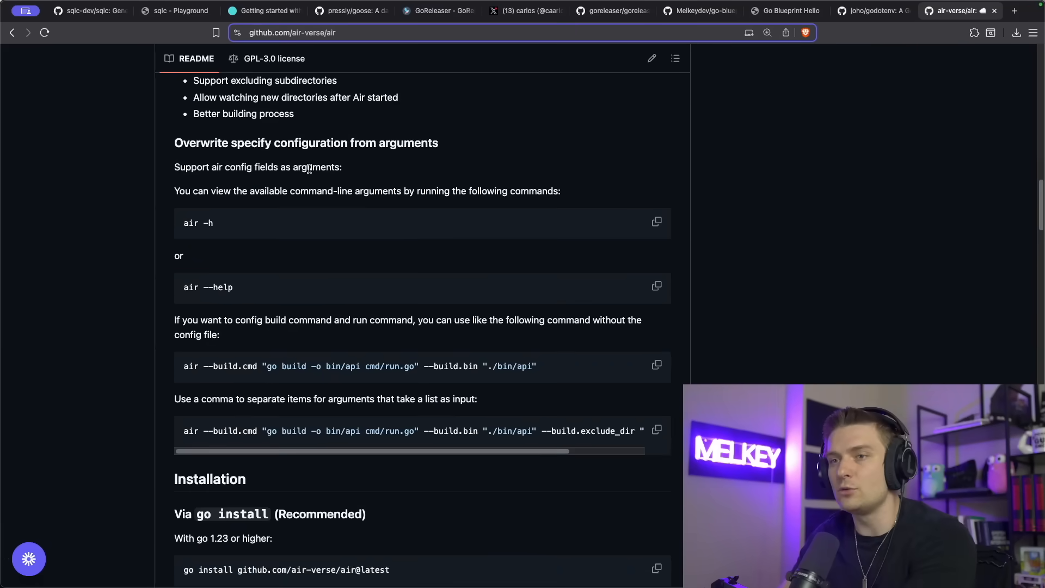
scroll(down, 3)
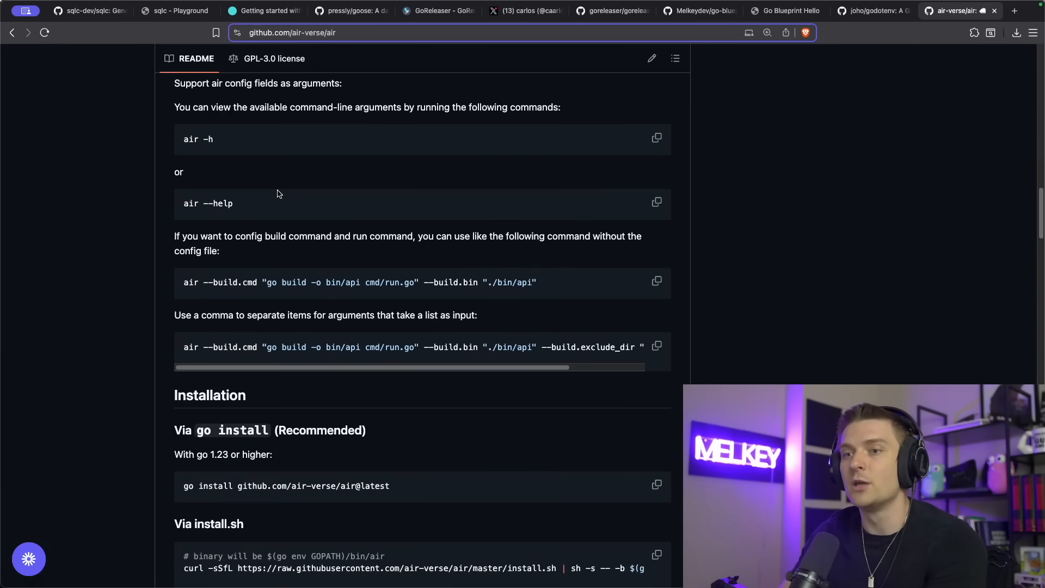
scroll(down, 3)
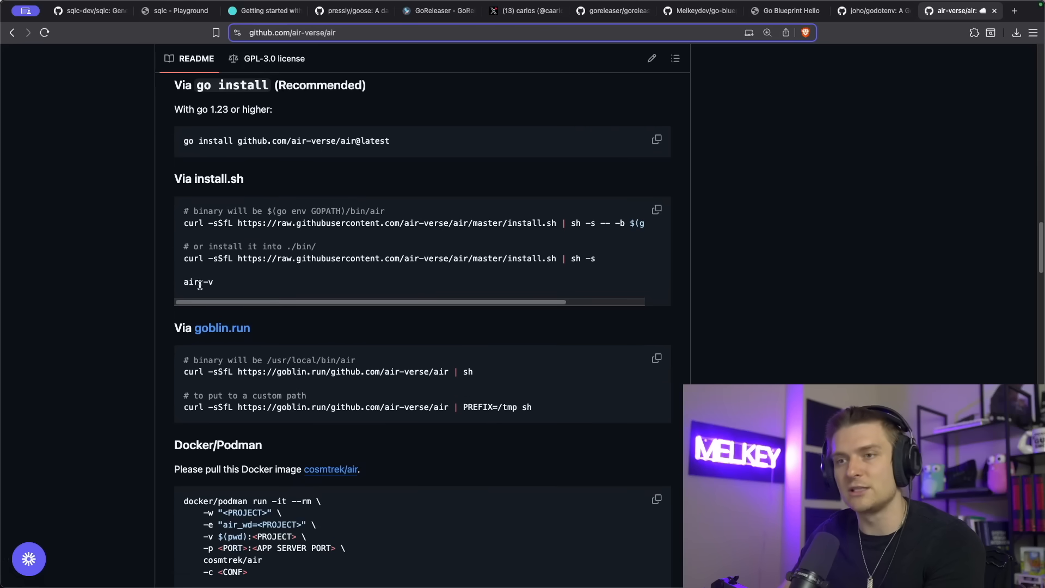
scroll(down, 3)
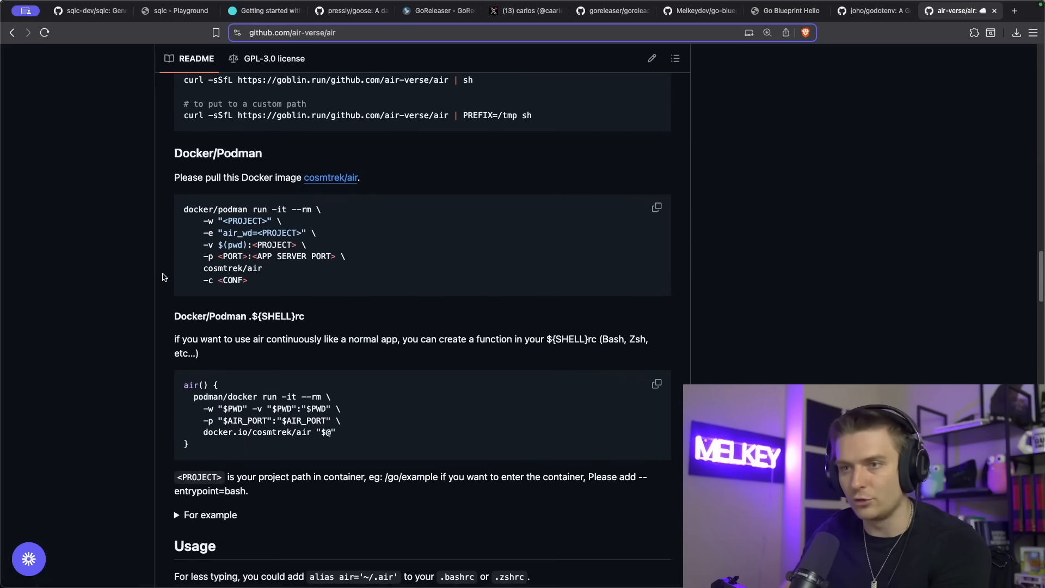
scroll(down, 3)
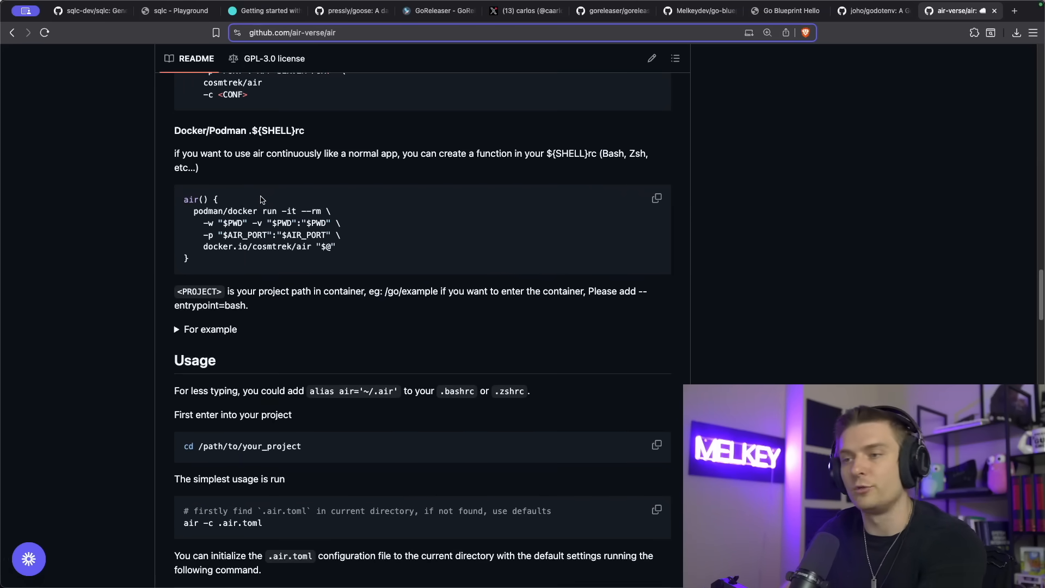
scroll(down, 3)
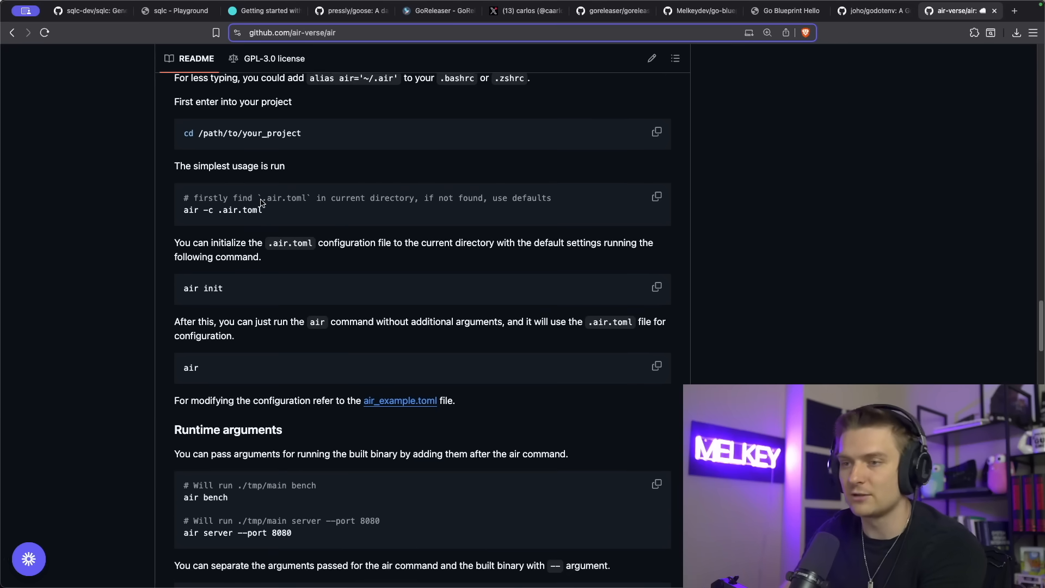
scroll(down, 3)
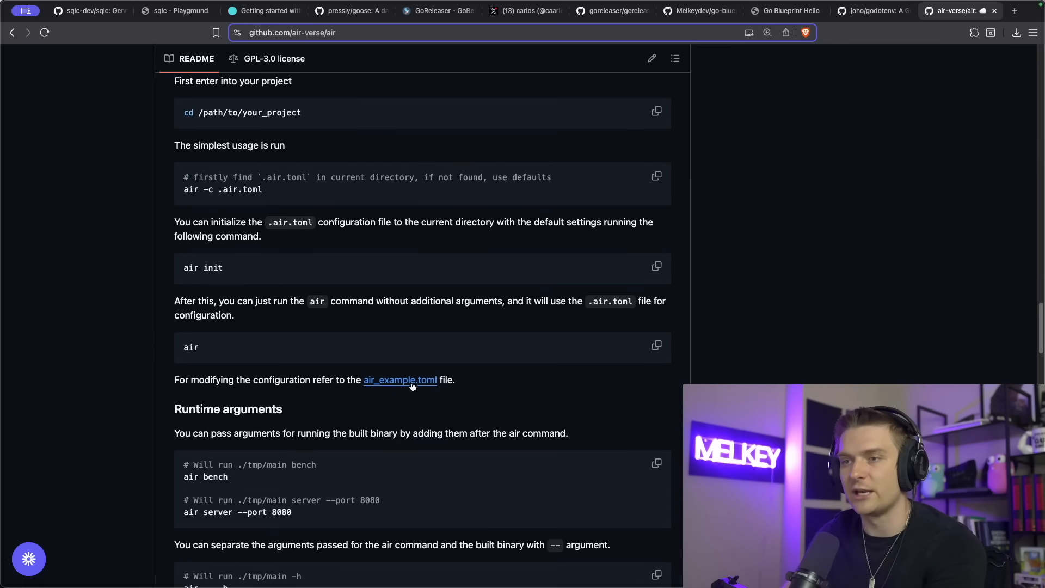
scroll(down, 3)
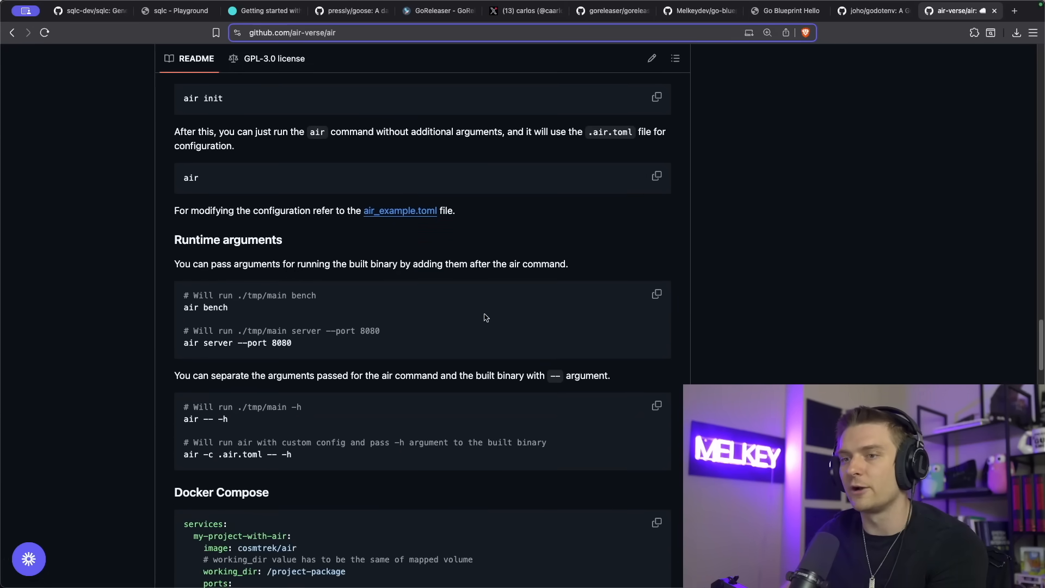
scroll(down, 3)
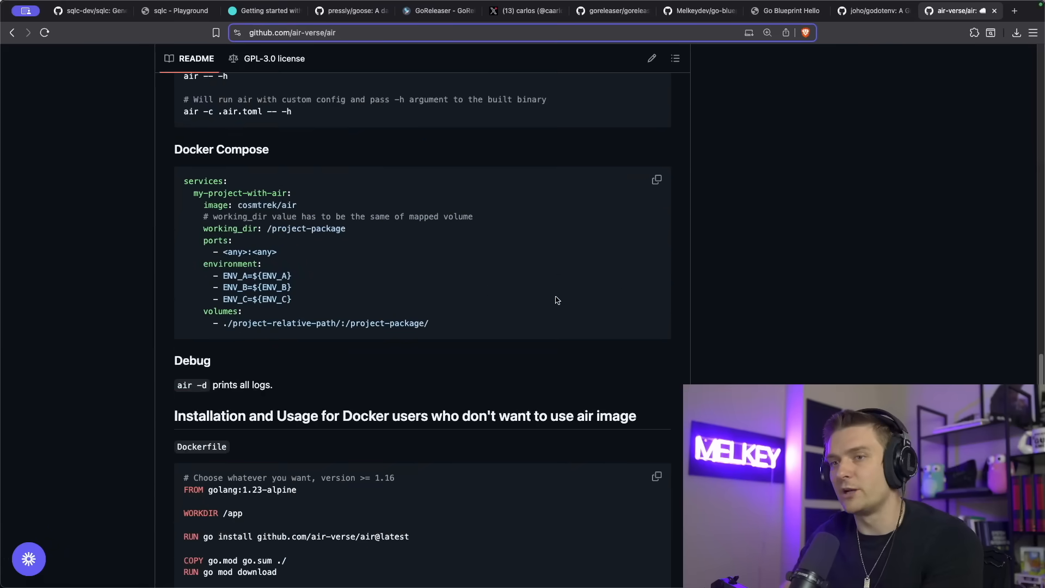
mouse_move(587, 284)
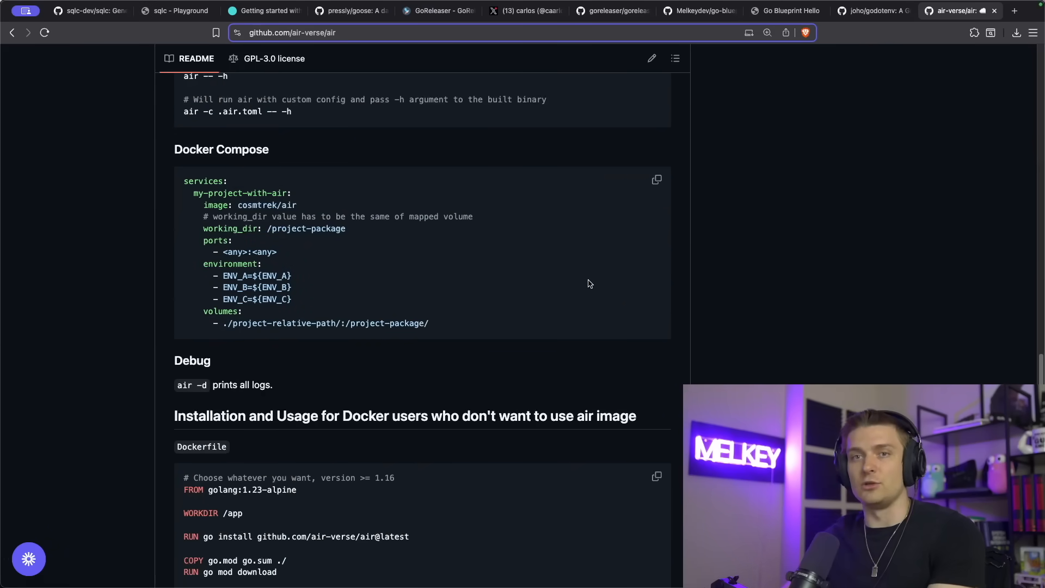
mouse_move(583, 276)
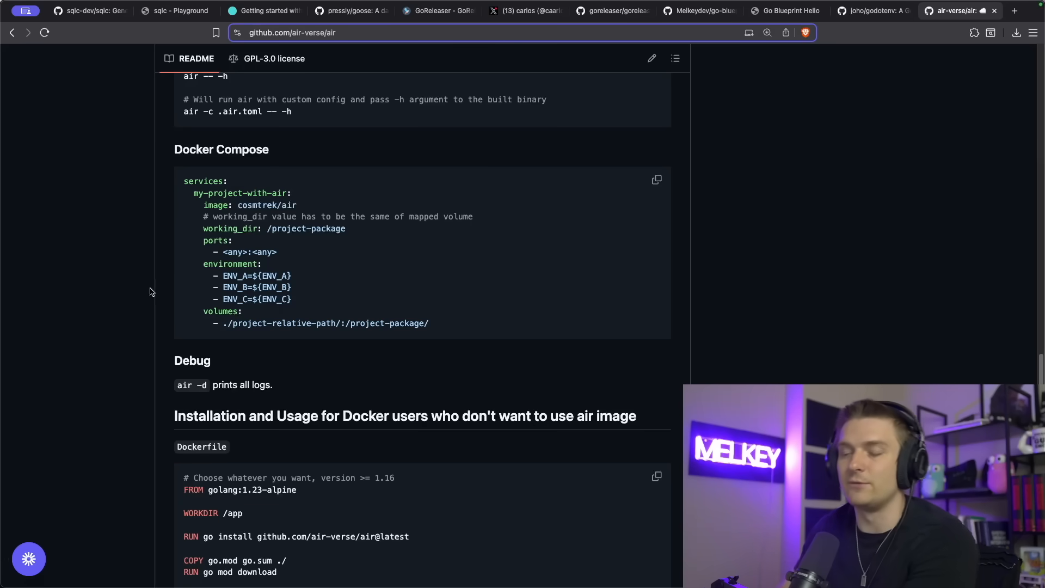
scroll(down, 3)
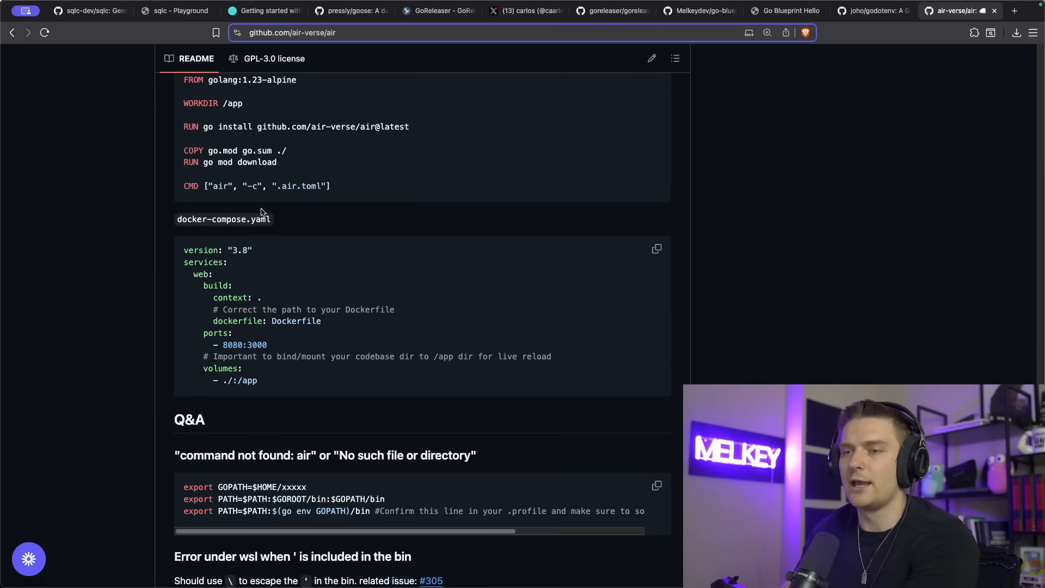
scroll(up, 3)
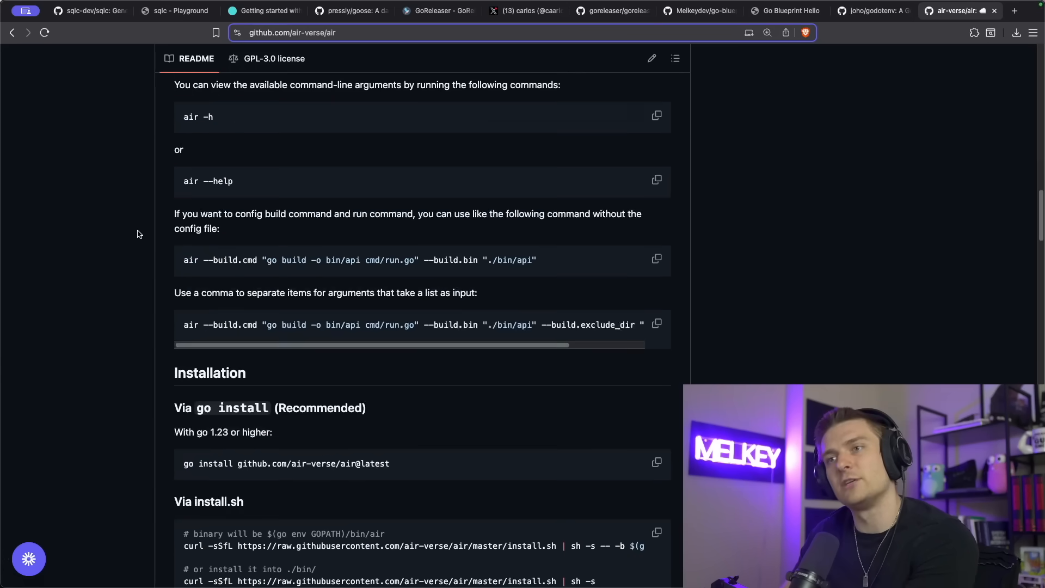
scroll(up, 3)
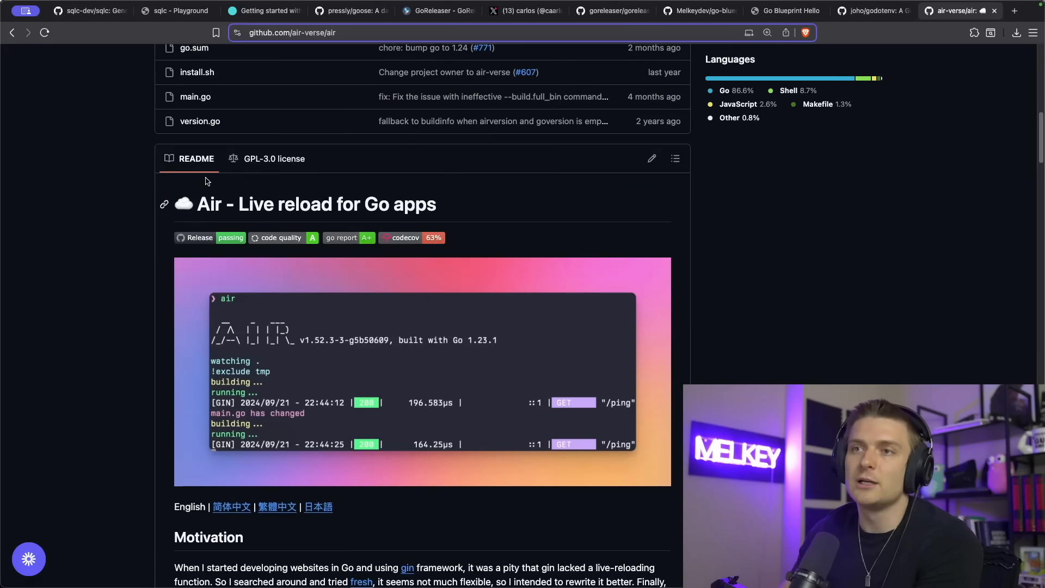
scroll(up, 3)
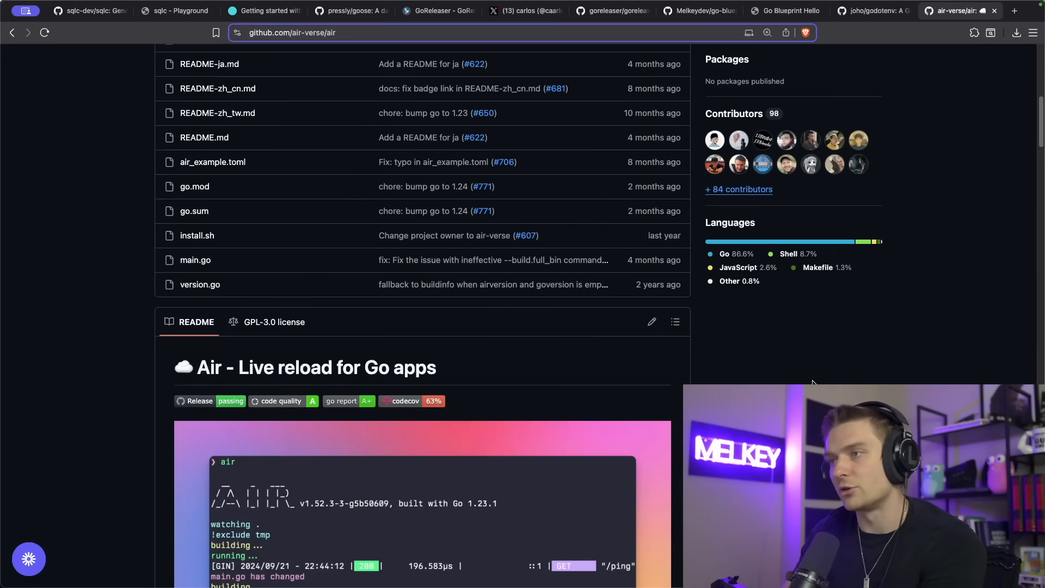